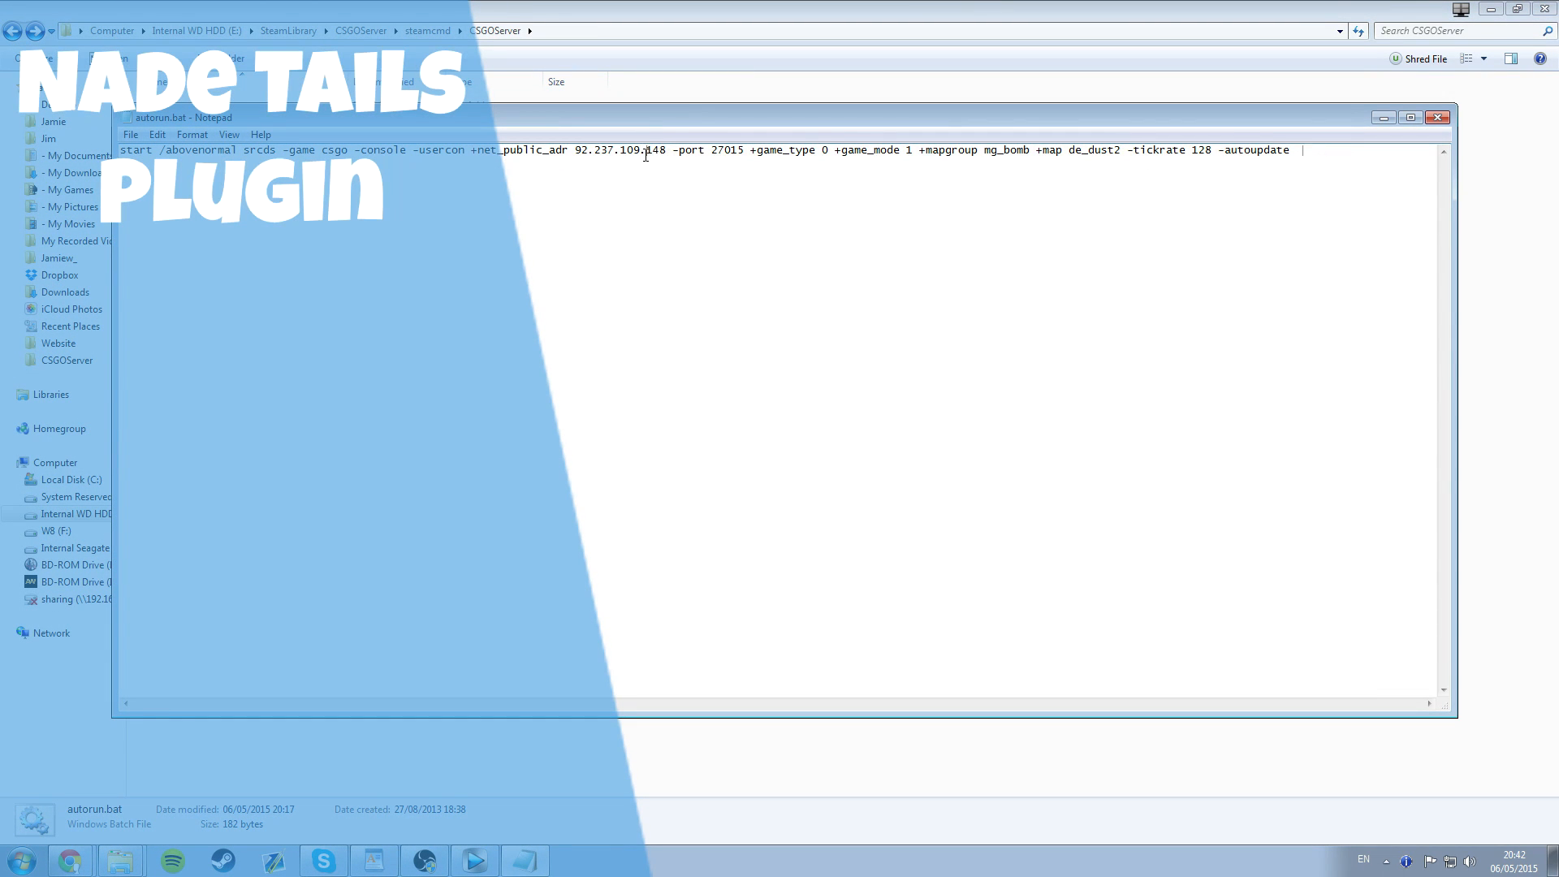
- Browse into the server's csgo\addons\sourcemod folder and open its plugins folder
{"action": "left_click", "coordinate": [1438, 117]}
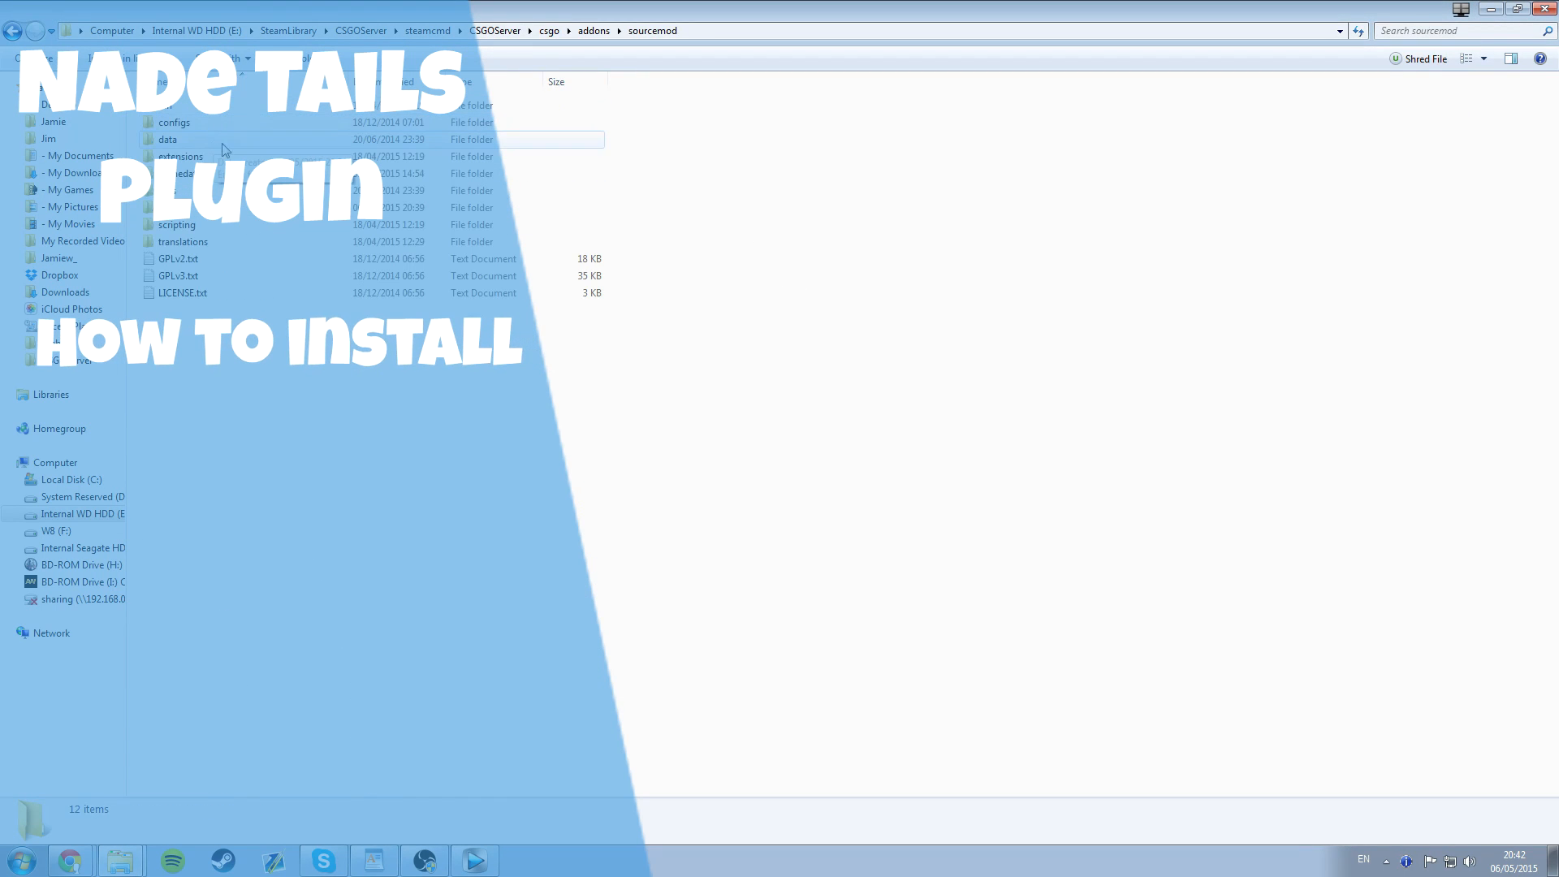
{"action": "double_click", "coordinate": [186, 225]}
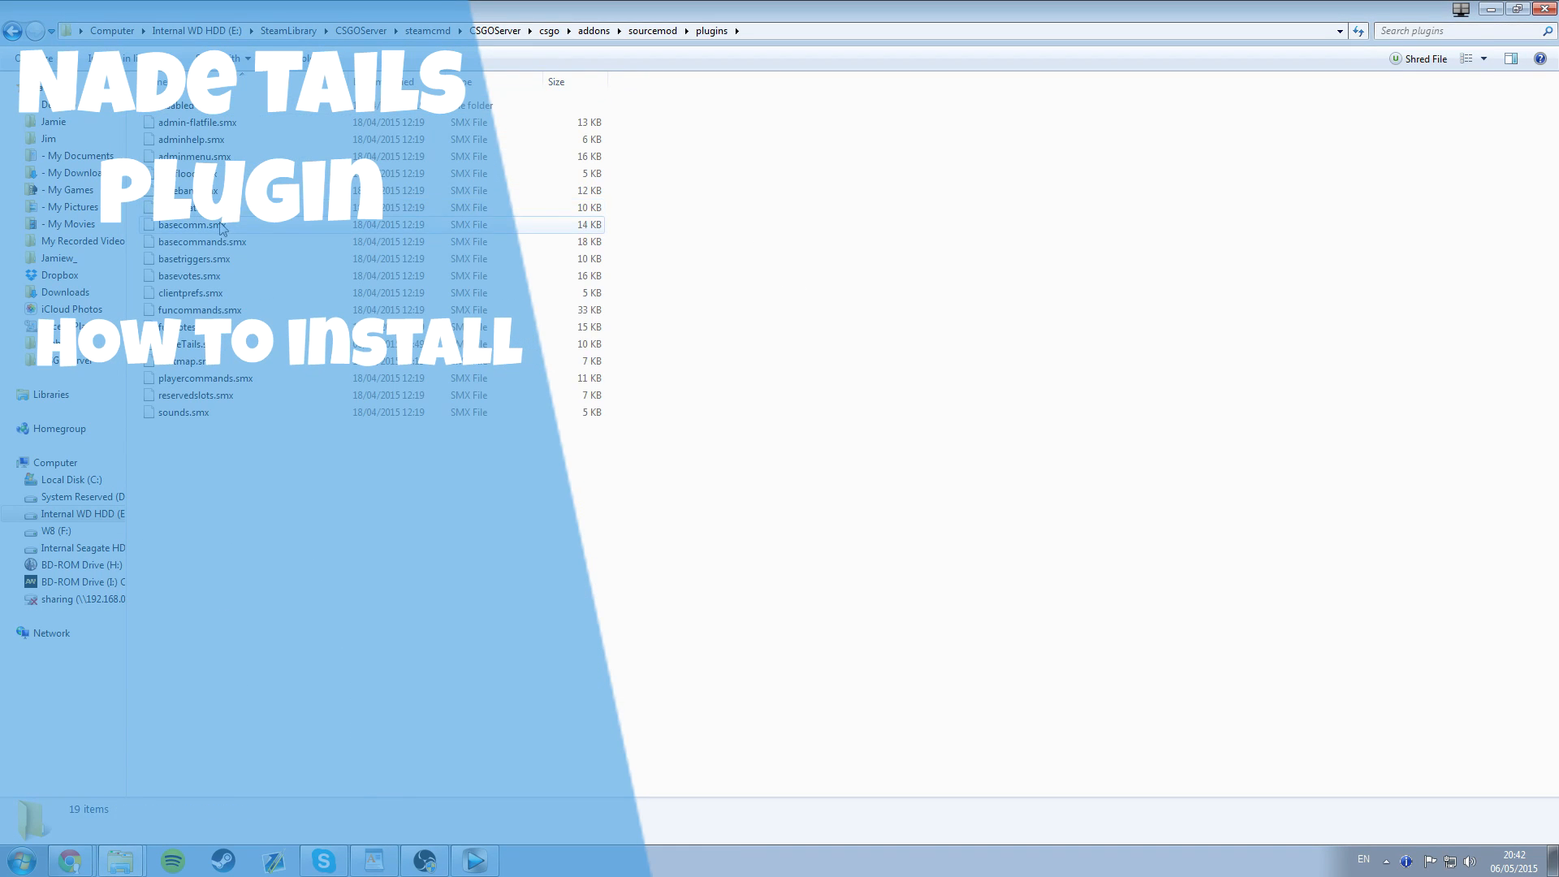
{"action": "left_click", "coordinate": [199, 344]}
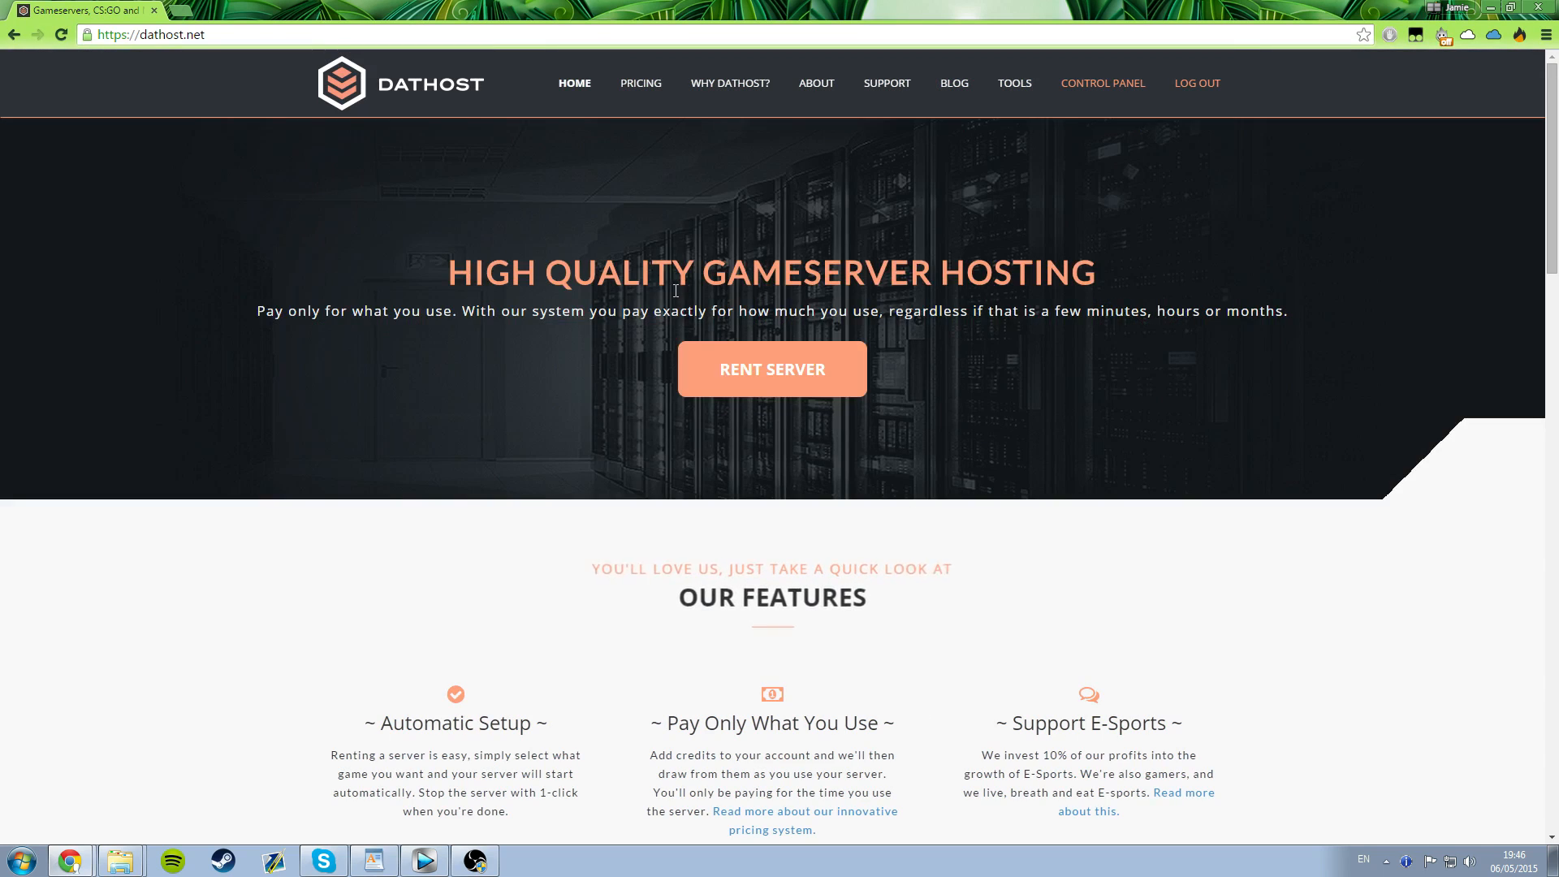
{"action": "mouse_move", "coordinate": [1079, 225]}
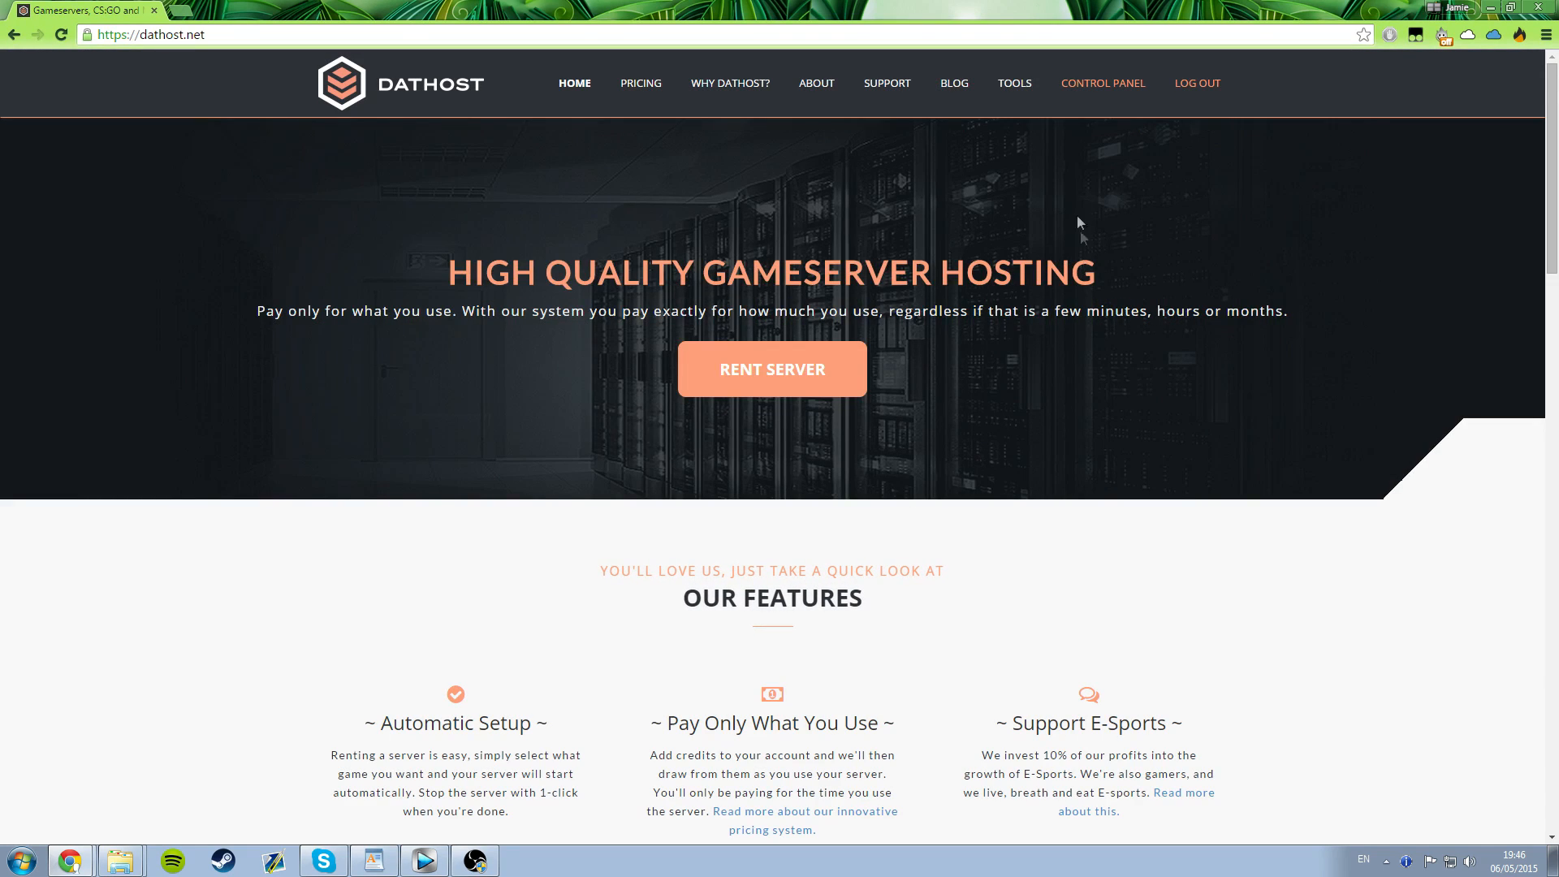
{"action": "mouse_move", "coordinate": [314, 306]}
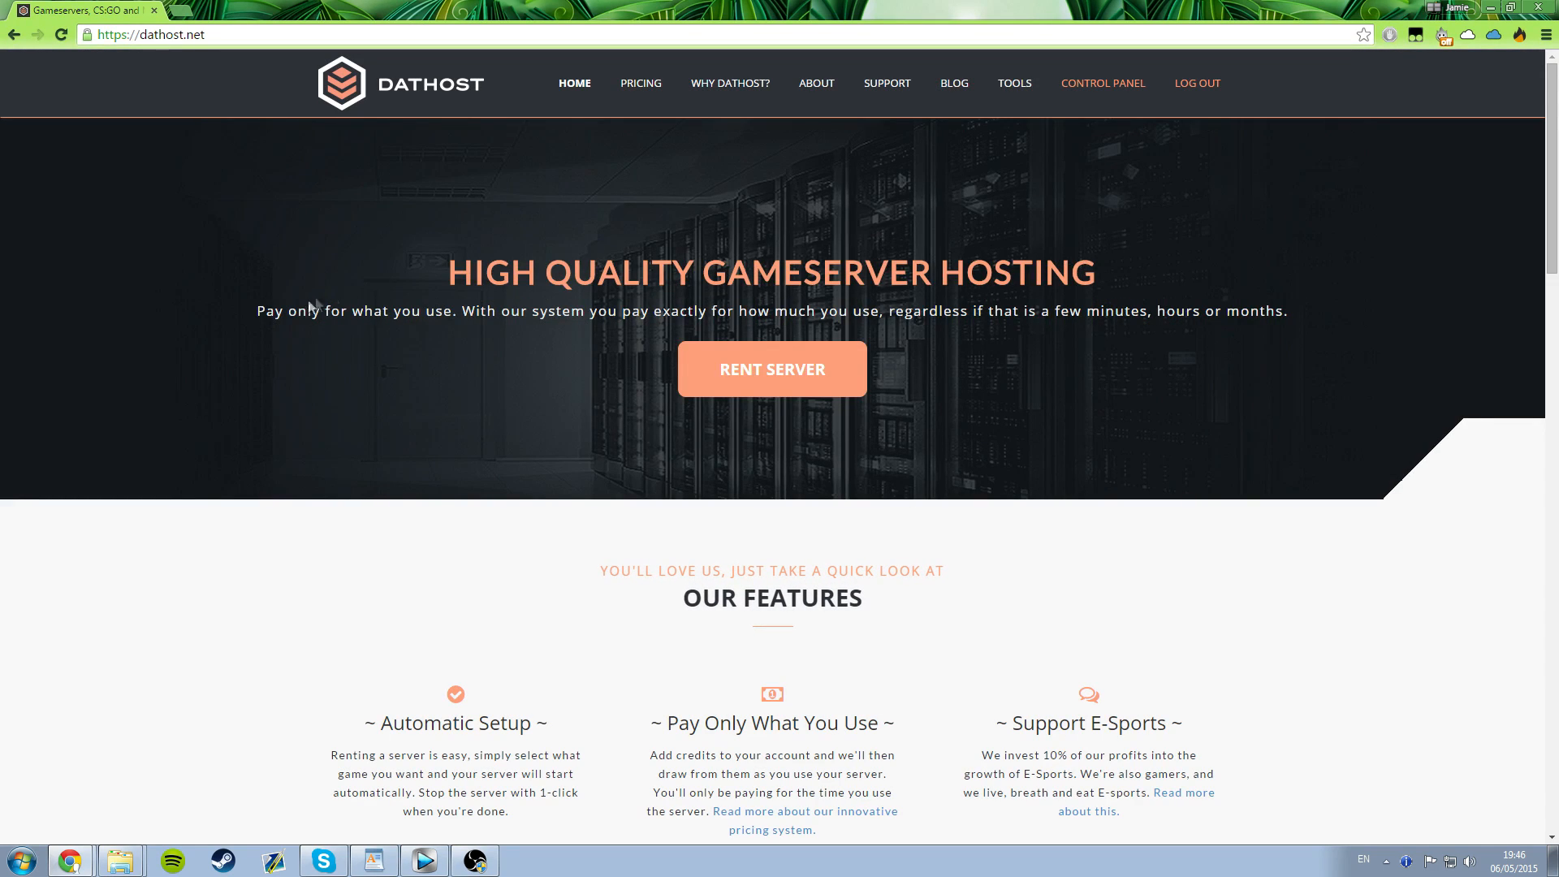
- Review the CS:GO server's hourly cost and monthly cap in DatHost's control panel
{"action": "left_click", "coordinate": [1102, 83]}
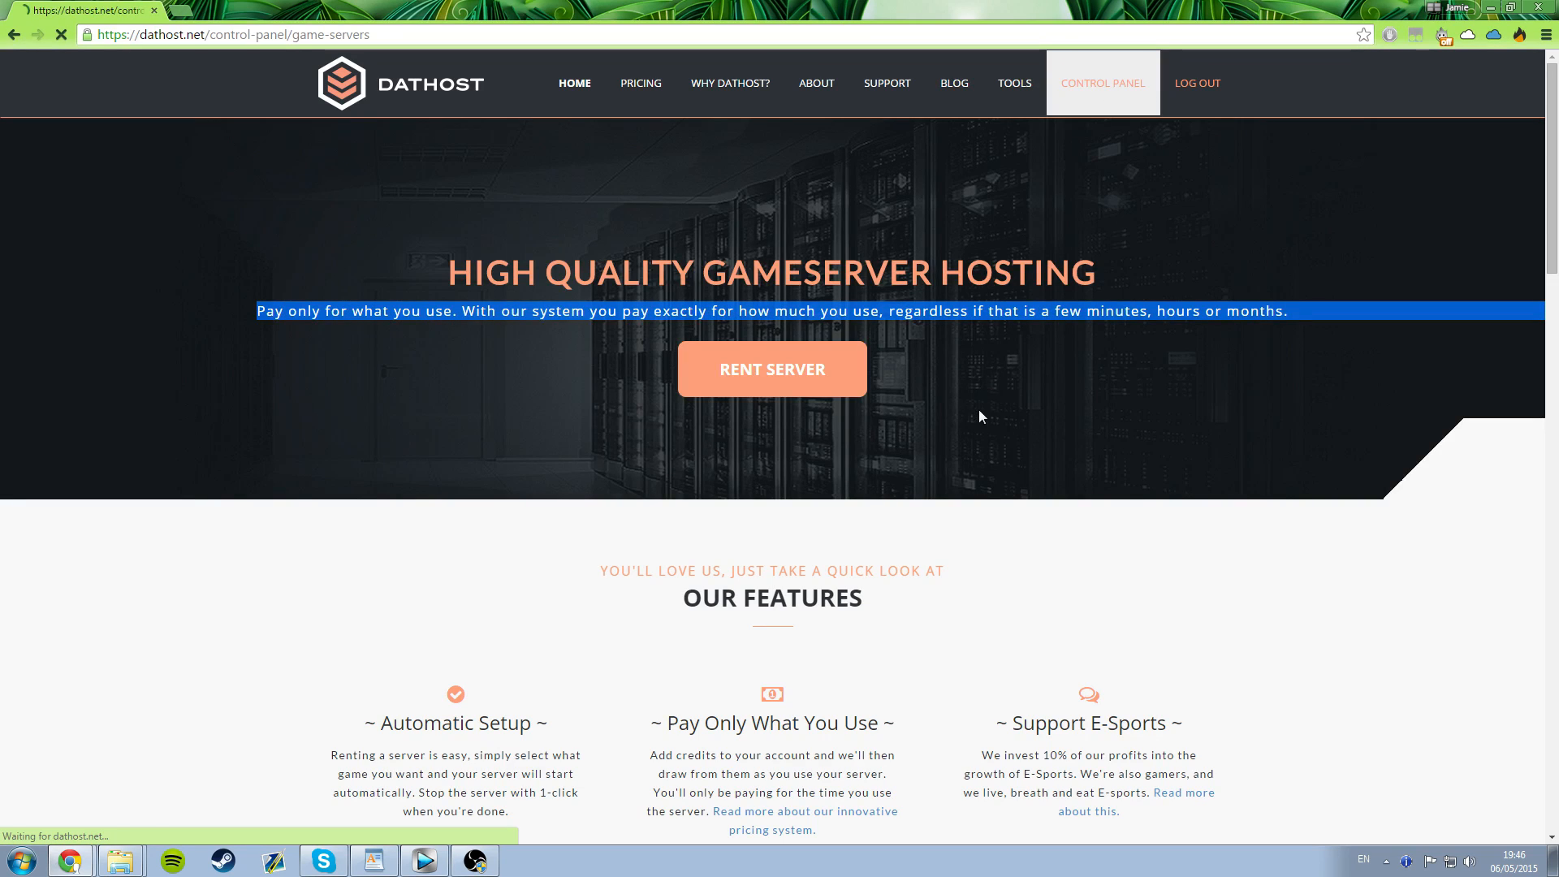
{"action": "left_click", "coordinate": [1102, 83]}
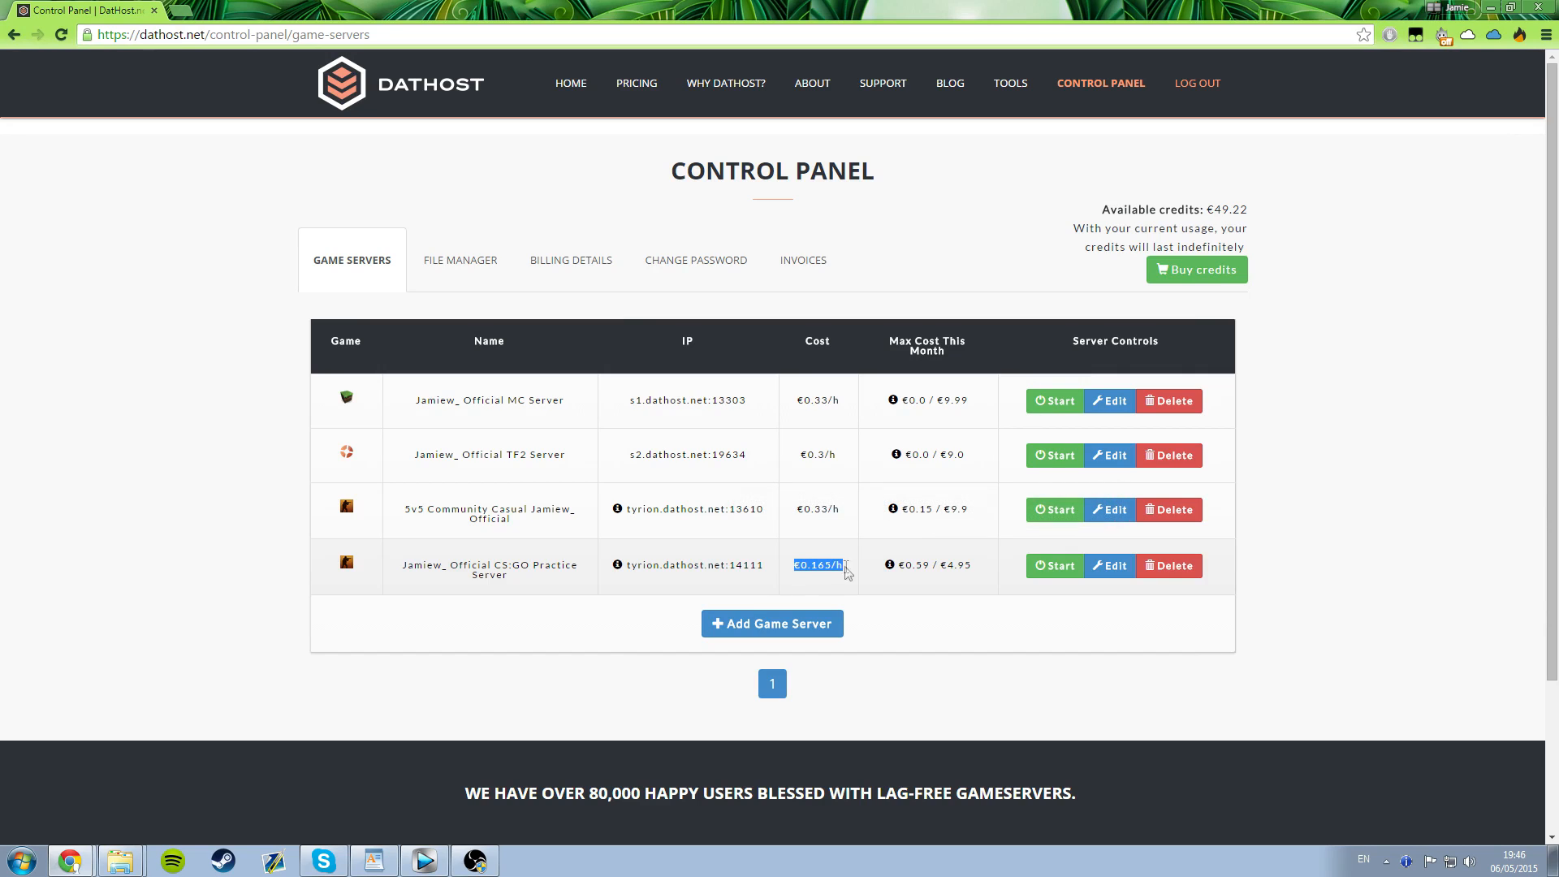
{"action": "mouse_move", "coordinate": [895, 566]}
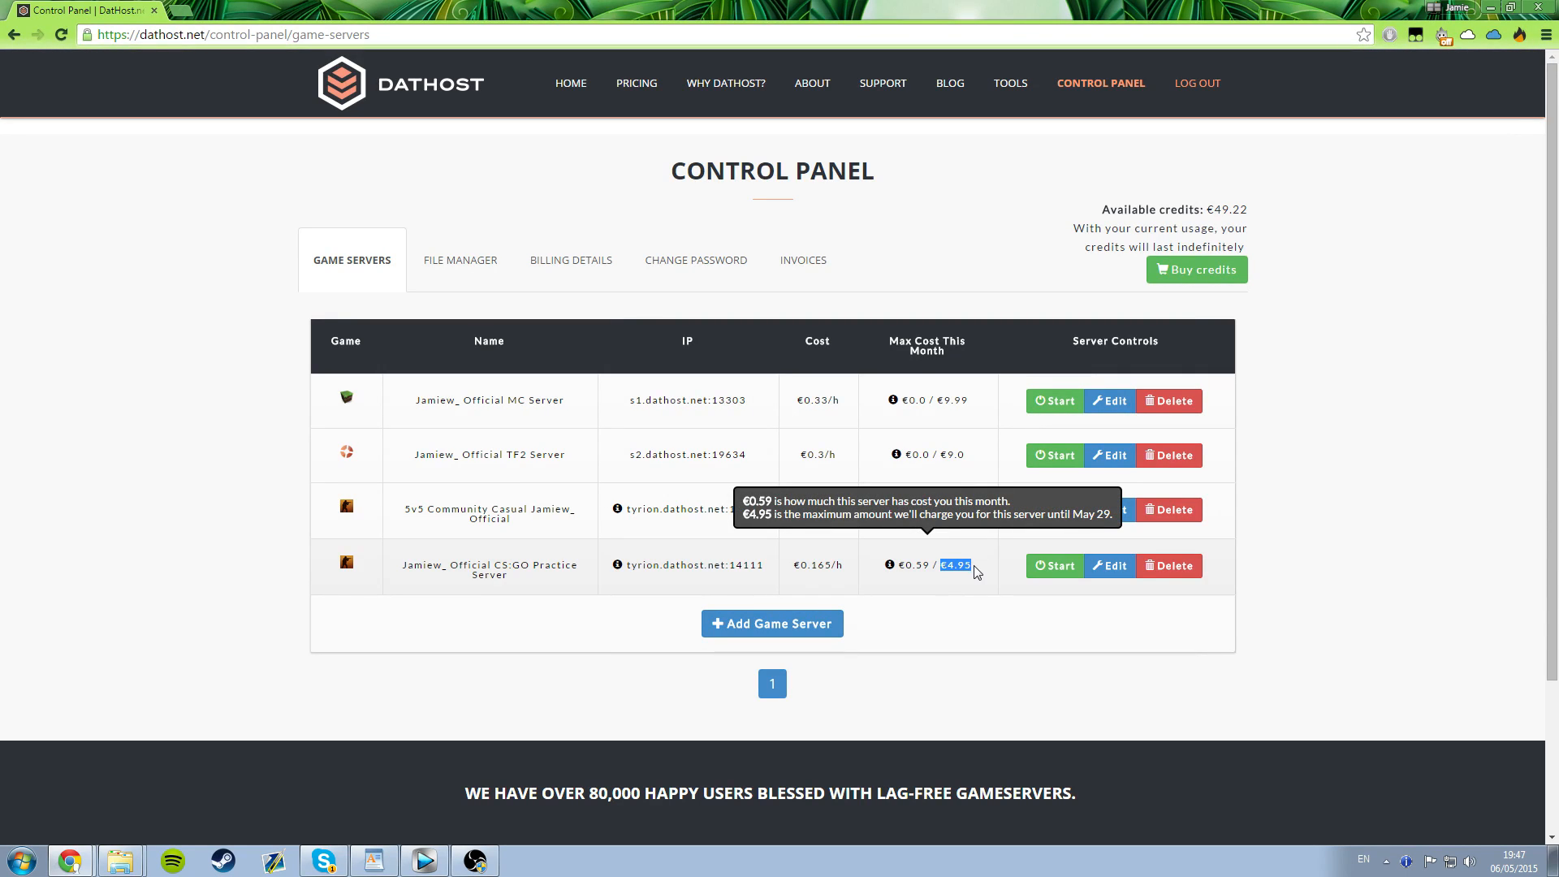
{"action": "mouse_move", "coordinate": [952, 585]}
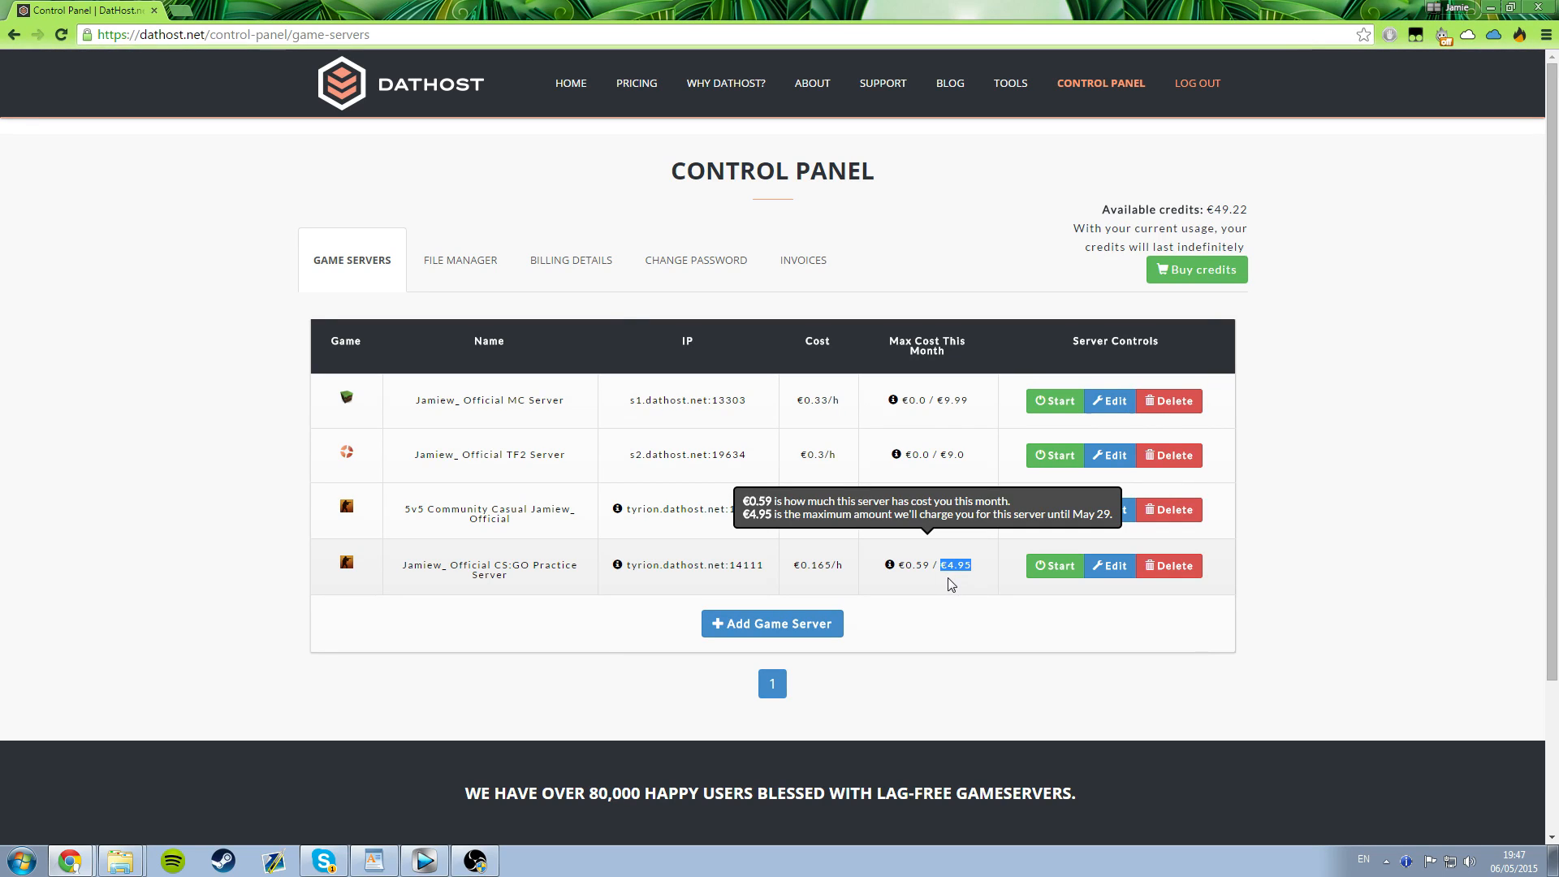
{"action": "mouse_move", "coordinate": [1411, 336]}
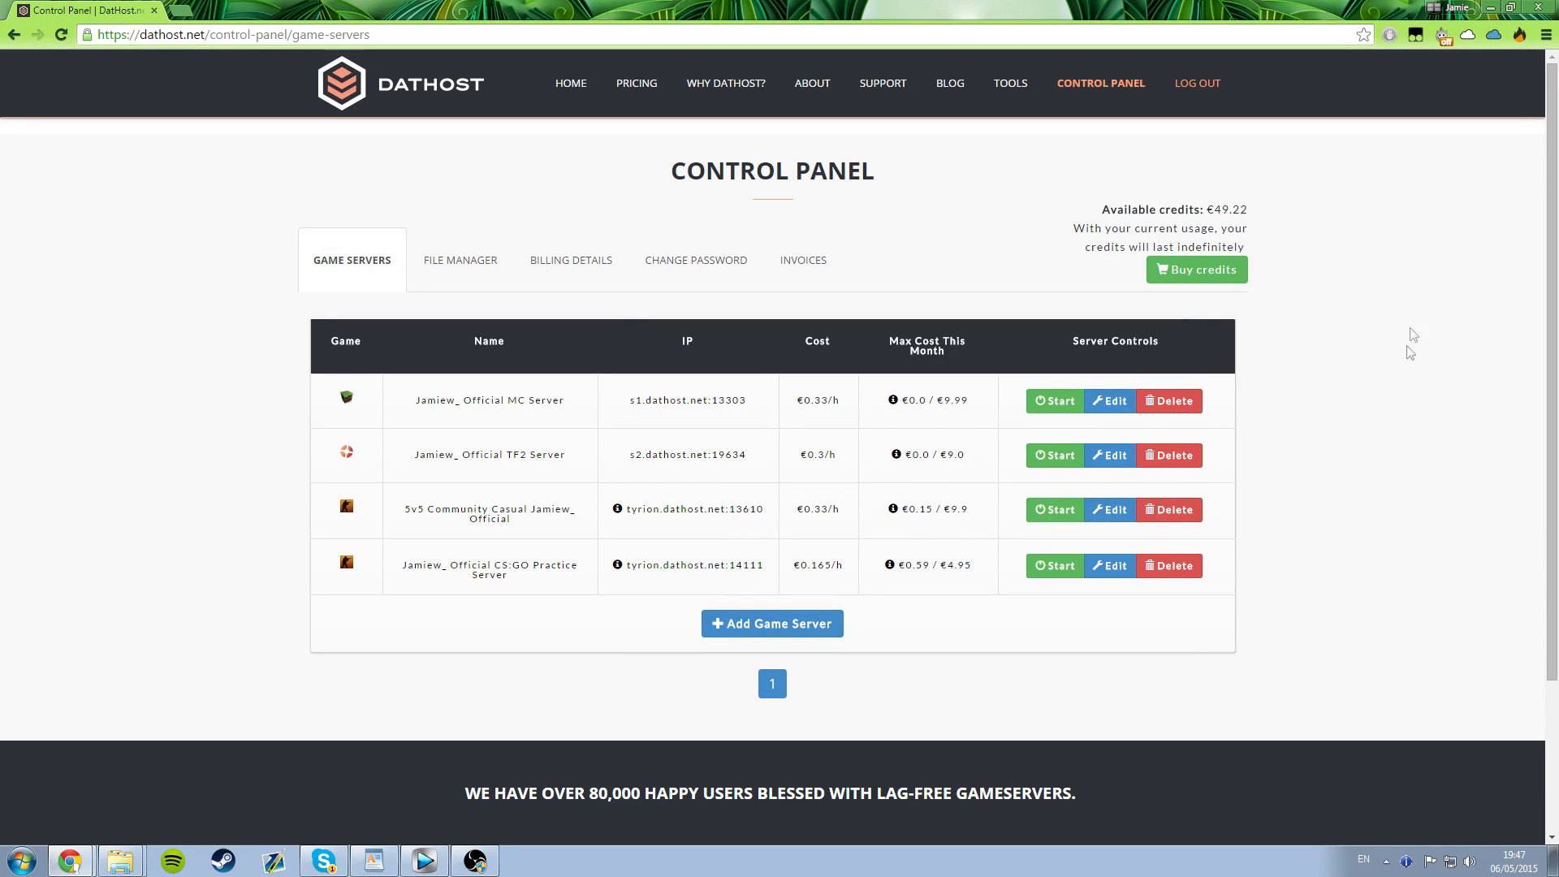
{"action": "mouse_move", "coordinate": [139, 279]}
{"action": "type", "text": "dathost.net/r/jamiew"}
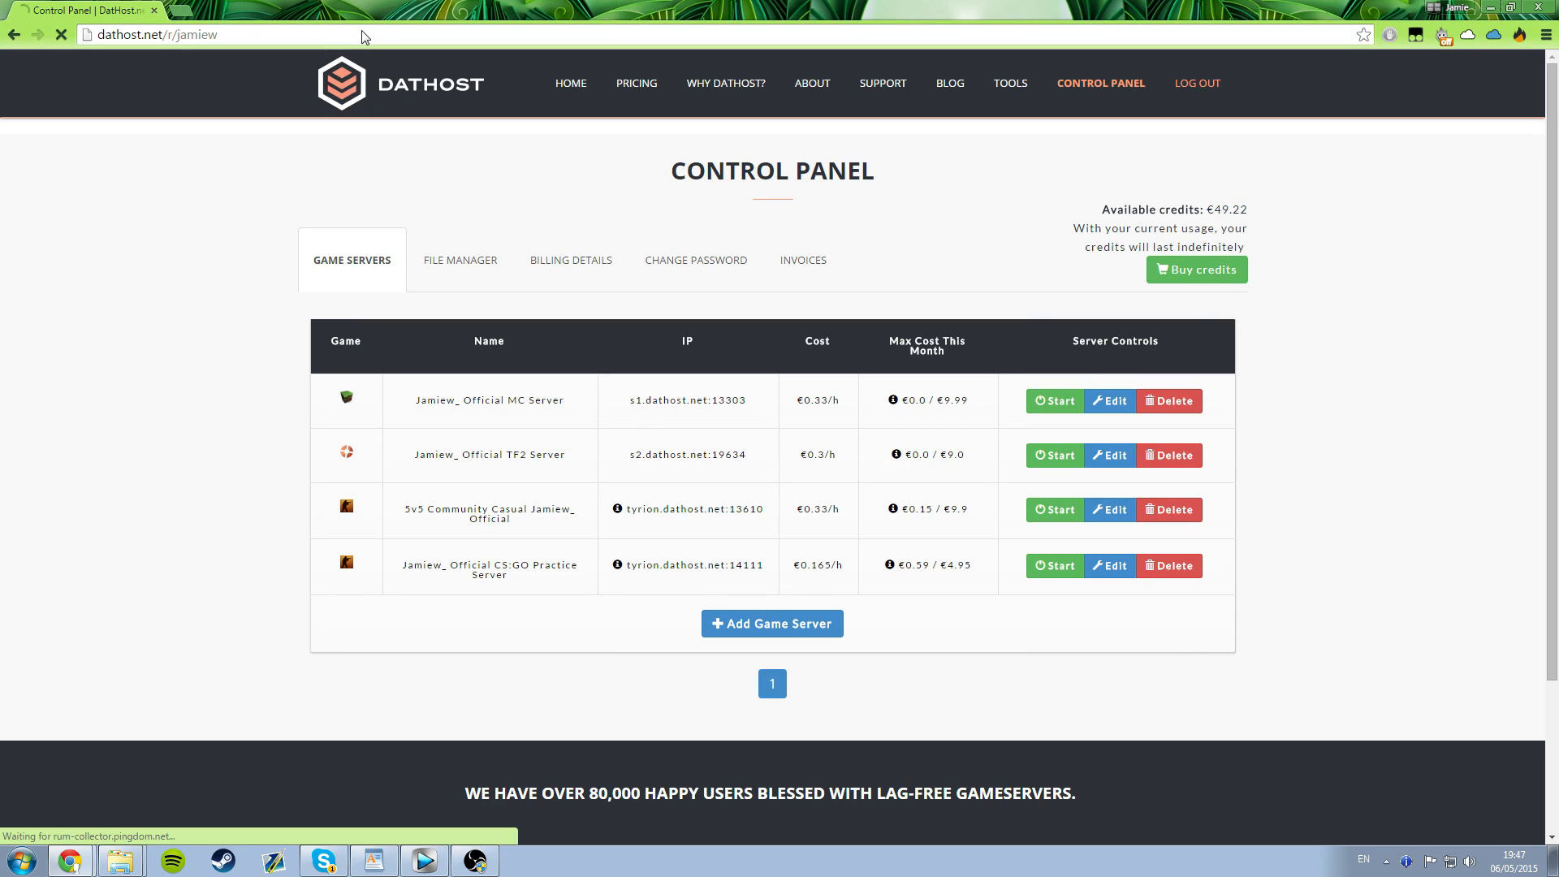
{"action": "left_click", "coordinate": [574, 83]}
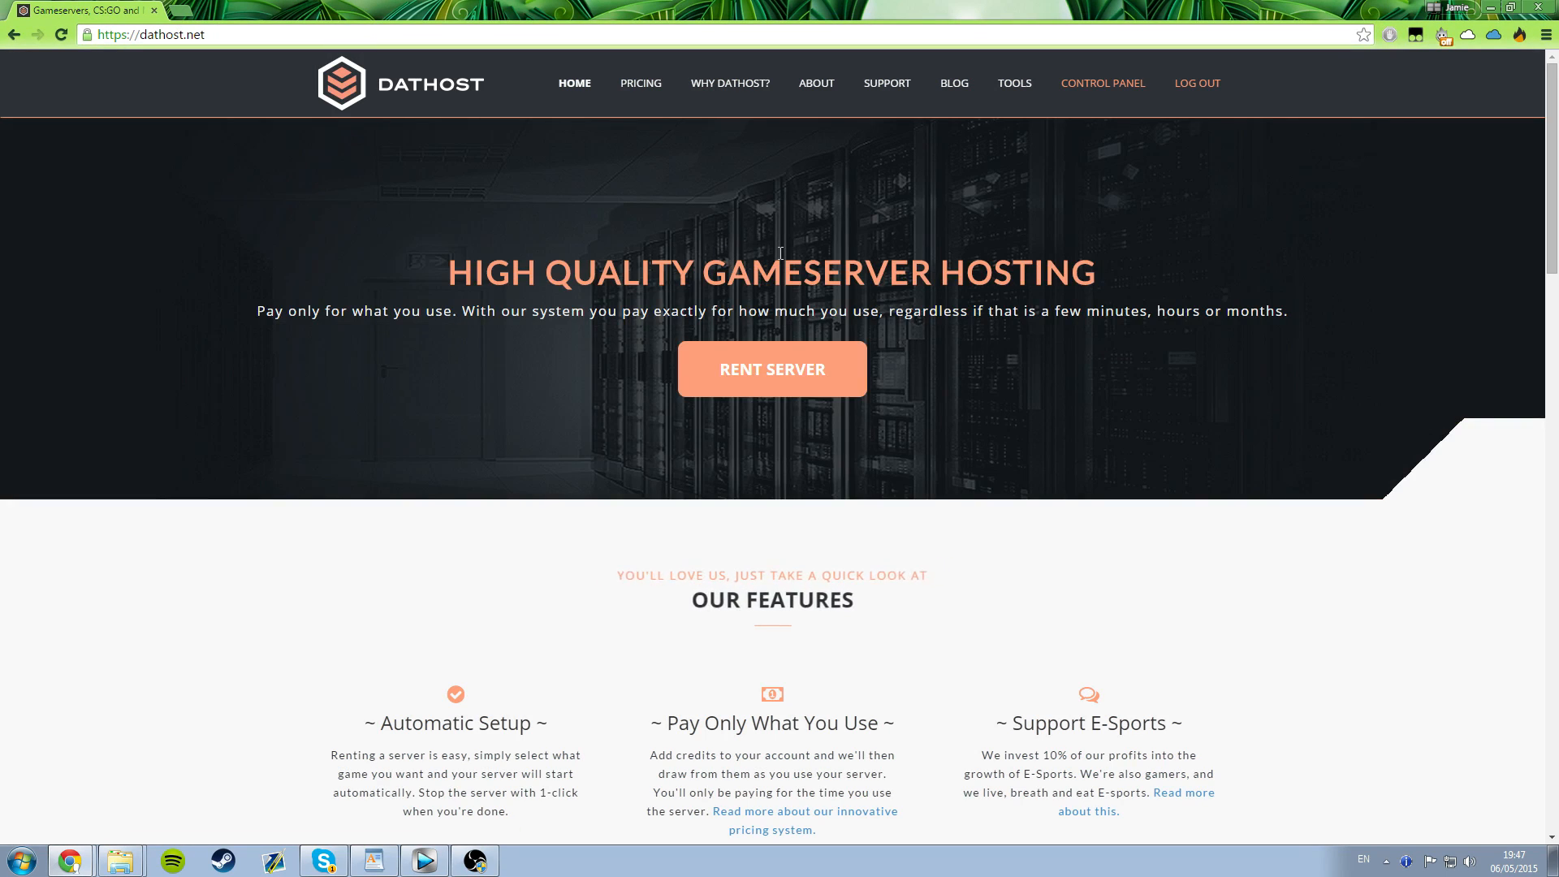
{"action": "left_click", "coordinate": [1102, 83]}
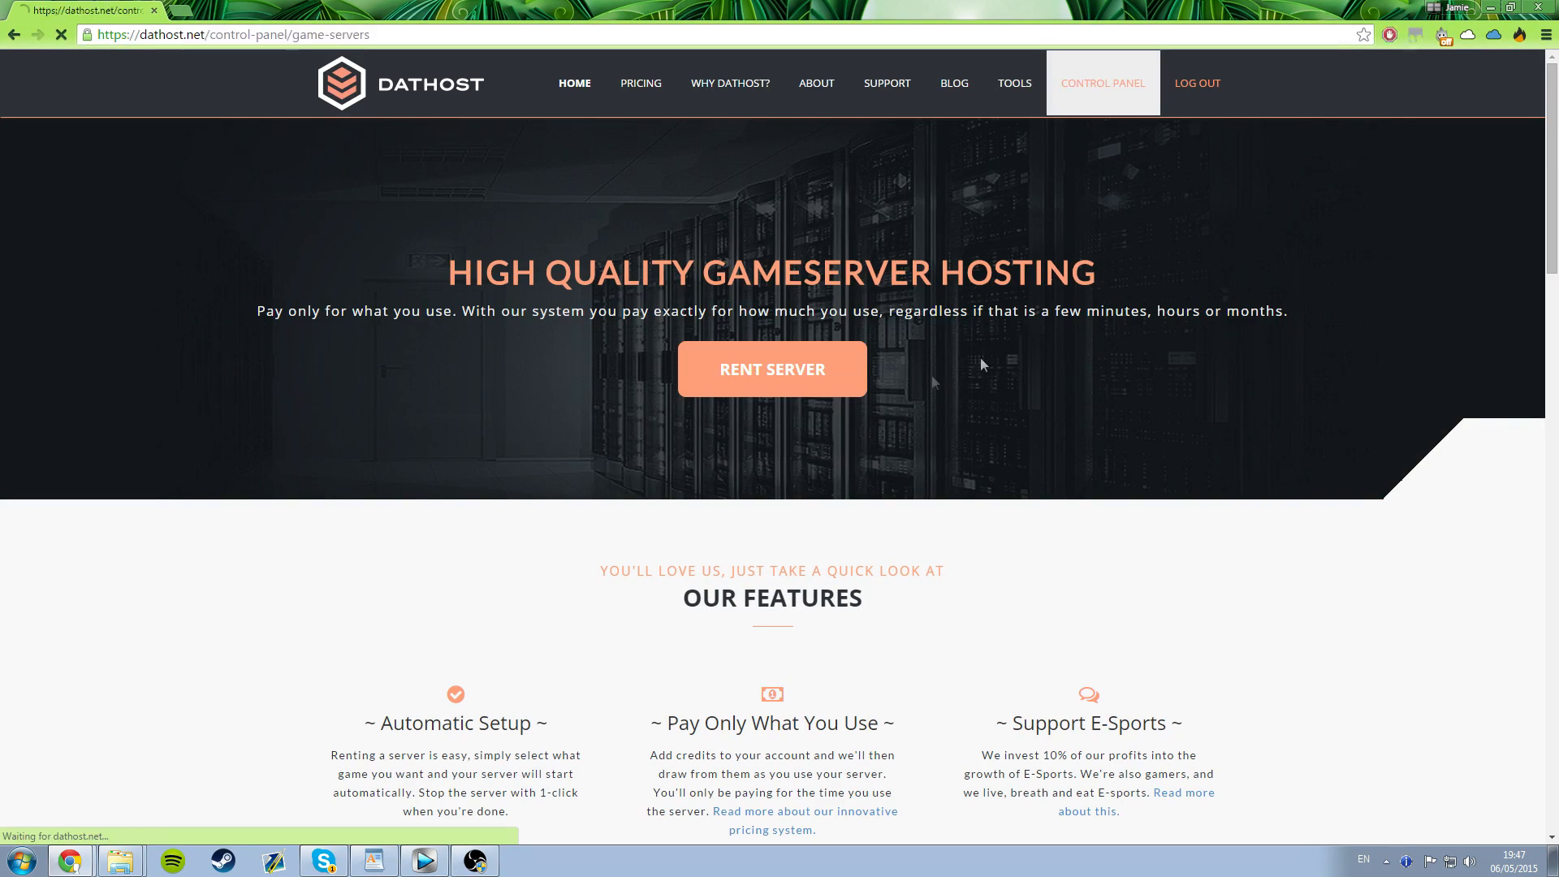
- Order a 5-slot CS:GO server in Düsseldorf and reveal its Mods & Plugins settings
{"action": "left_click", "coordinate": [771, 367]}
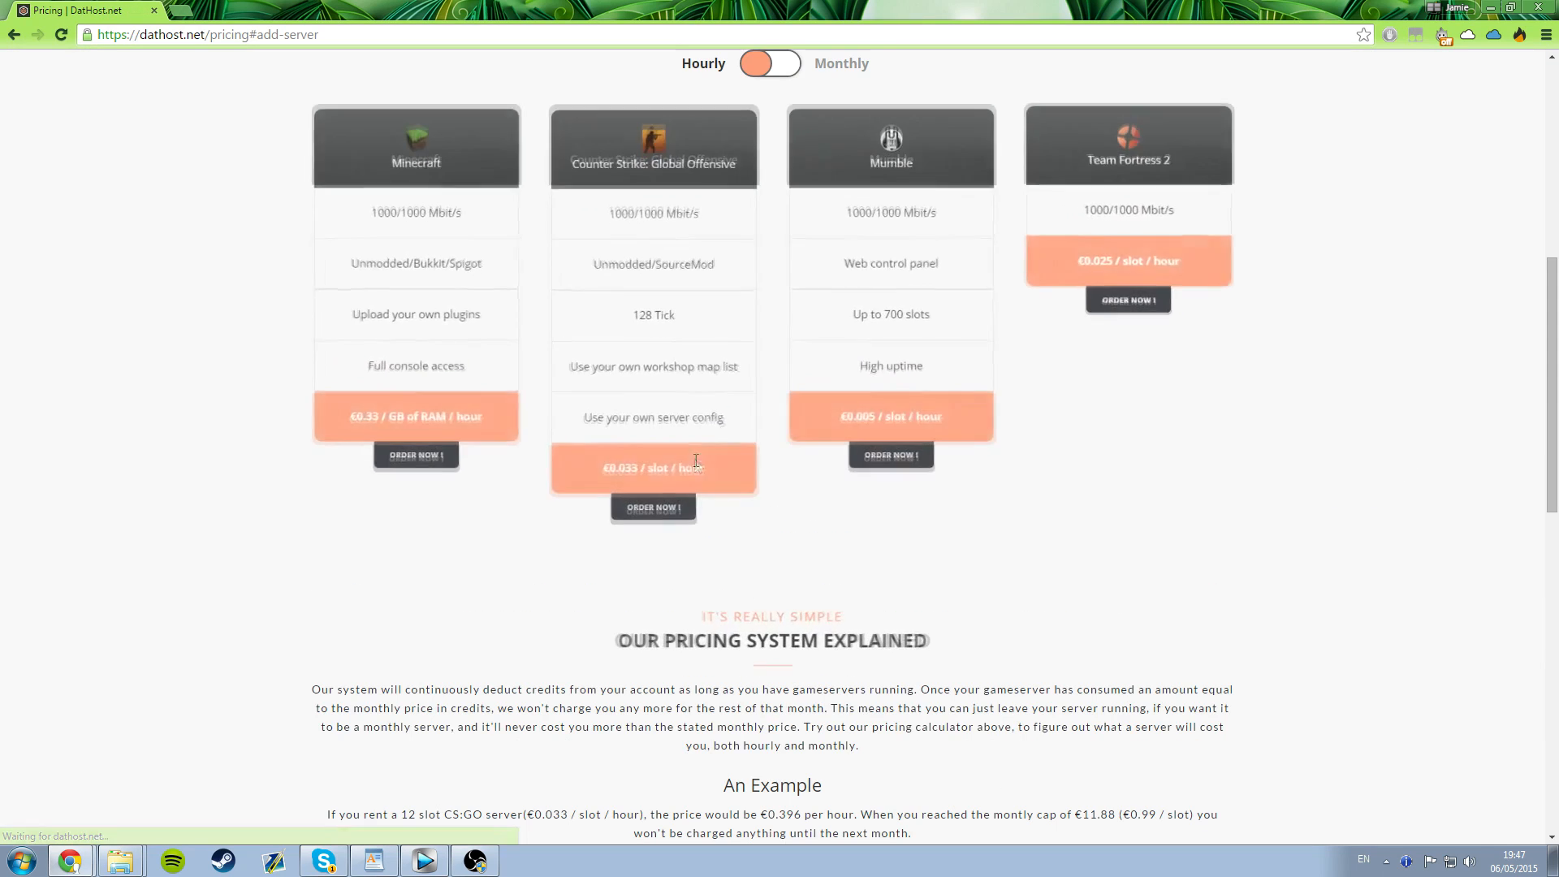
{"action": "left_click", "coordinate": [652, 507]}
{"action": "type", "text": "5"}
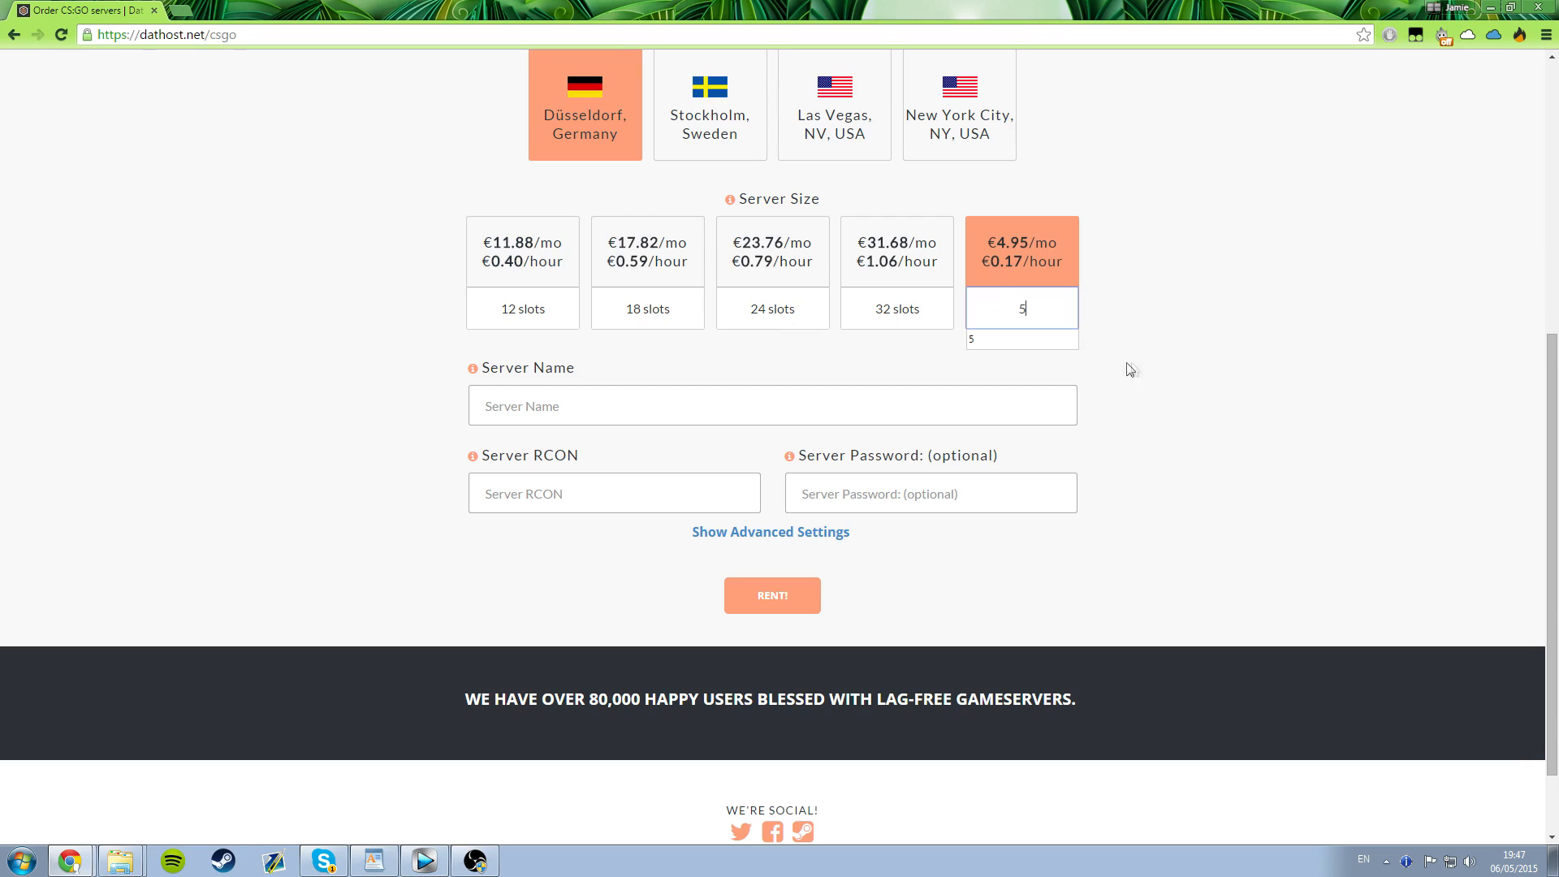
{"action": "left_click", "coordinate": [770, 531]}
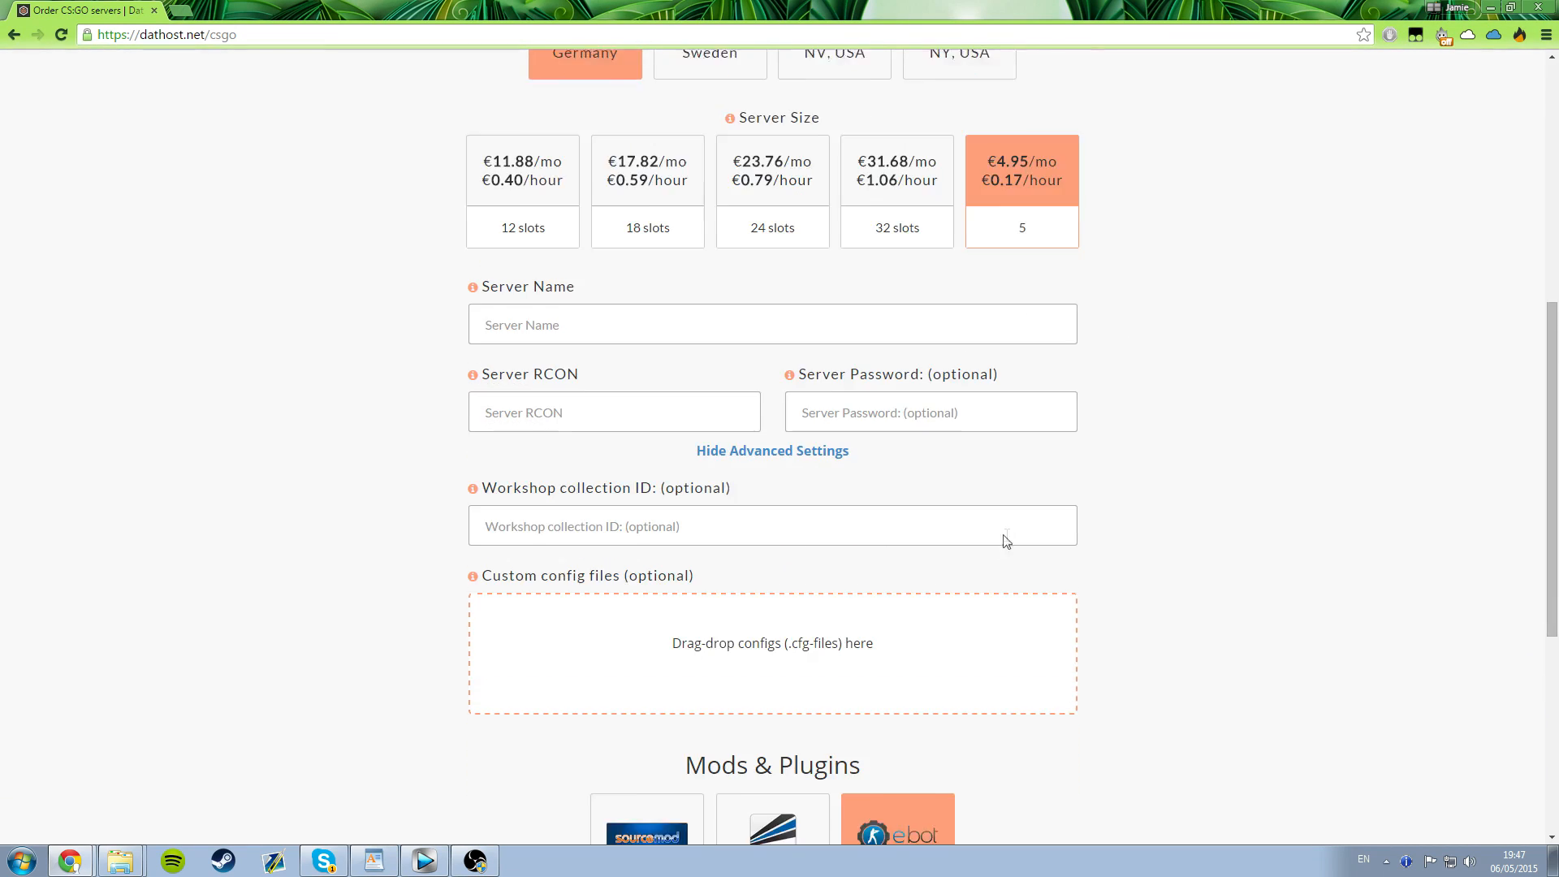
{"action": "scroll", "scroll_direction": "down", "scroll_amount": 3}
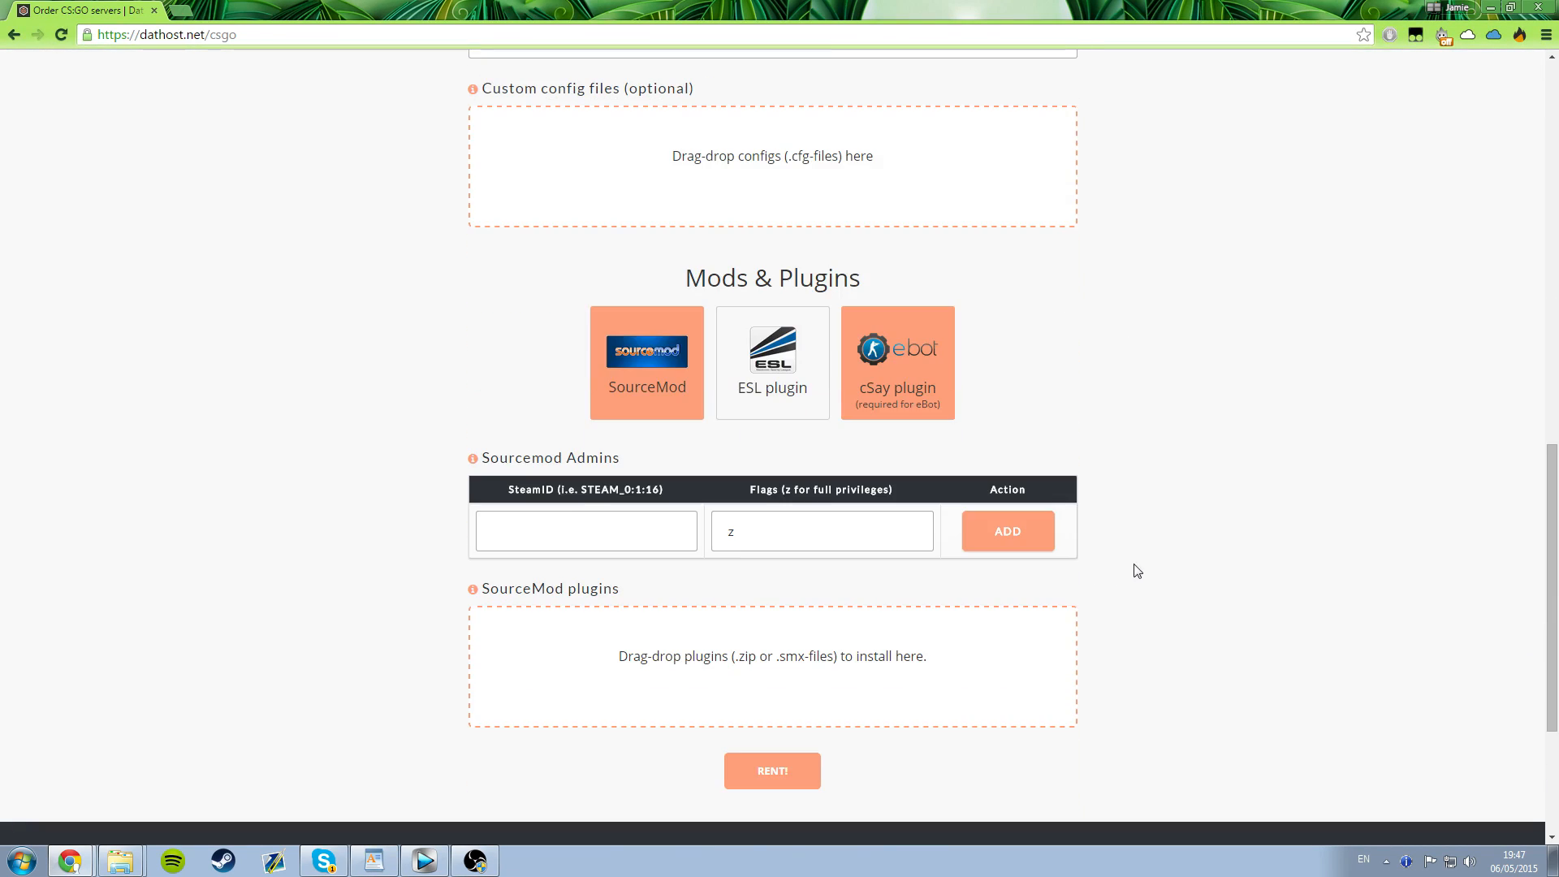
{"action": "scroll", "scroll_direction": "down", "scroll_amount": 3}
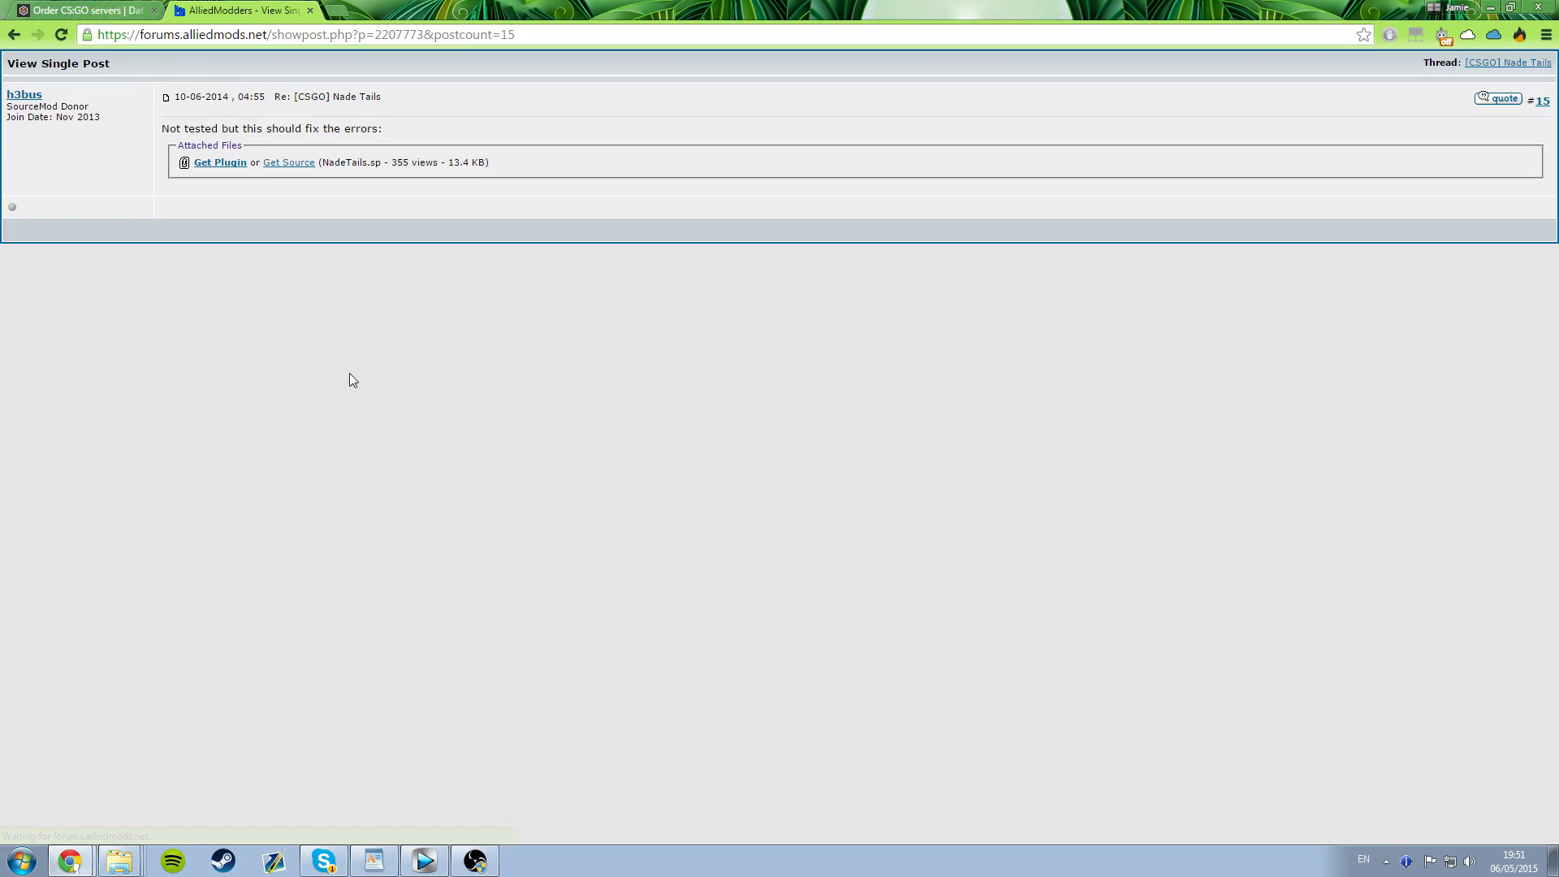
- Download the Nade Tails plugin, rent the CS:GO server, and start it
{"action": "left_click", "coordinate": [220, 163]}
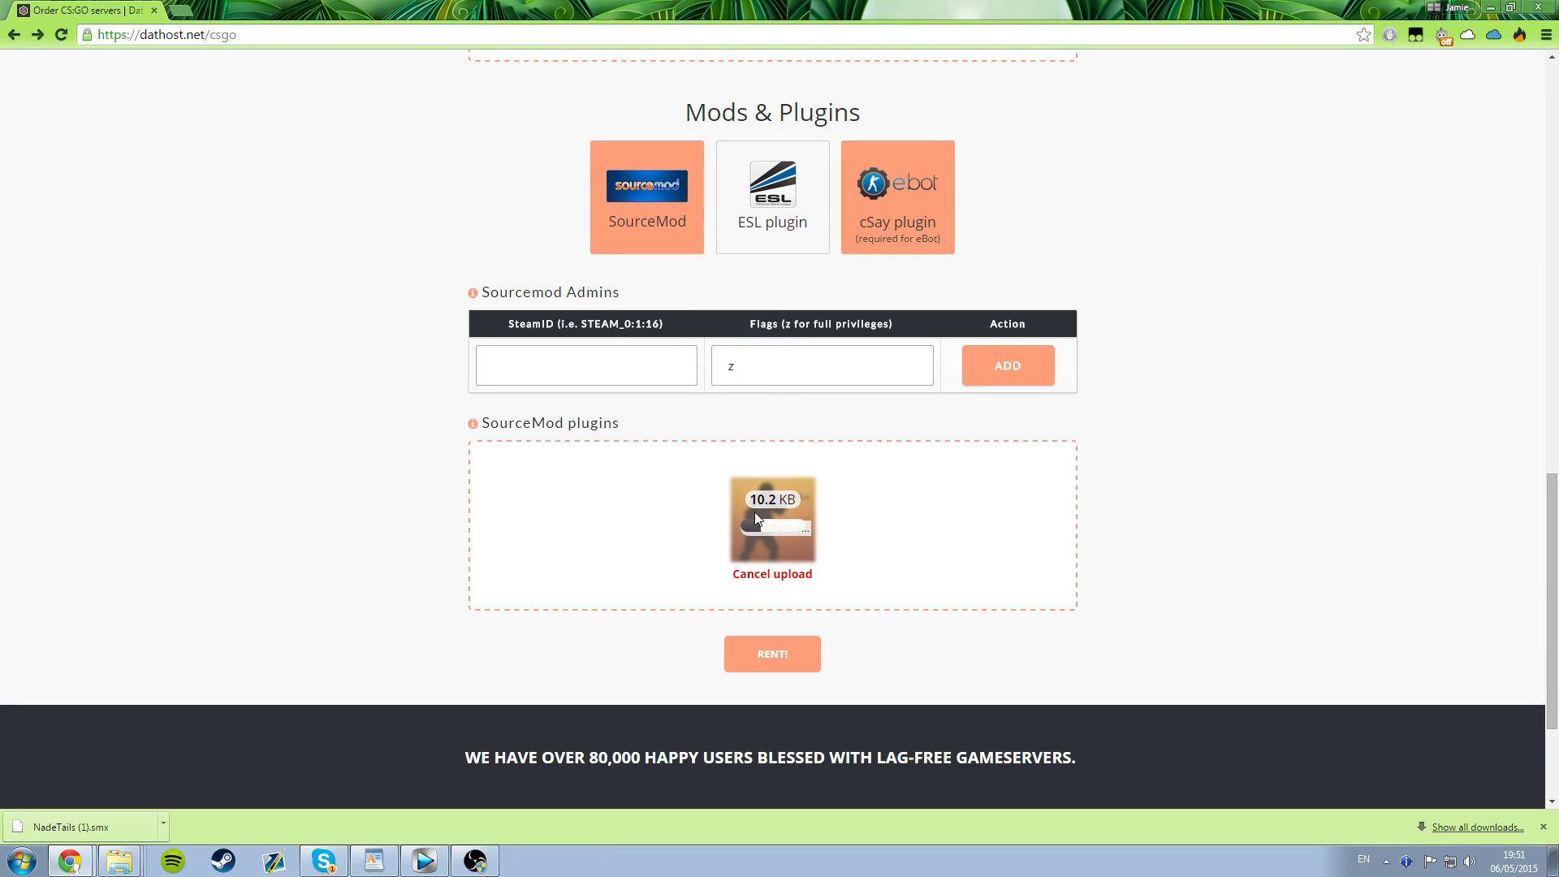
{"action": "left_click", "coordinate": [772, 652]}
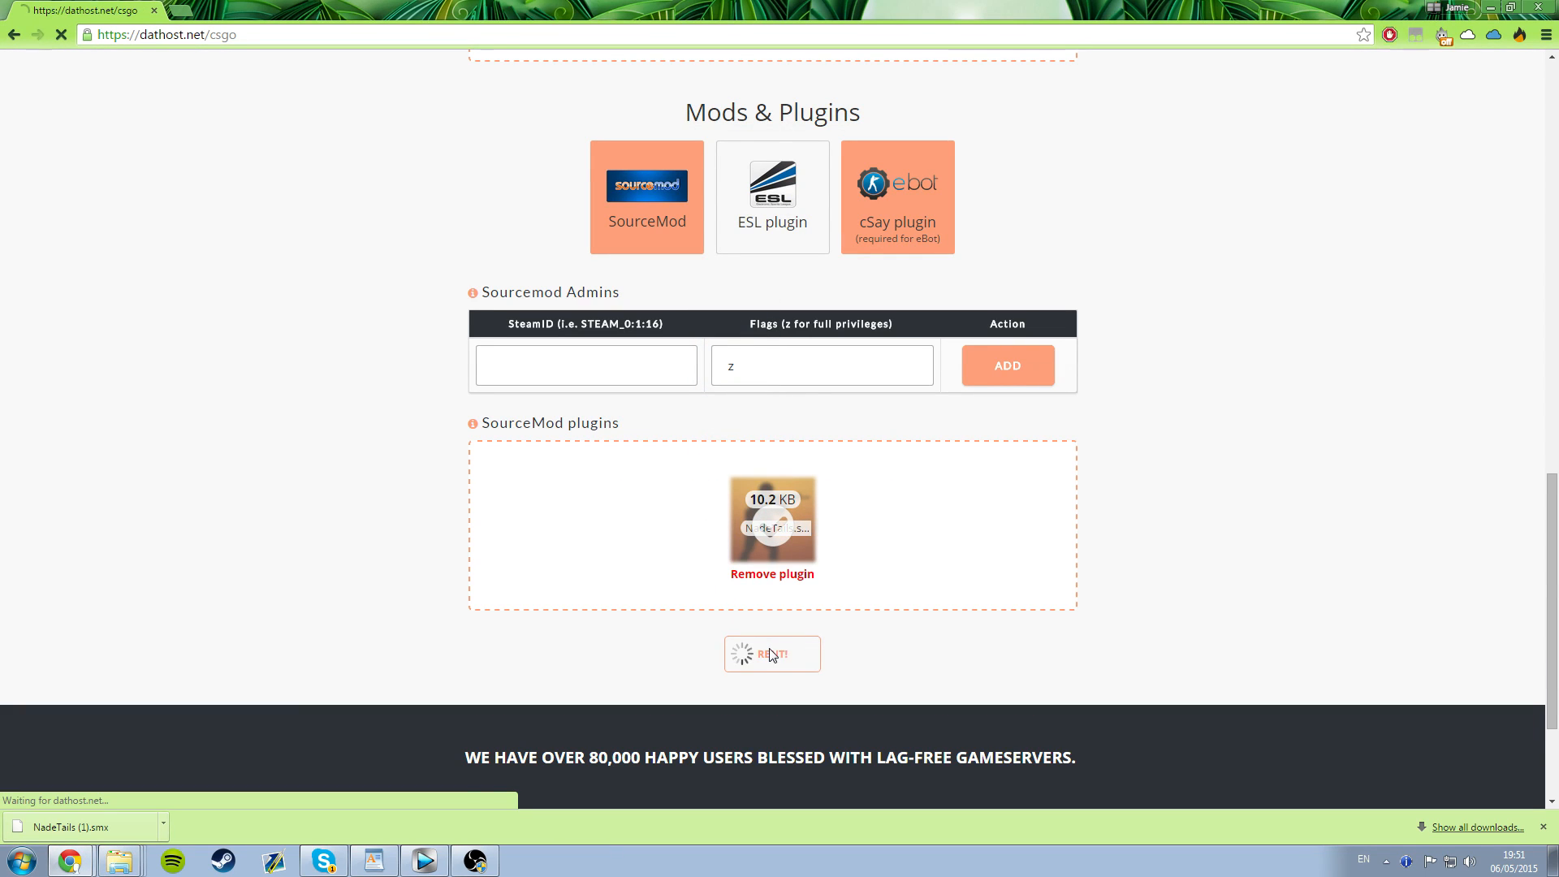
{"action": "left_click", "coordinate": [772, 654]}
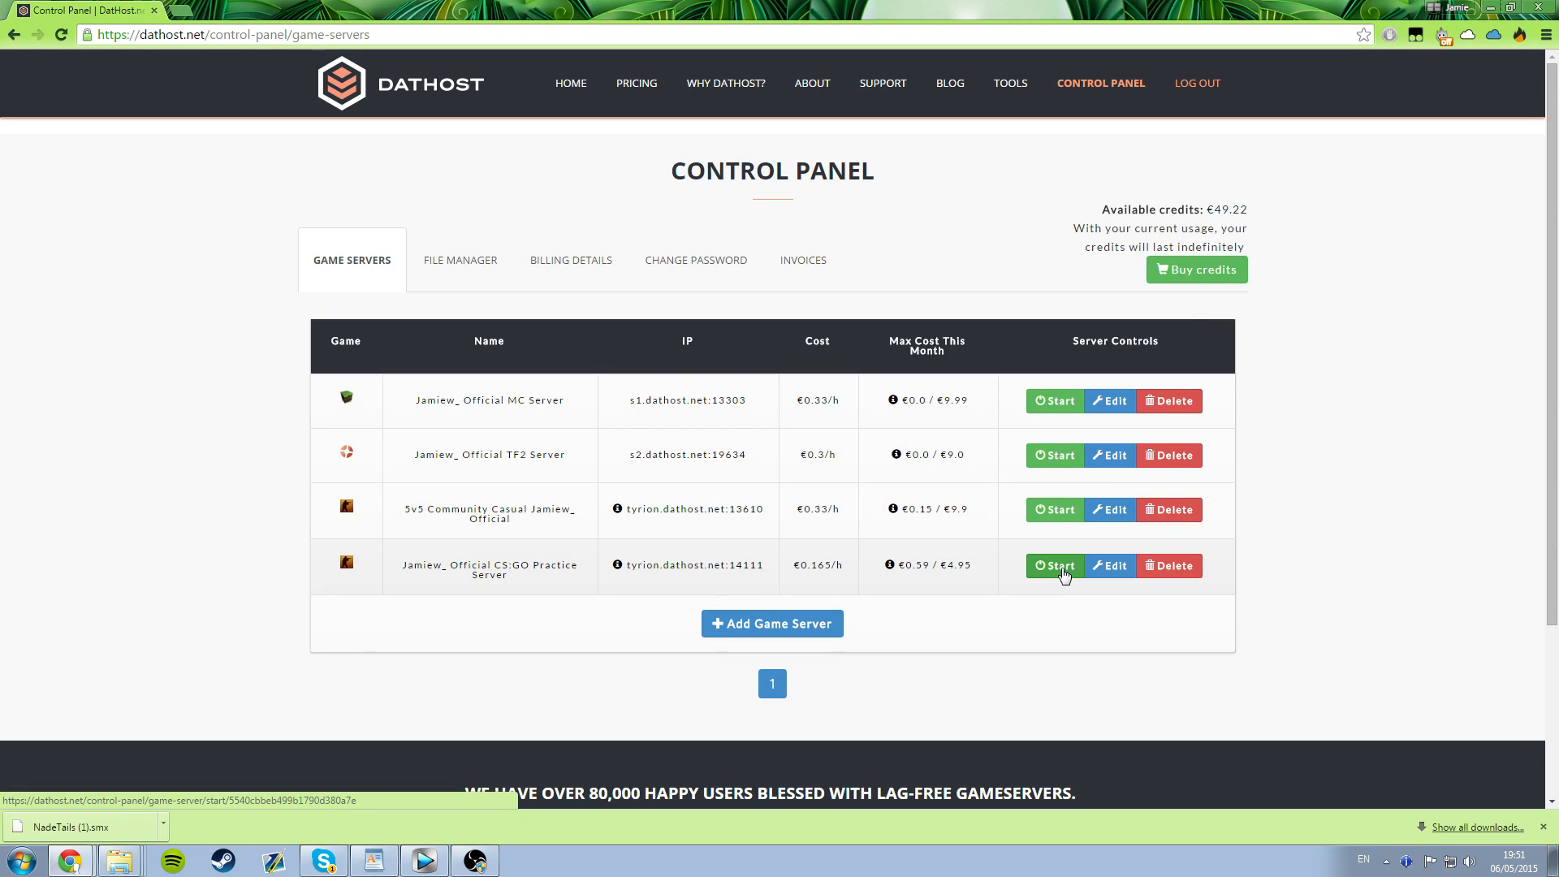
{"action": "left_click", "coordinate": [1053, 566]}
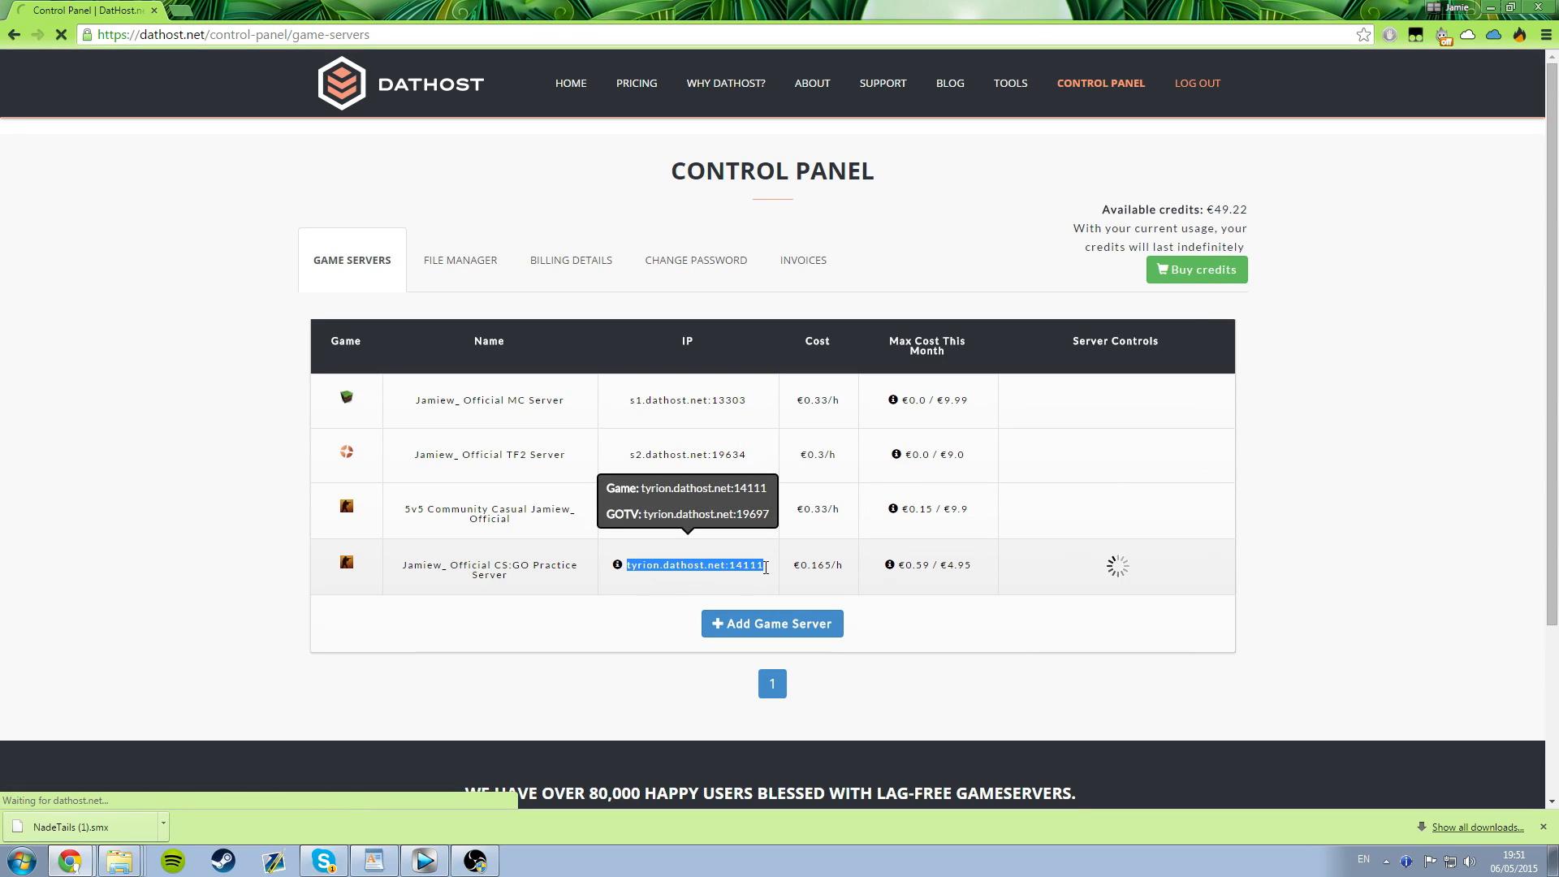
{"action": "mouse_move", "coordinate": [987, 686]}
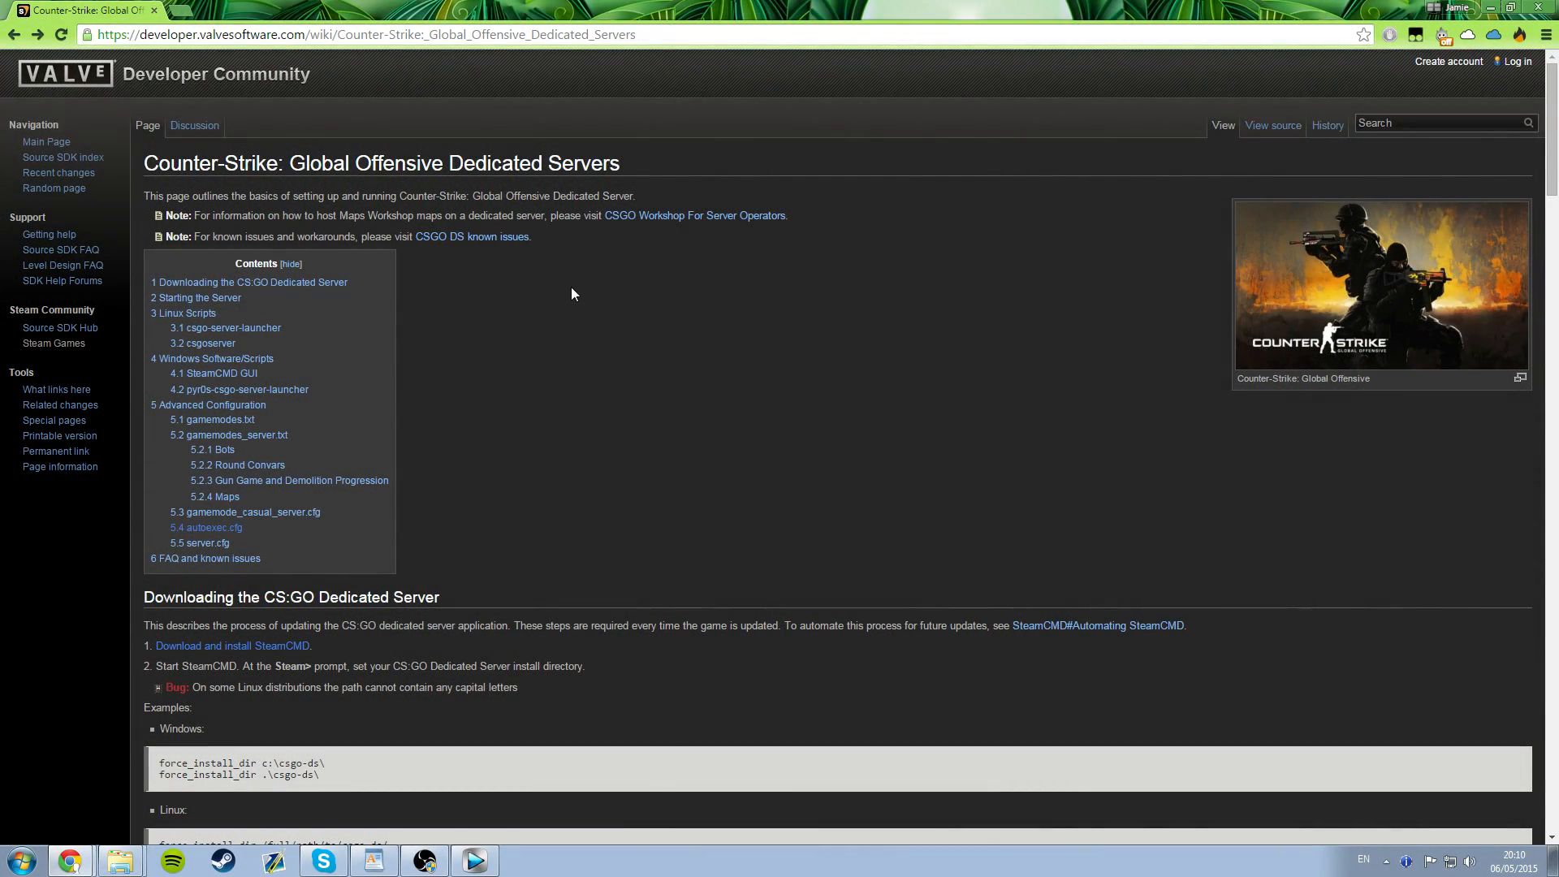
- Download SteamCMD for Windows from the wiki's SteamCMD instructions
{"action": "scroll", "scroll_direction": "down", "scroll_amount": 3}
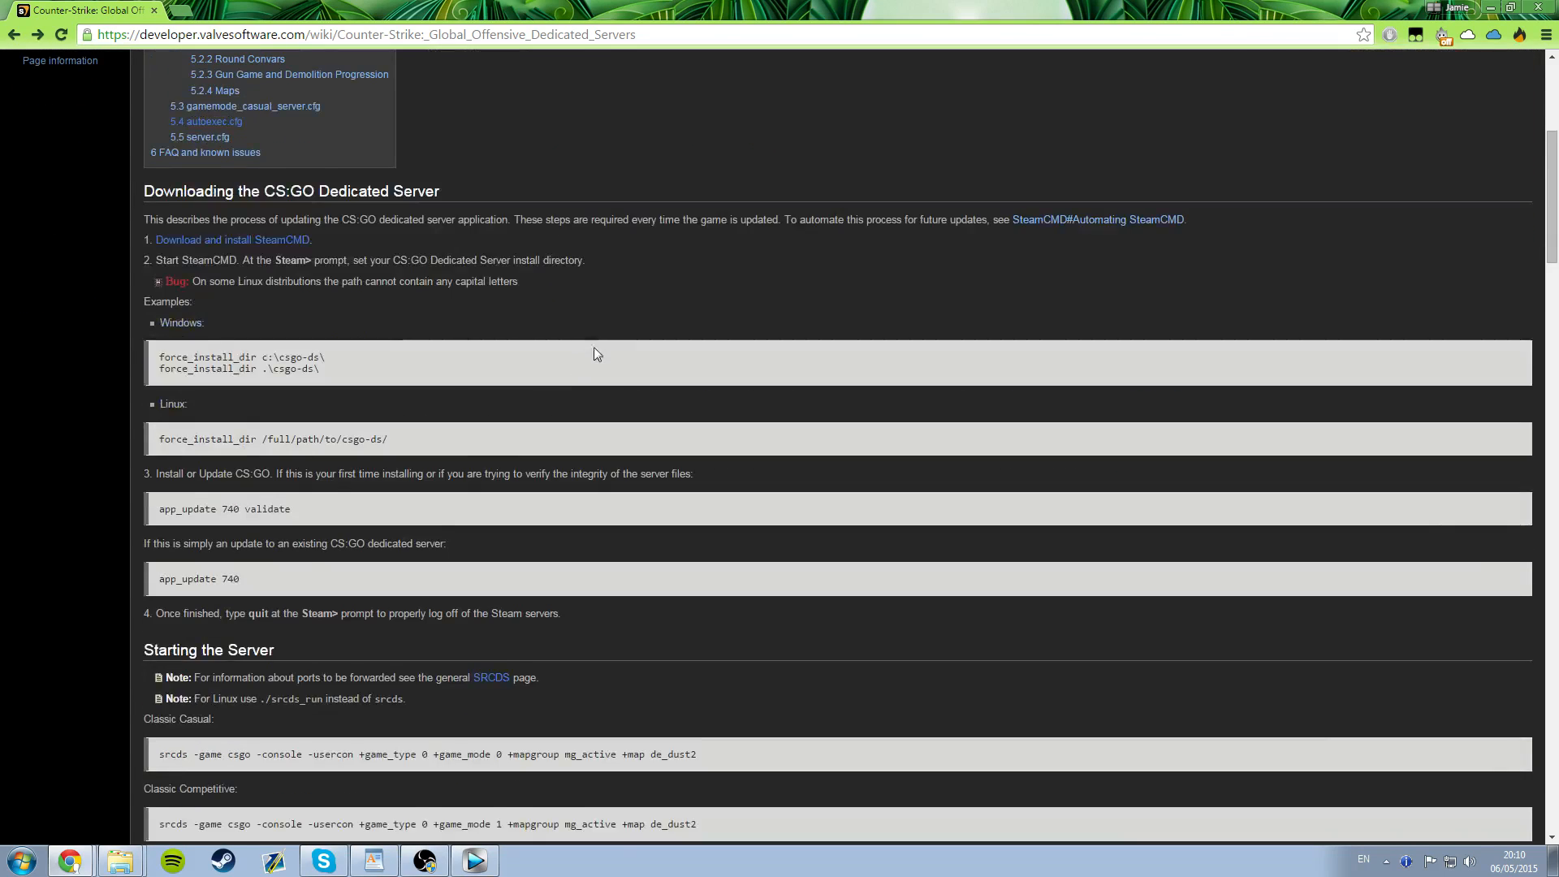
{"action": "scroll", "scroll_direction": "up", "scroll_amount": 3}
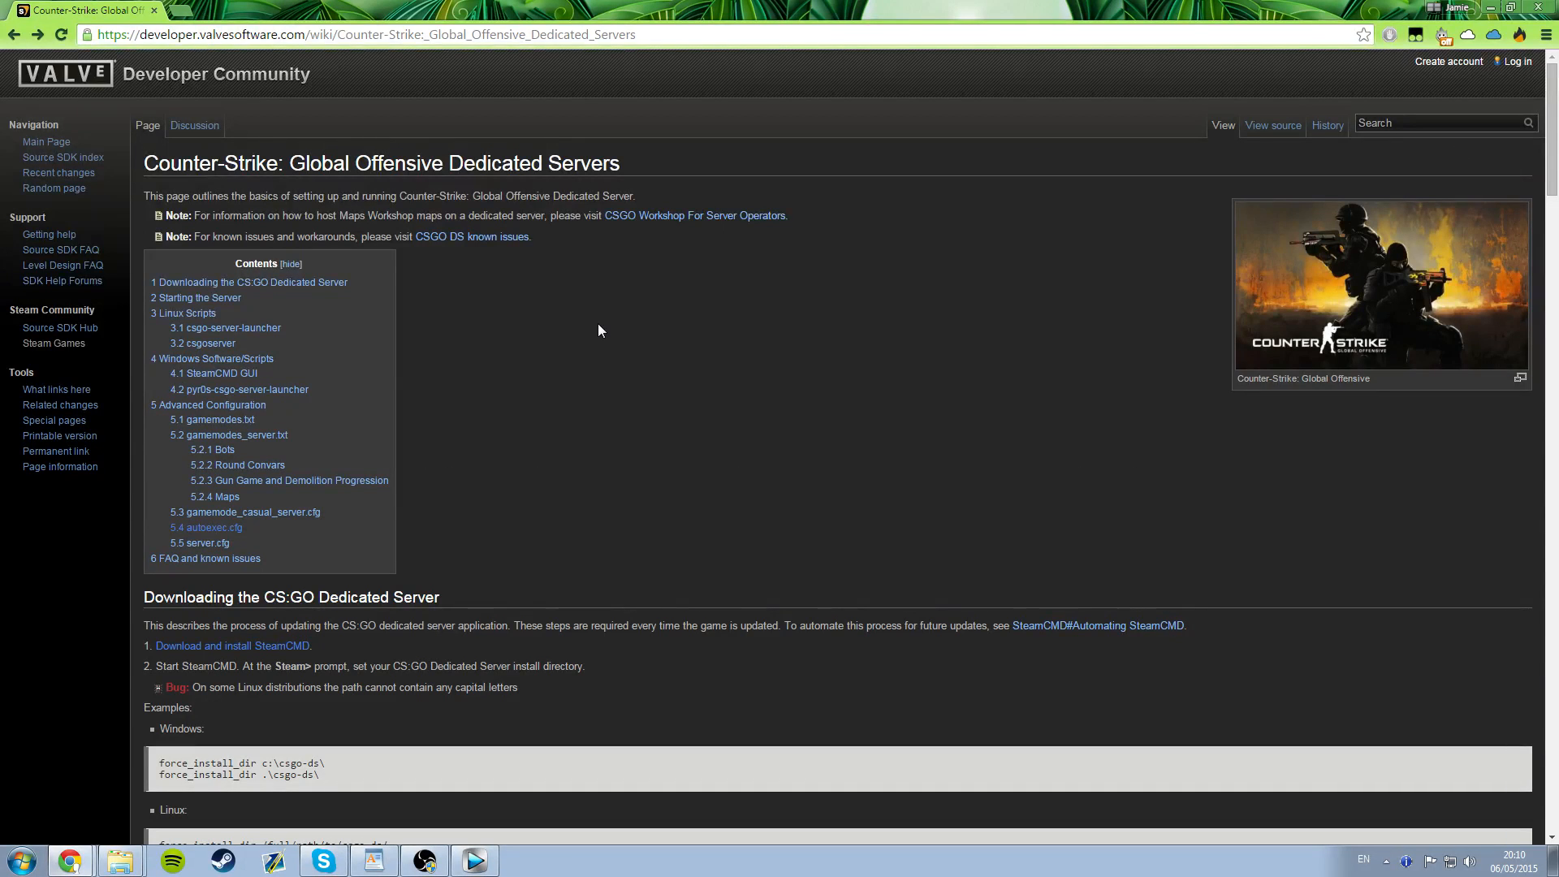
{"action": "mouse_move", "coordinate": [779, 349]}
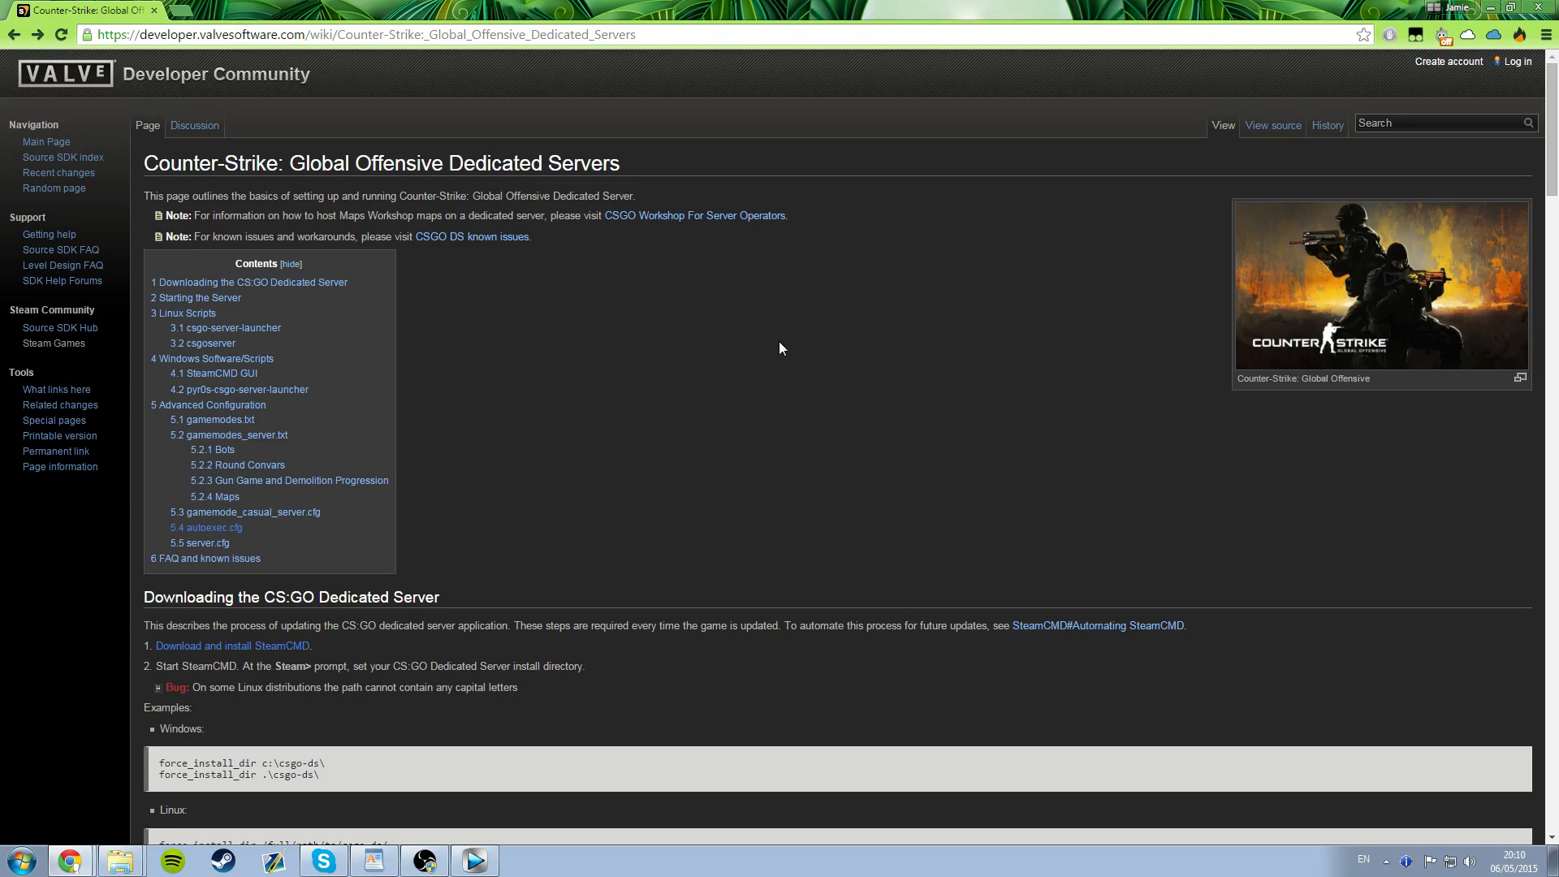
{"action": "mouse_move", "coordinate": [500, 363]}
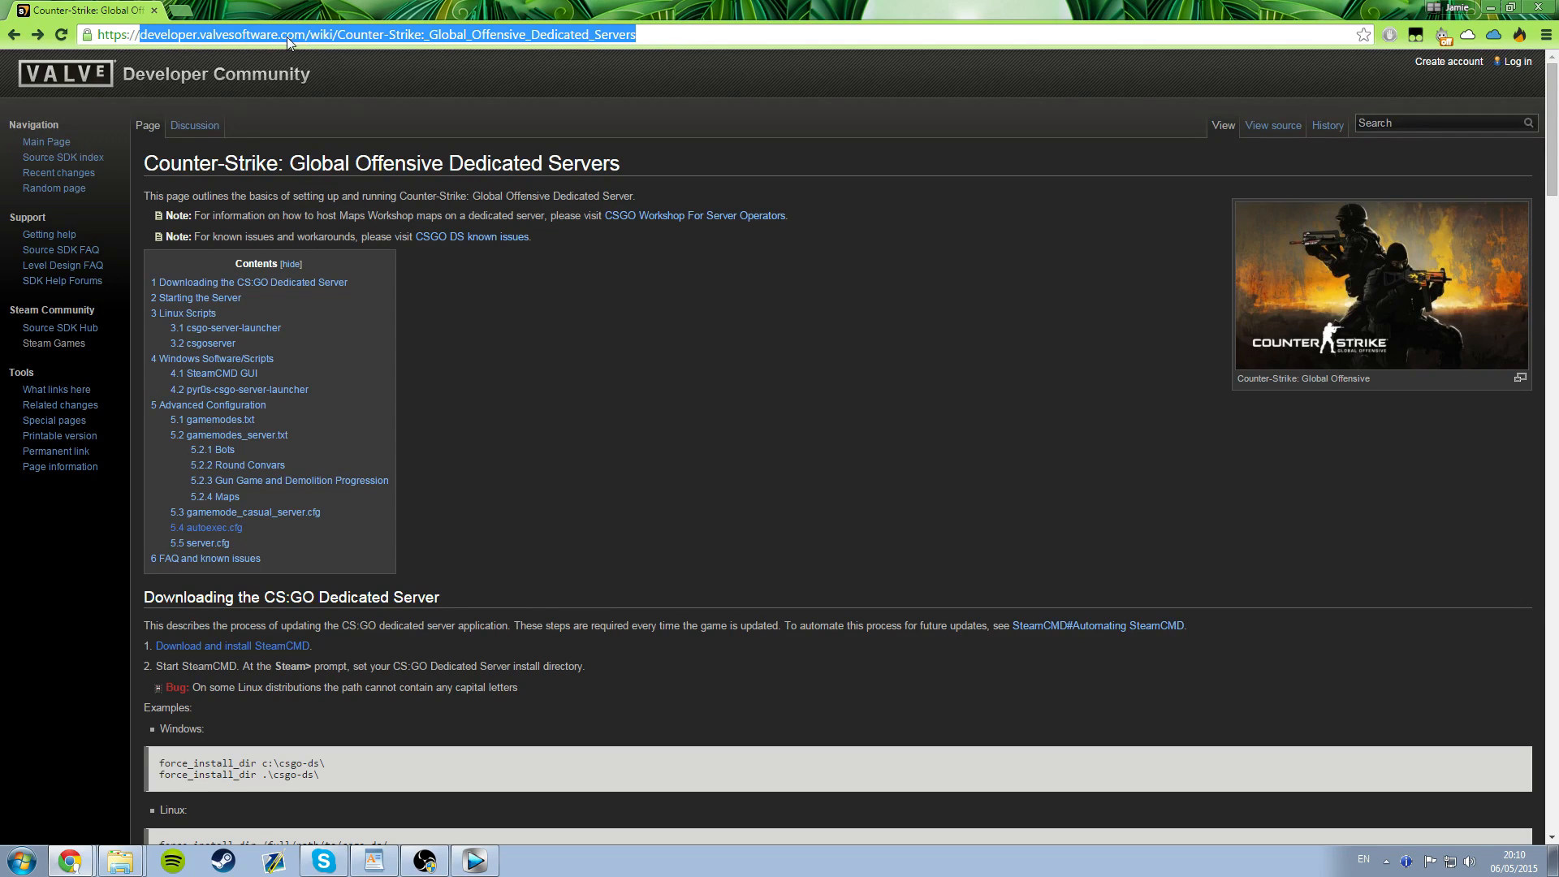
{"action": "scroll", "scroll_direction": "down", "scroll_amount": 3}
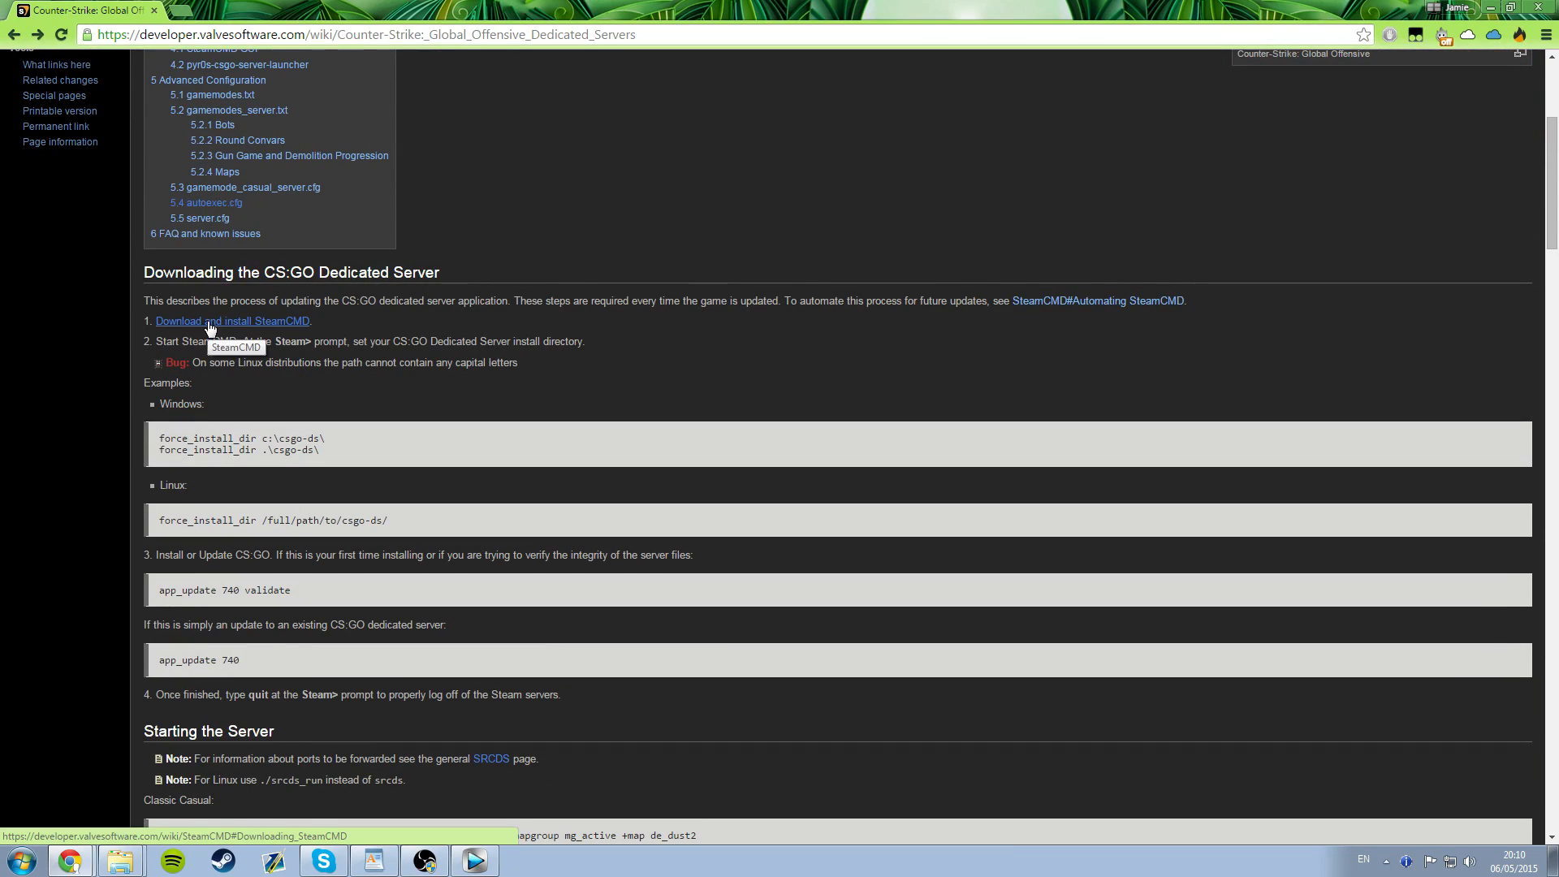
{"action": "left_click", "coordinate": [233, 320]}
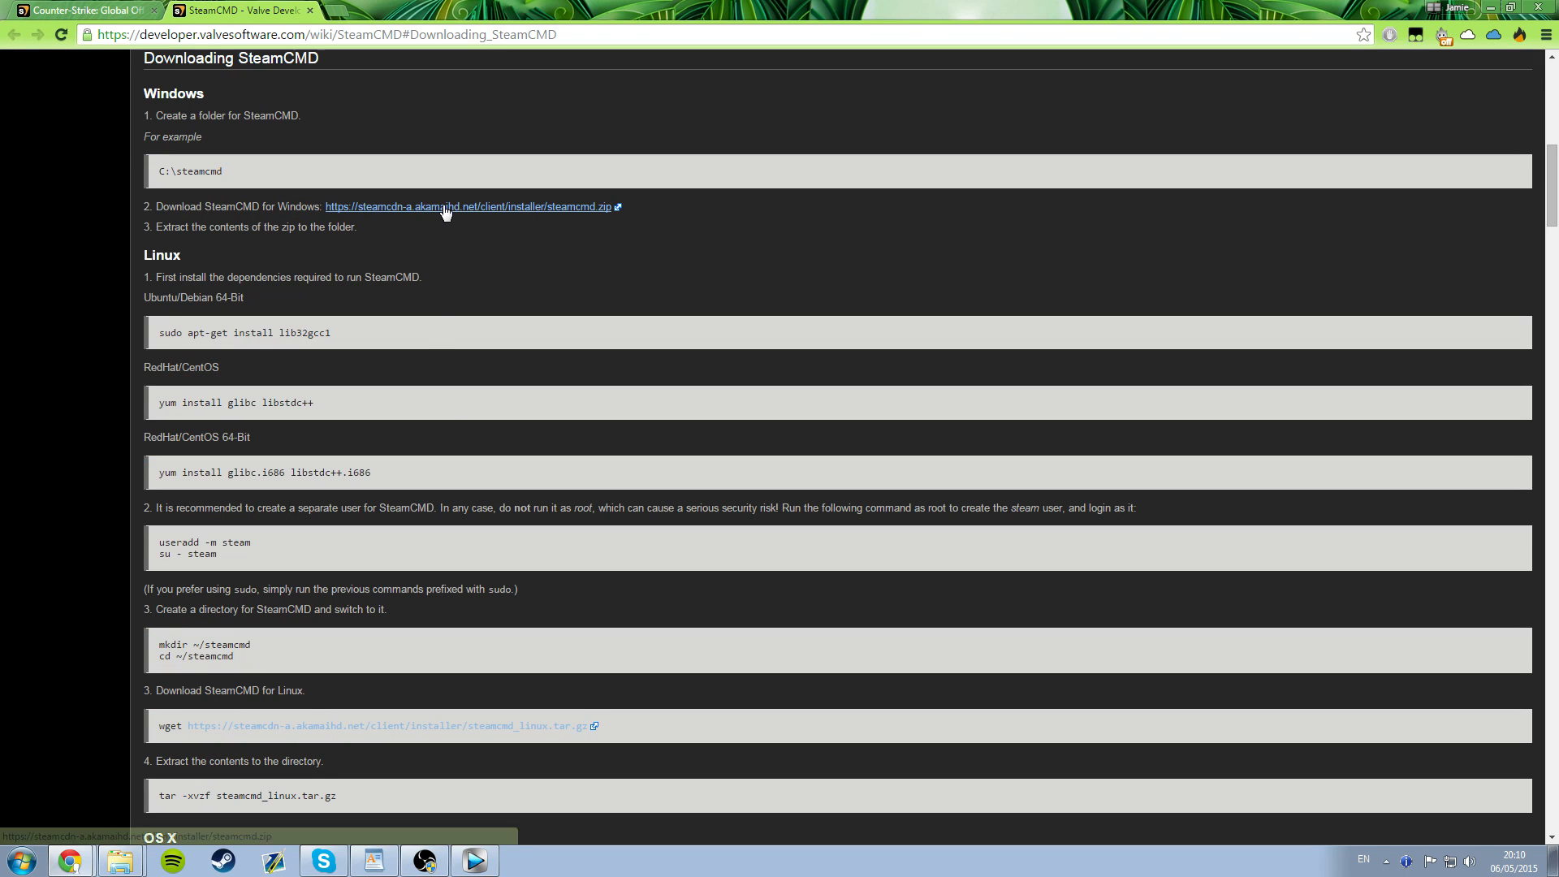
{"action": "left_click", "coordinate": [465, 207]}
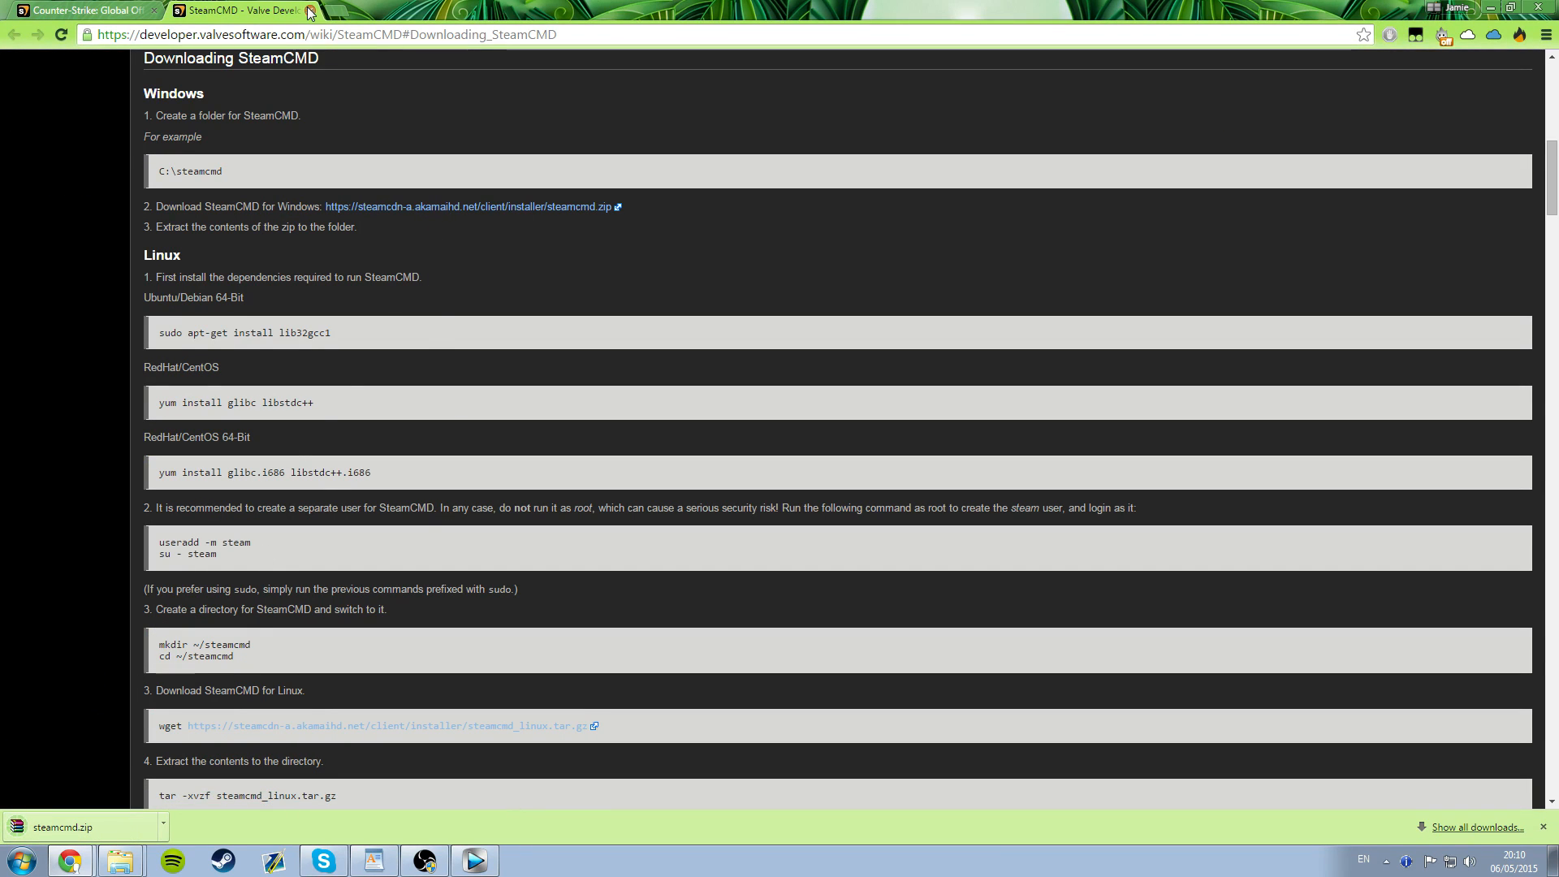
- Read through the Downloading the CS:GO Dedicated Server and Starting the Server sections
{"action": "left_click", "coordinate": [309, 9]}
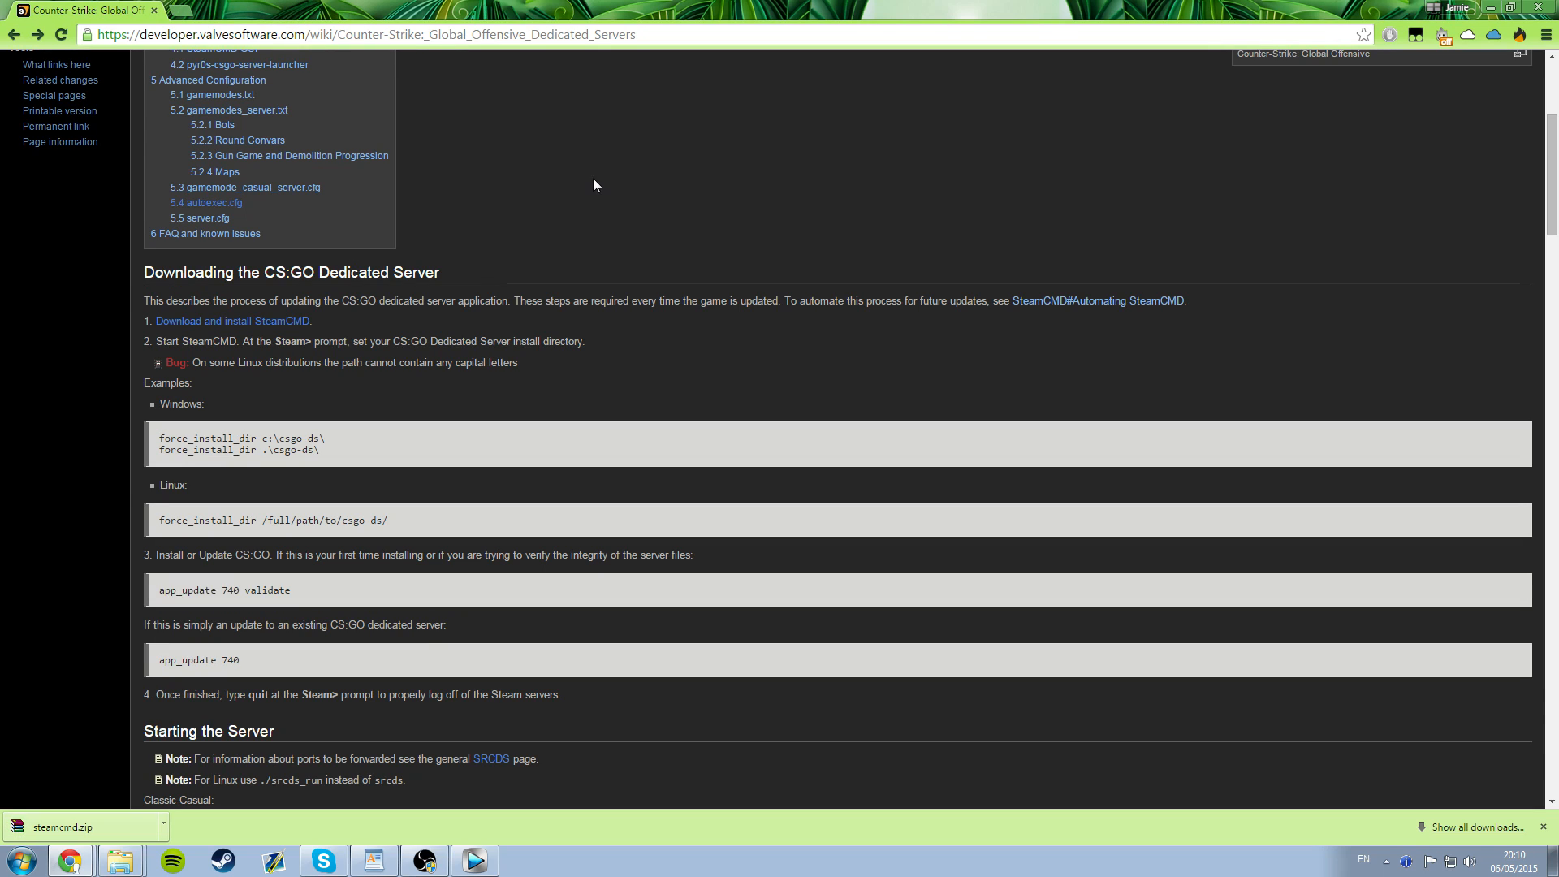
{"action": "scroll", "scroll_direction": "down", "scroll_amount": 3}
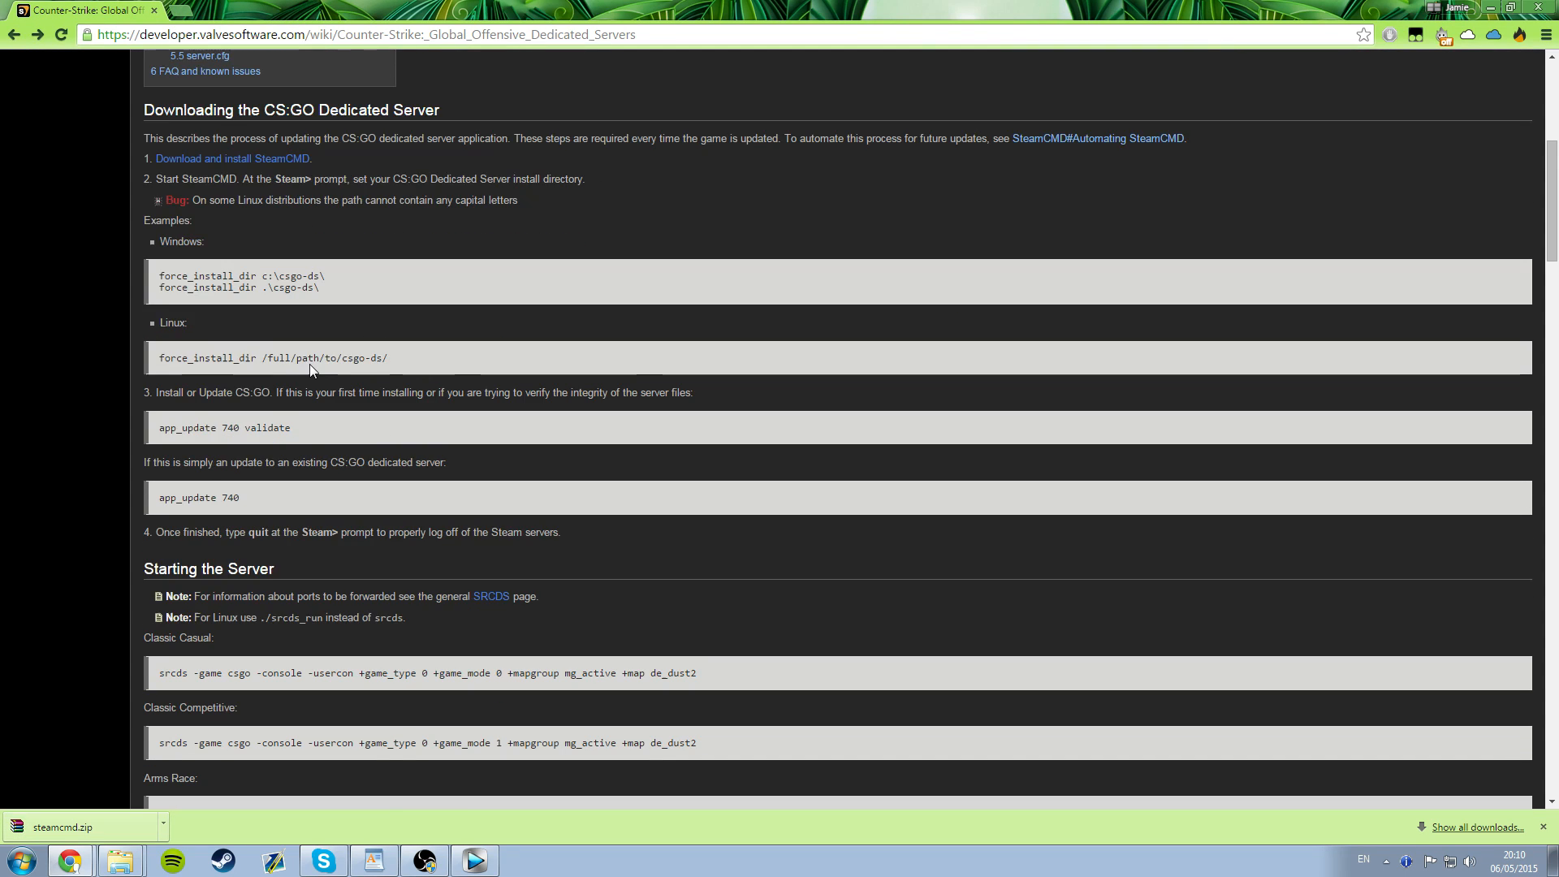
{"action": "scroll", "scroll_direction": "down", "scroll_amount": 3}
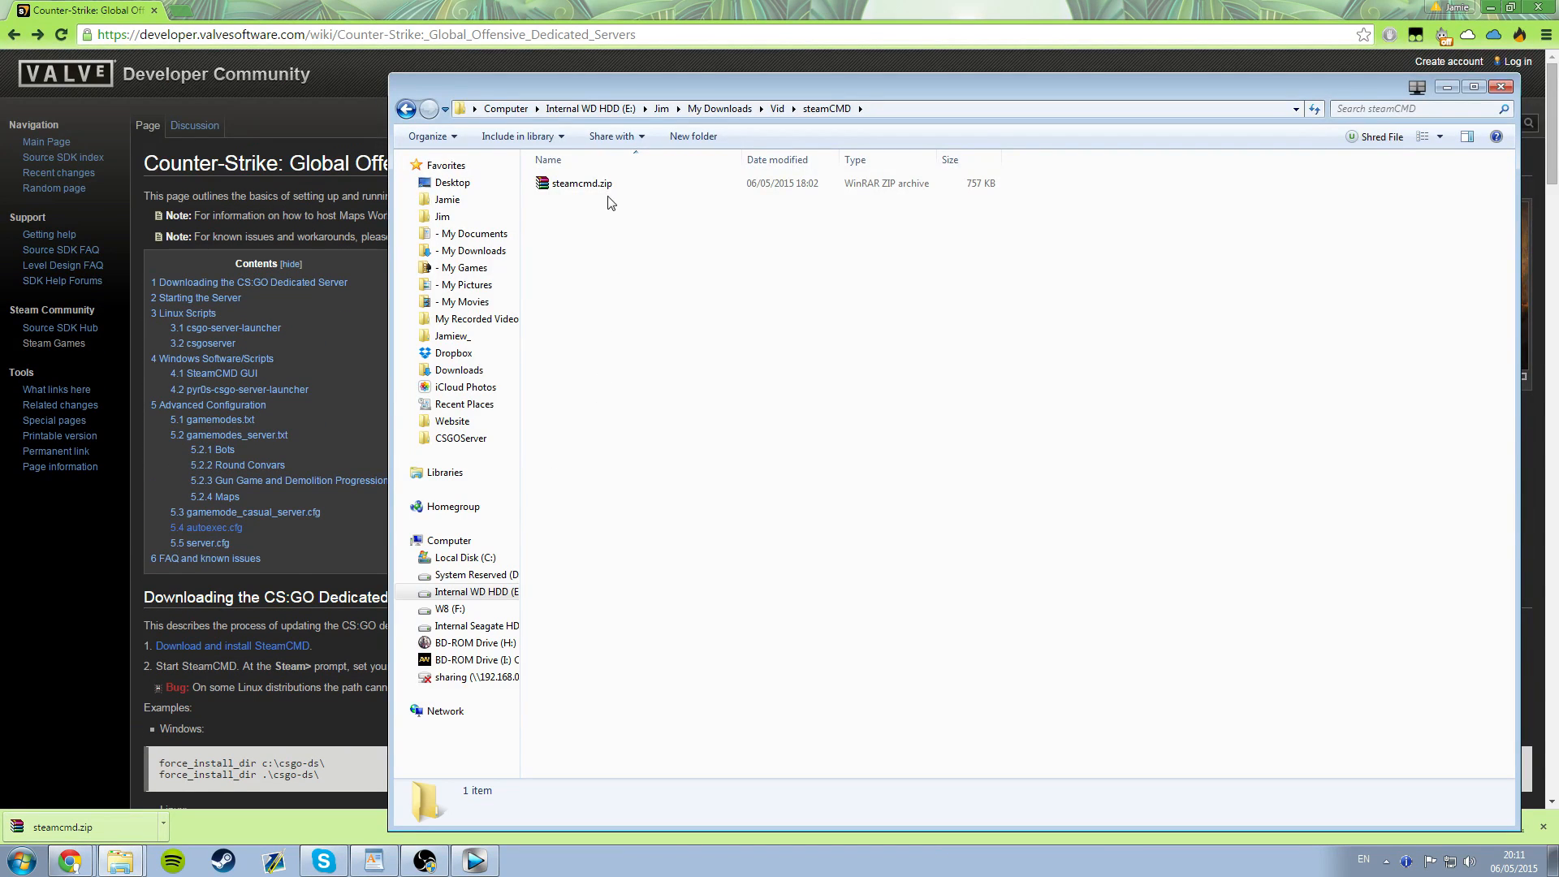
{"action": "mouse_move", "coordinate": [632, 267]}
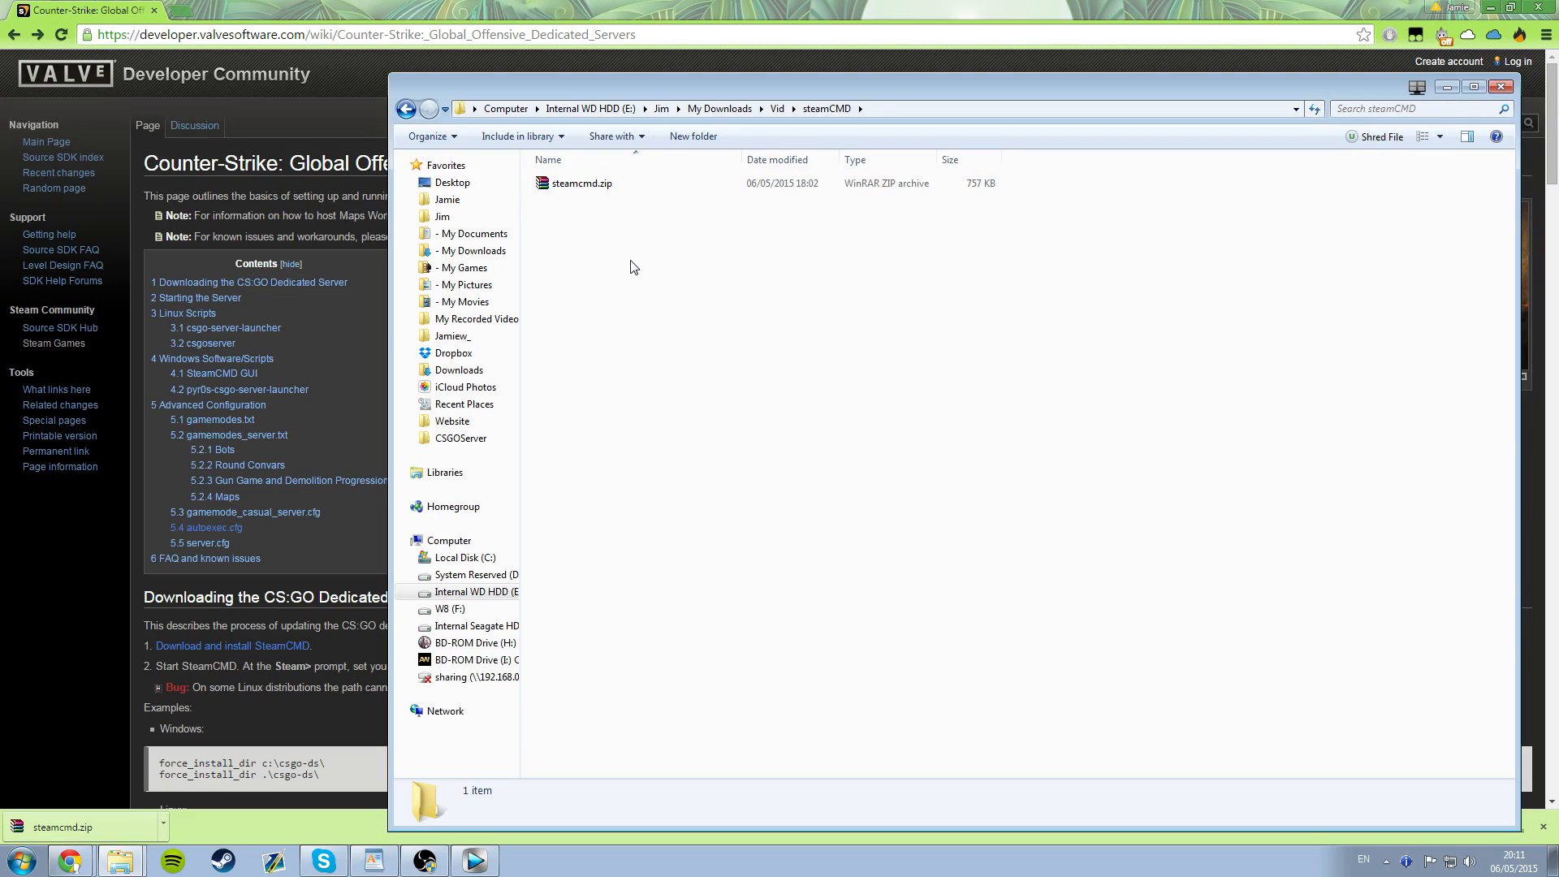
- Extract steamcmd.zip with WinRAR and run csgoserversetup.bat from the steamcmd folder
{"action": "double_click", "coordinate": [581, 183]}
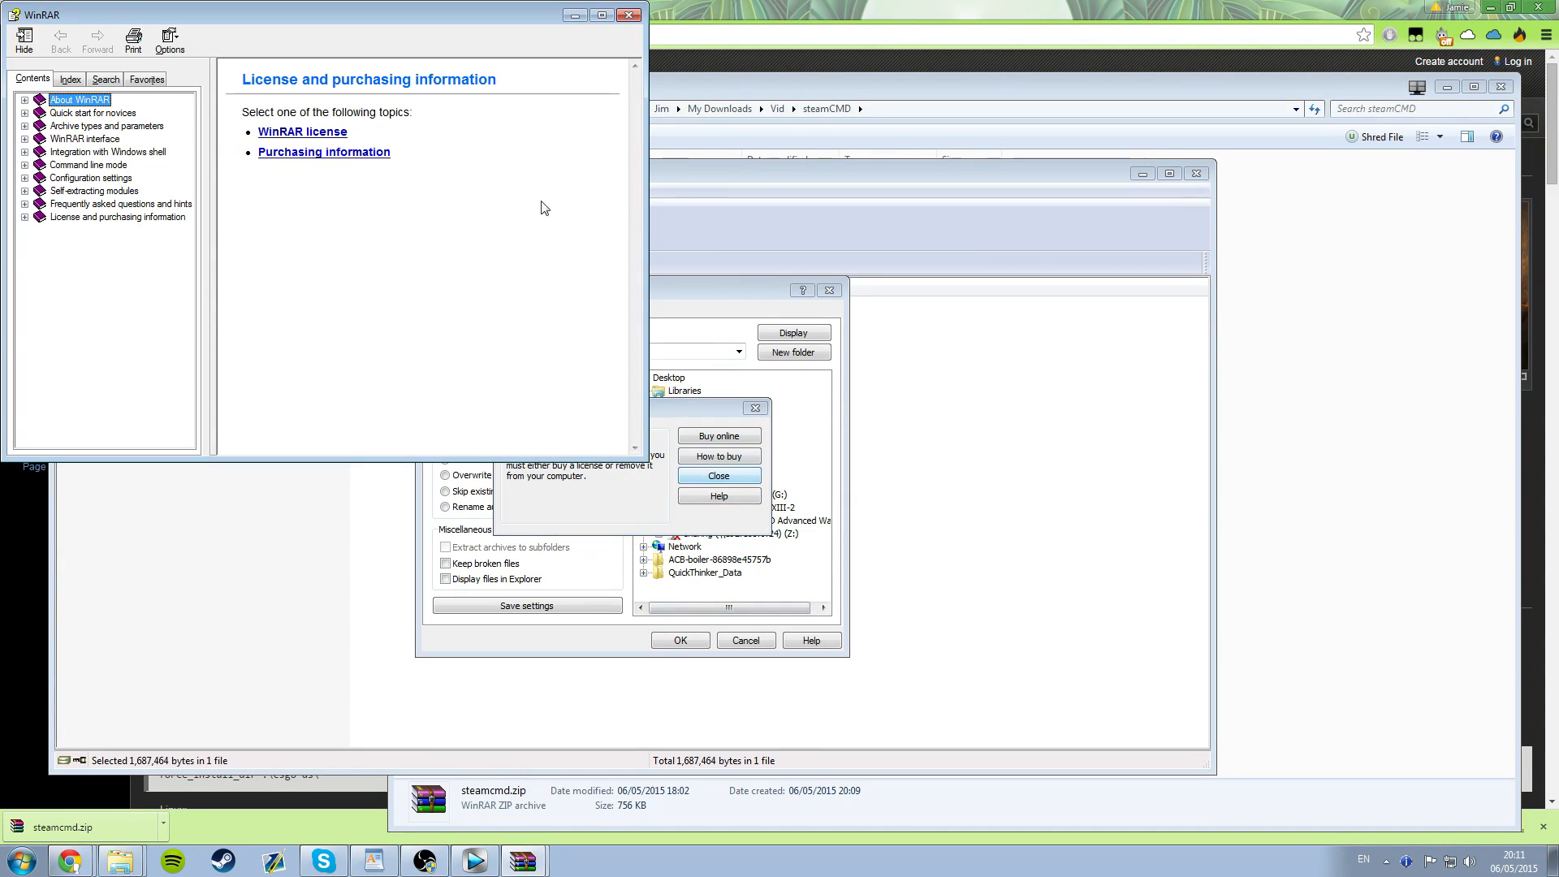
{"action": "left_click", "coordinate": [678, 639]}
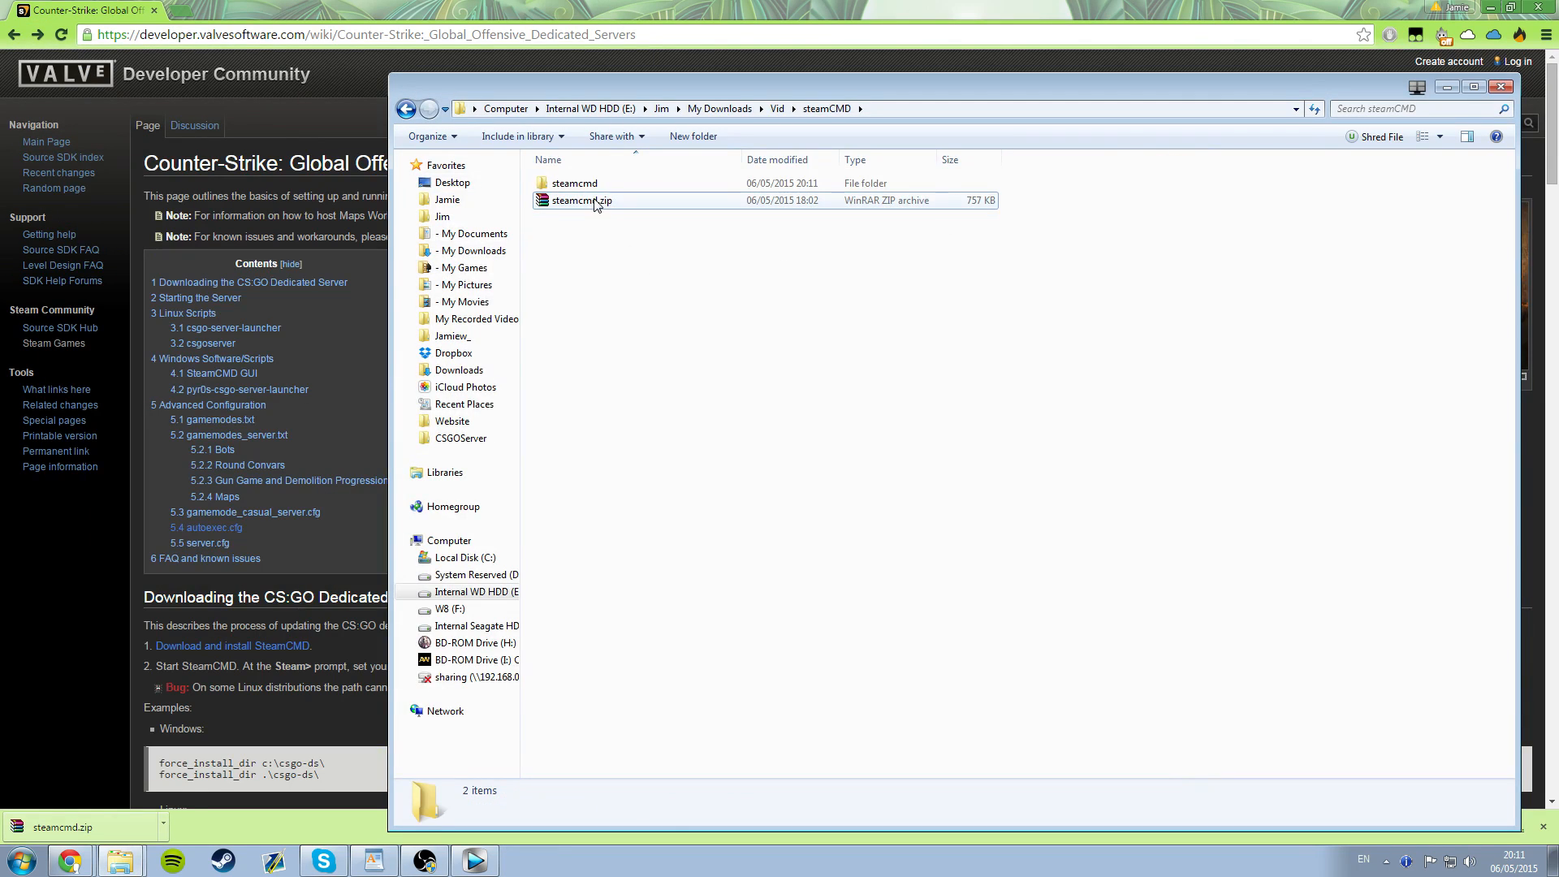
{"action": "double_click", "coordinate": [574, 183]}
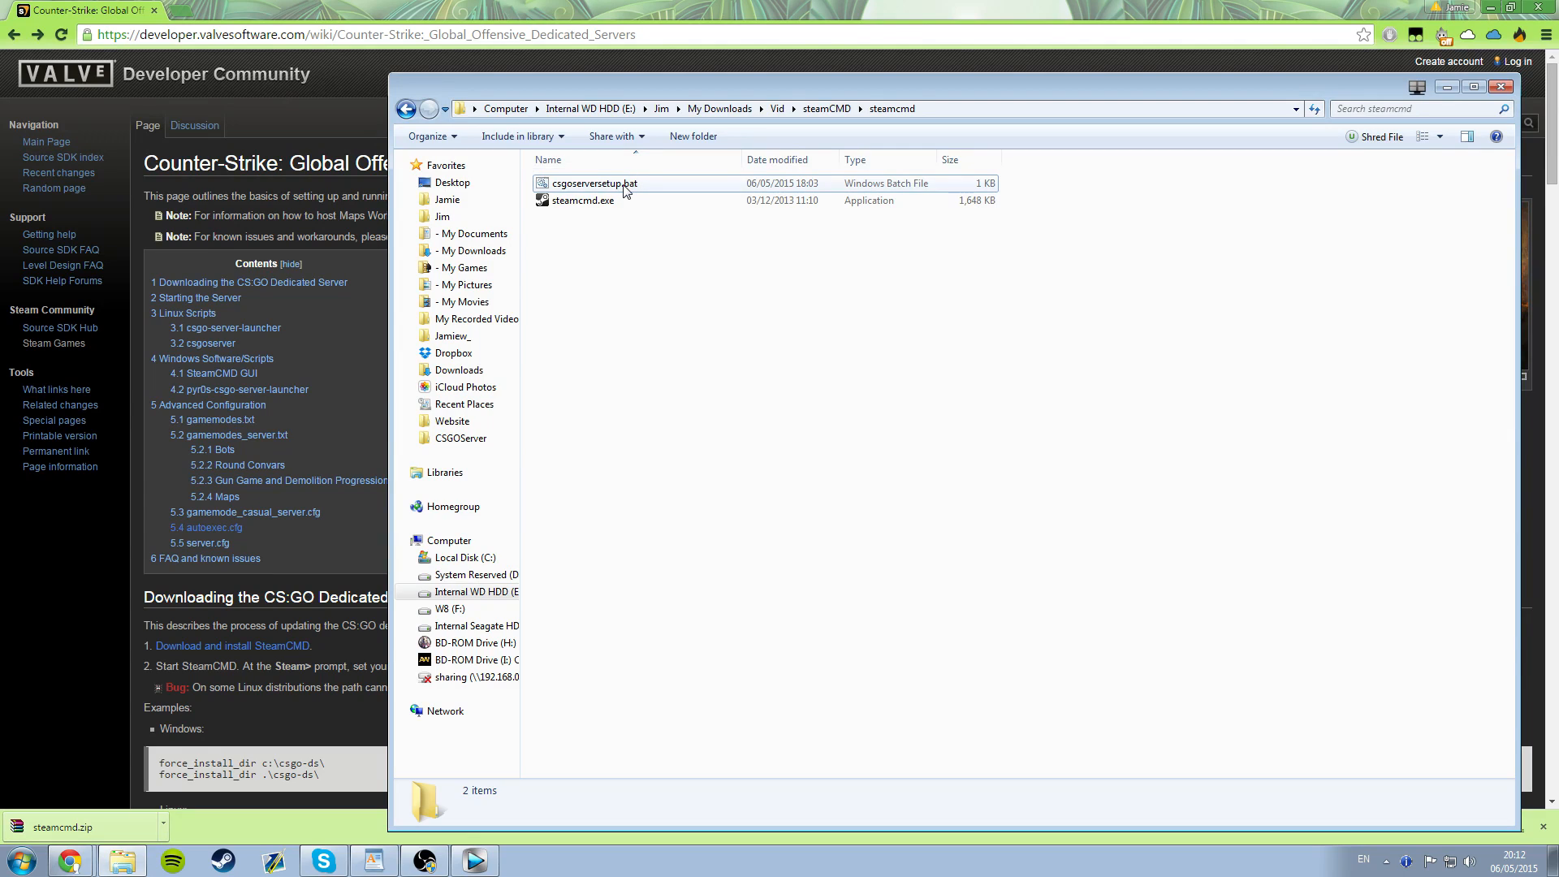
{"action": "double_click", "coordinate": [594, 183]}
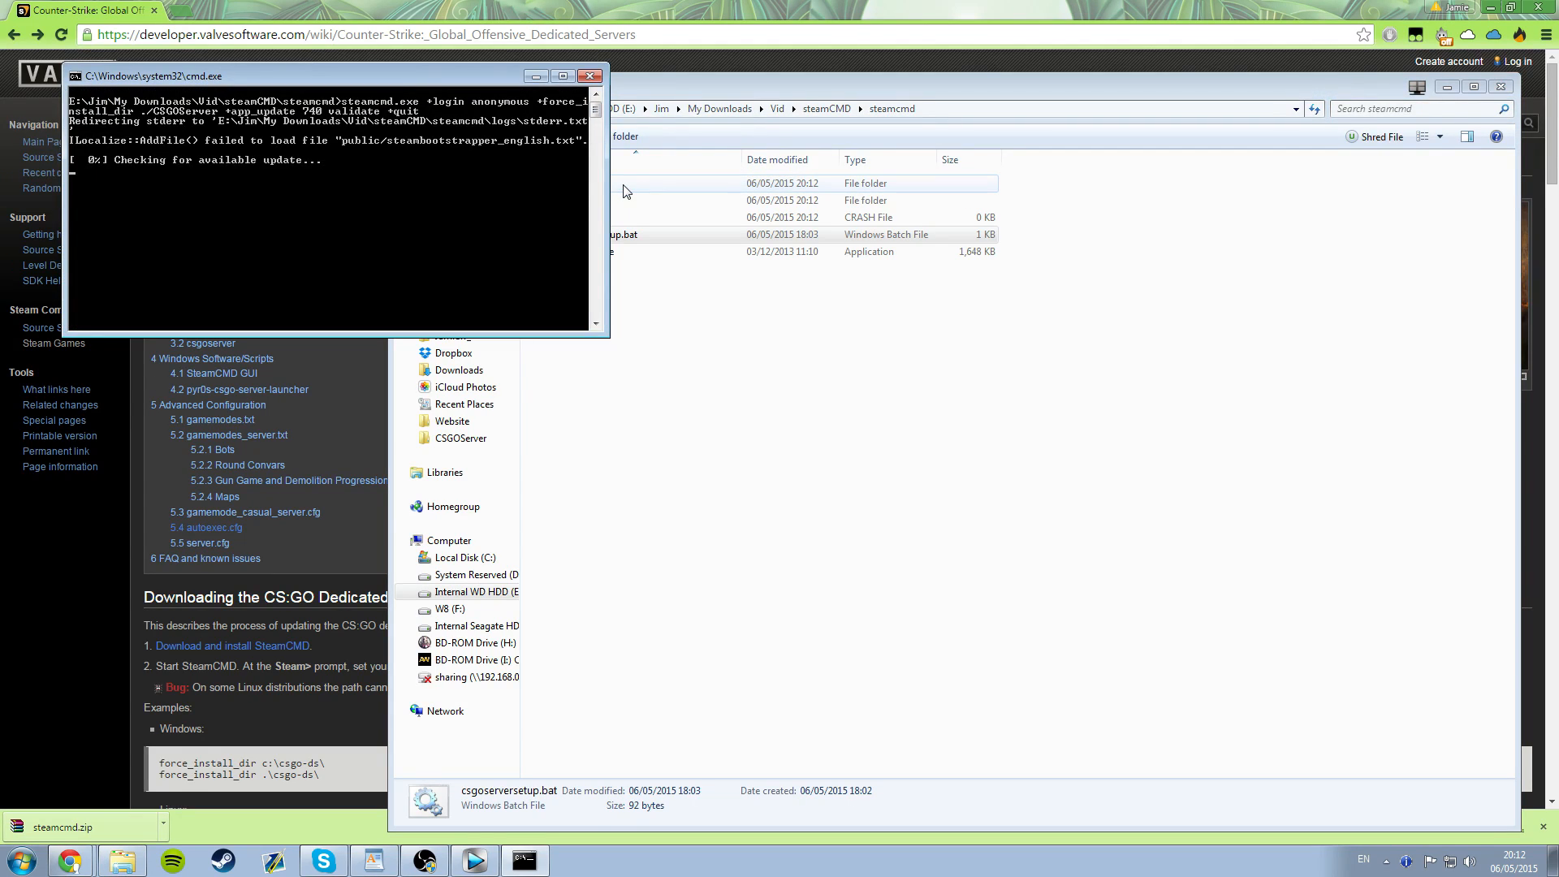
{"action": "mouse_move", "coordinate": [273, 223]}
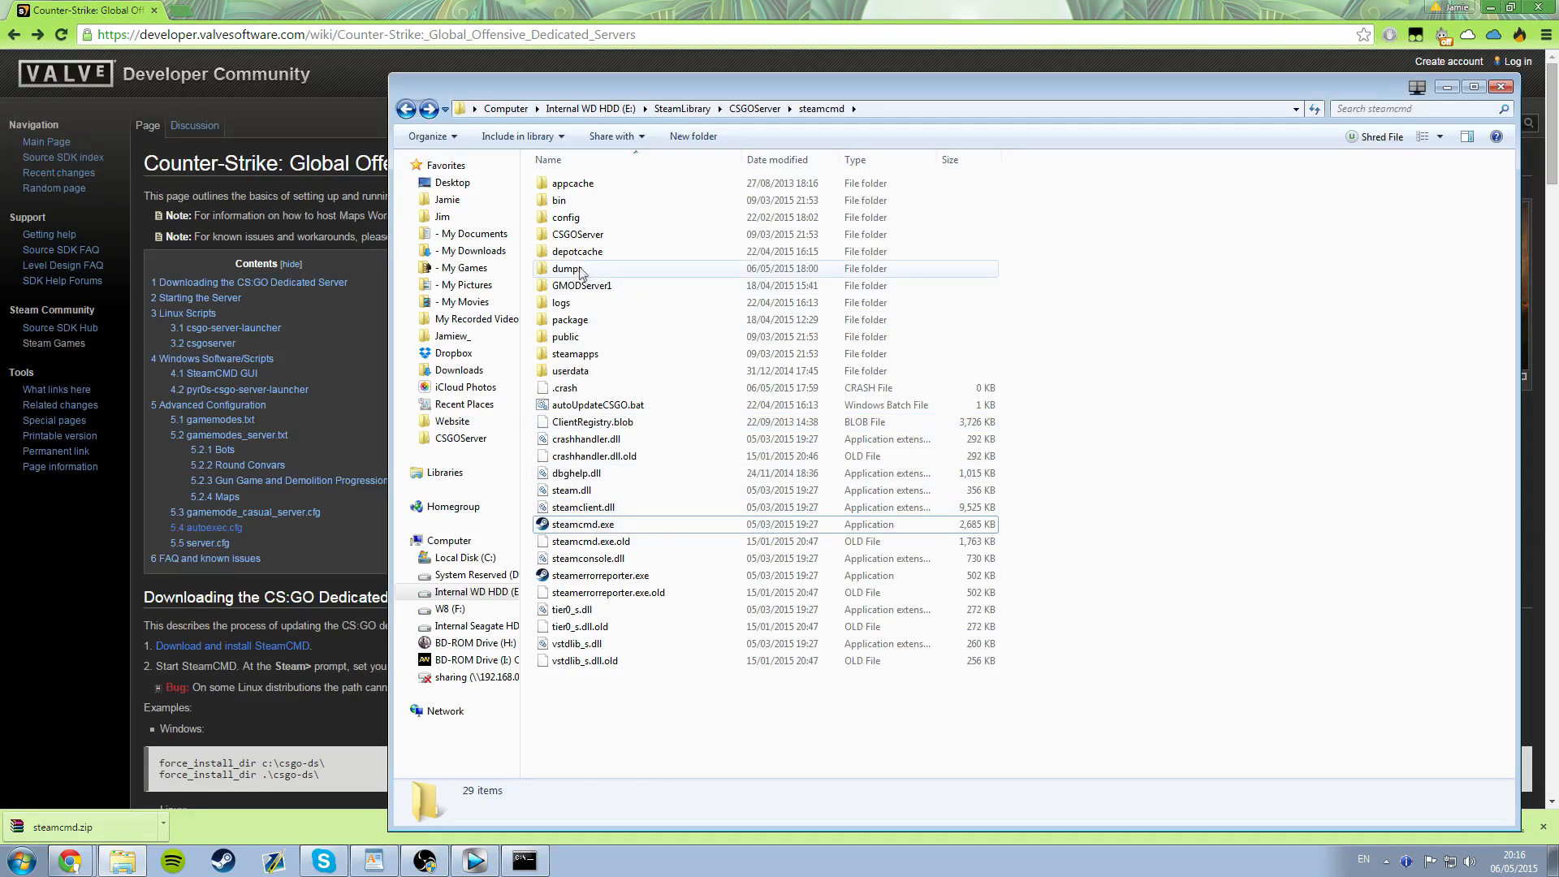
- Open autorun.bat from the CSGOServer folder in Notepad using the Edit action
{"action": "double_click", "coordinate": [577, 234]}
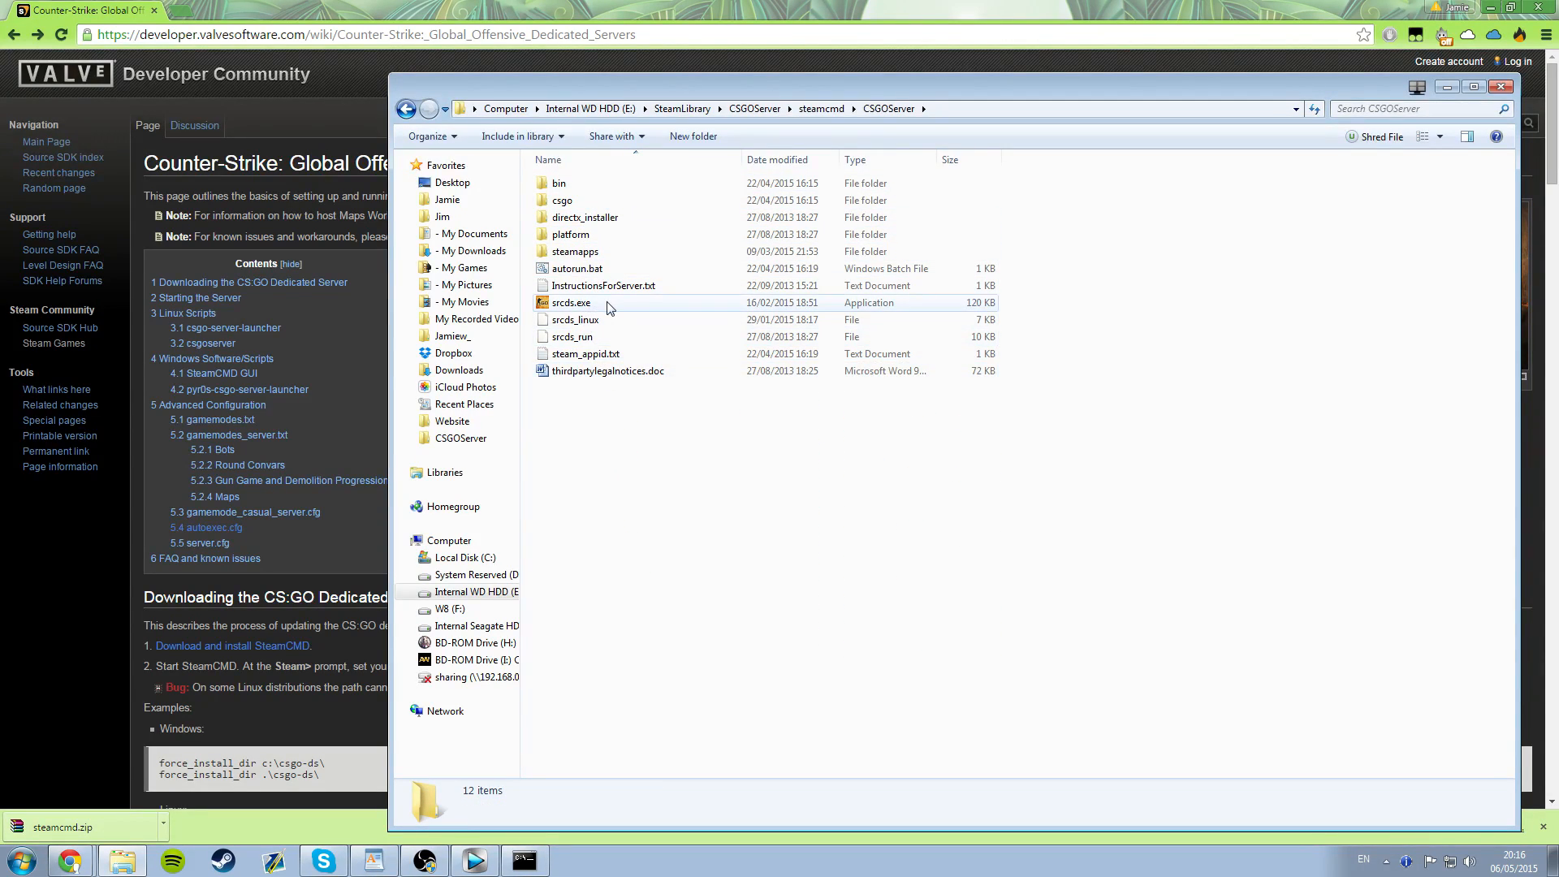
{"action": "left_click", "coordinate": [571, 302]}
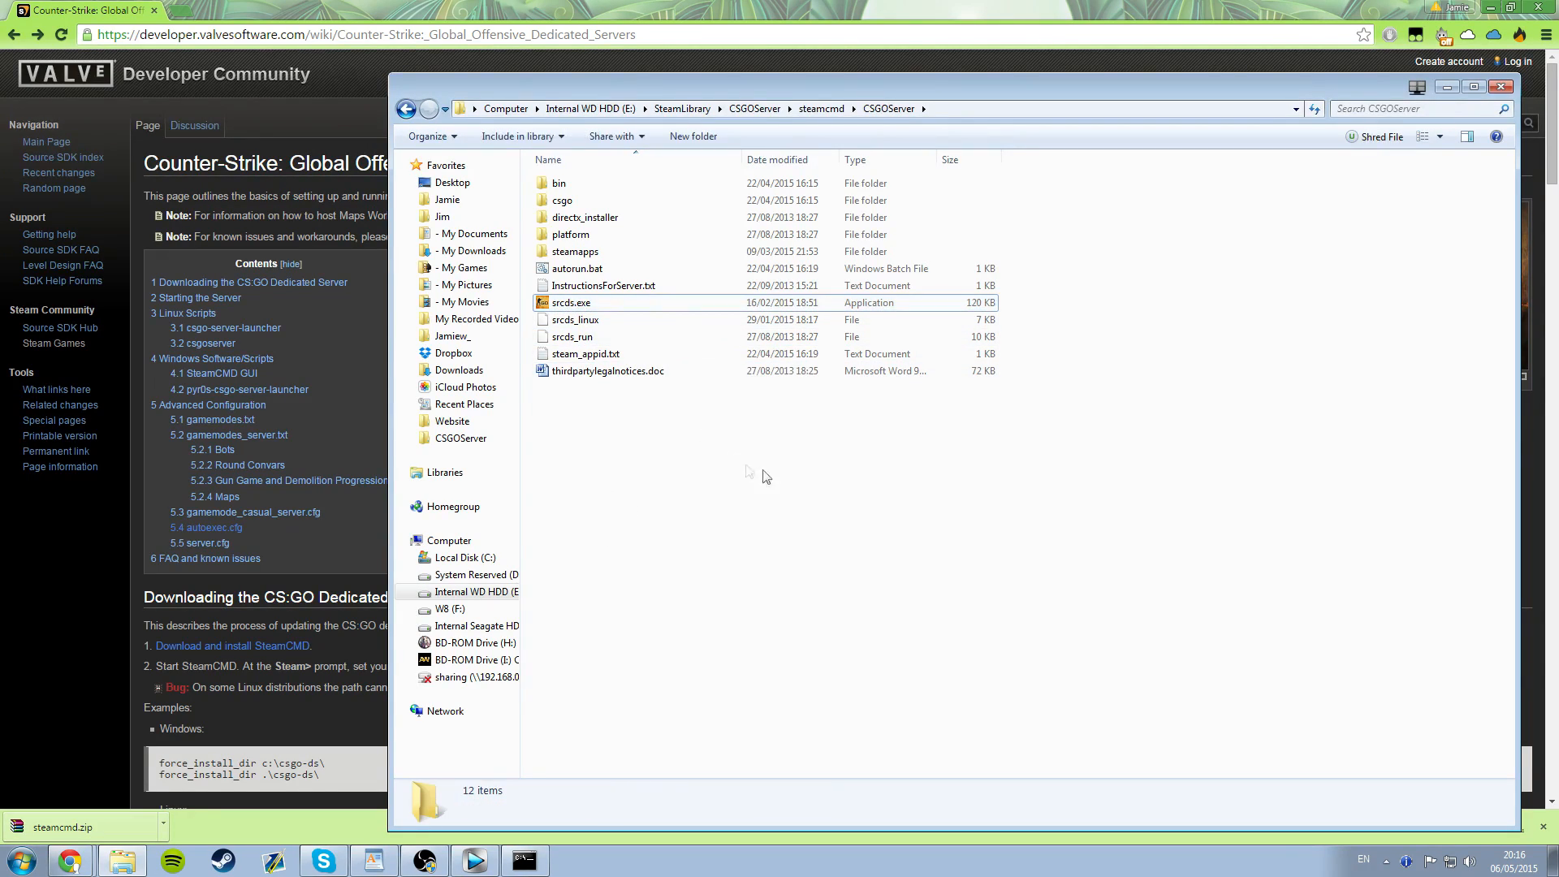
{"action": "mouse_move", "coordinate": [669, 530]}
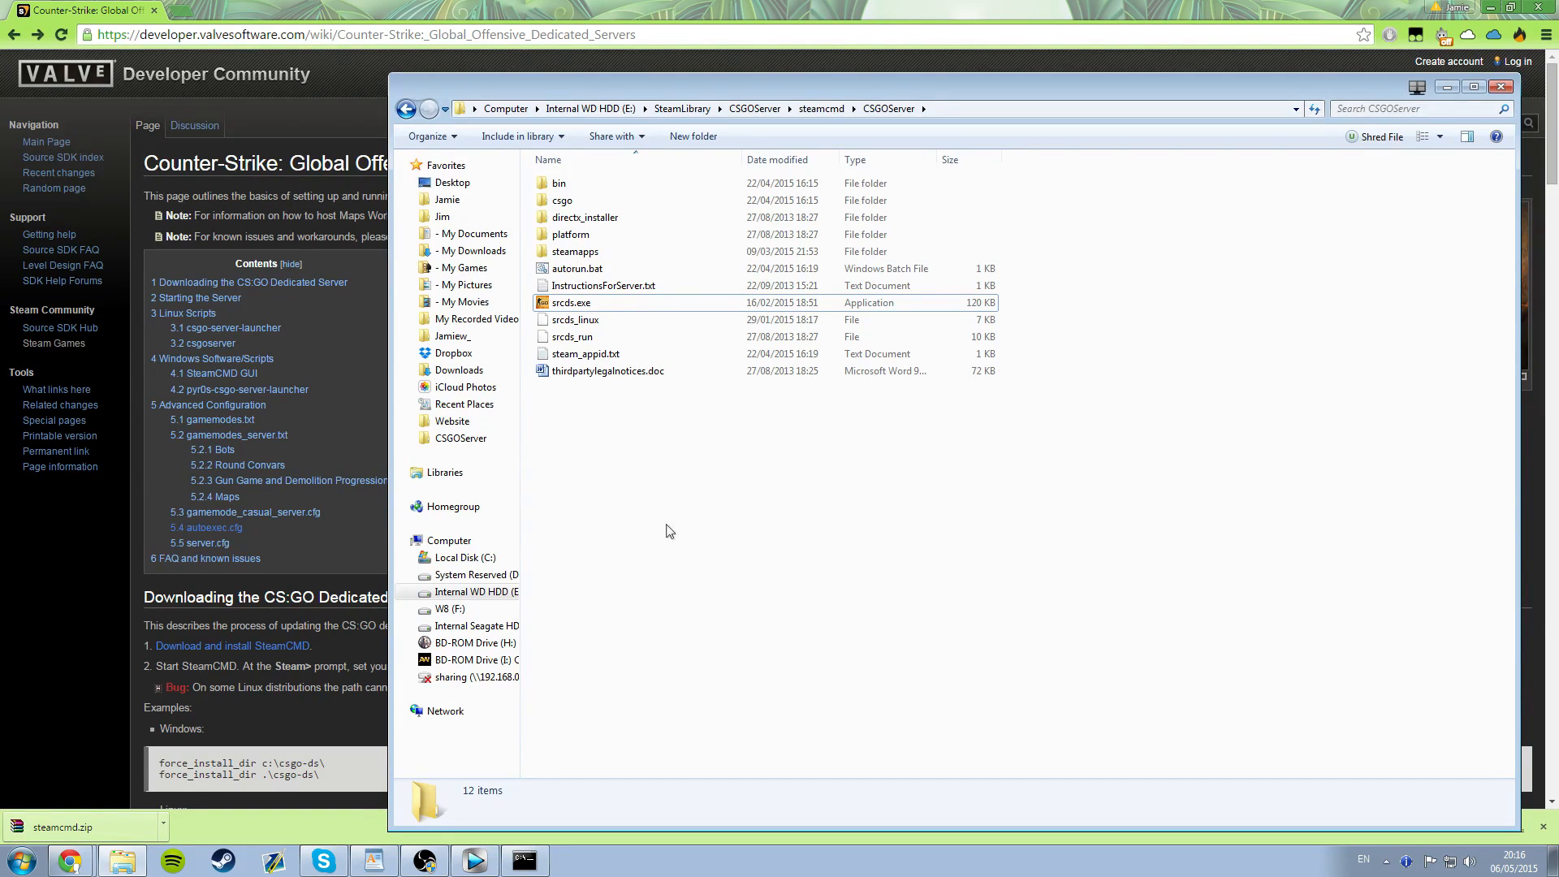
{"action": "mouse_move", "coordinate": [736, 470]}
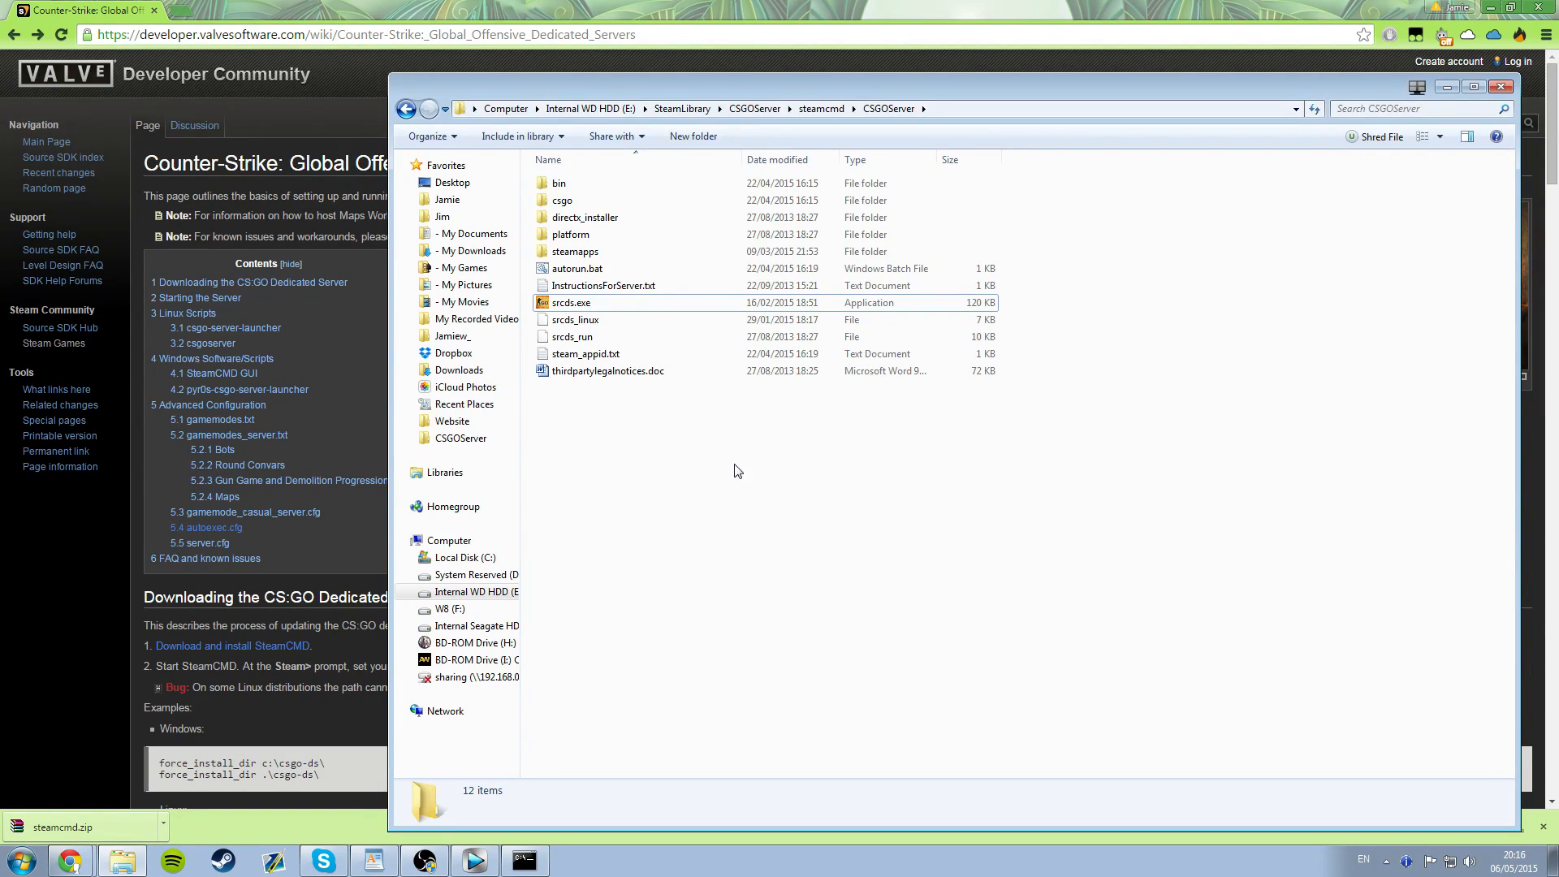
{"action": "left_click", "coordinate": [576, 268]}
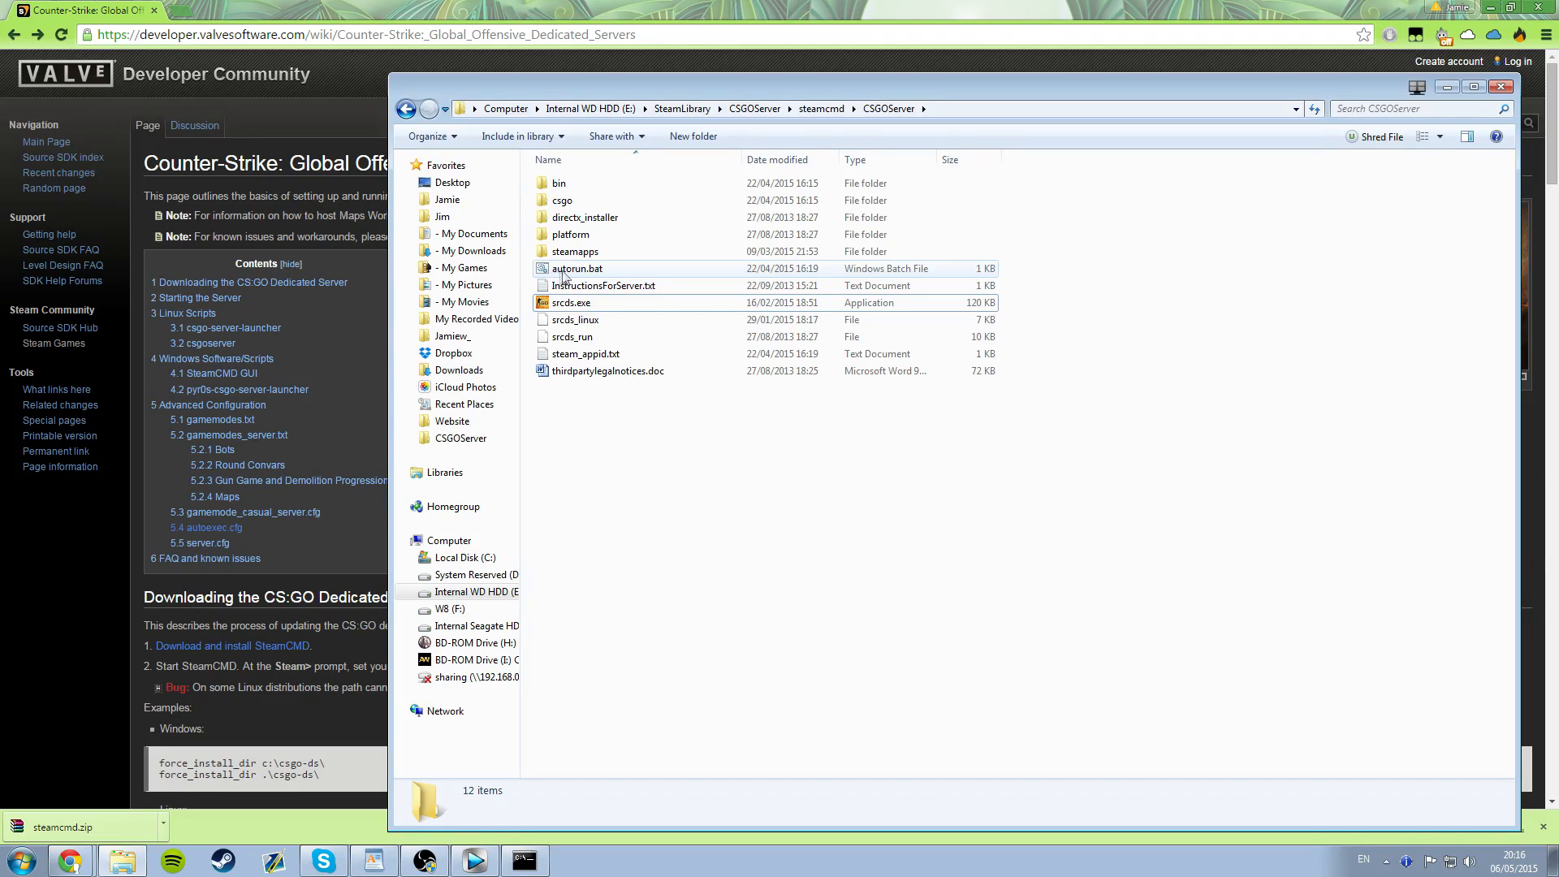
{"action": "mouse_move", "coordinate": [625, 274]}
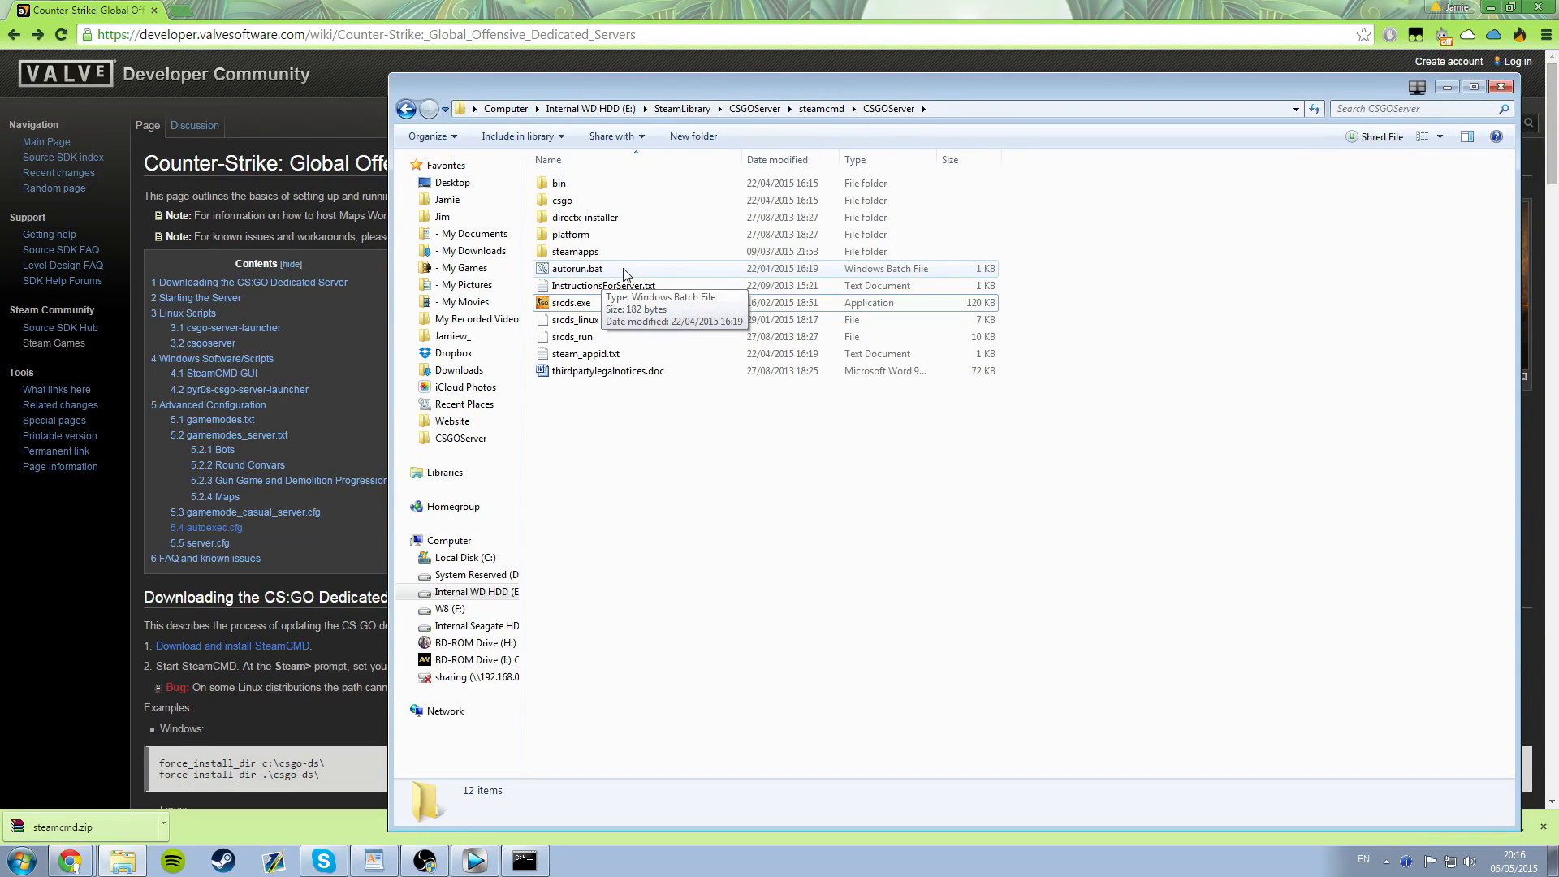
{"action": "left_click", "coordinate": [576, 269]}
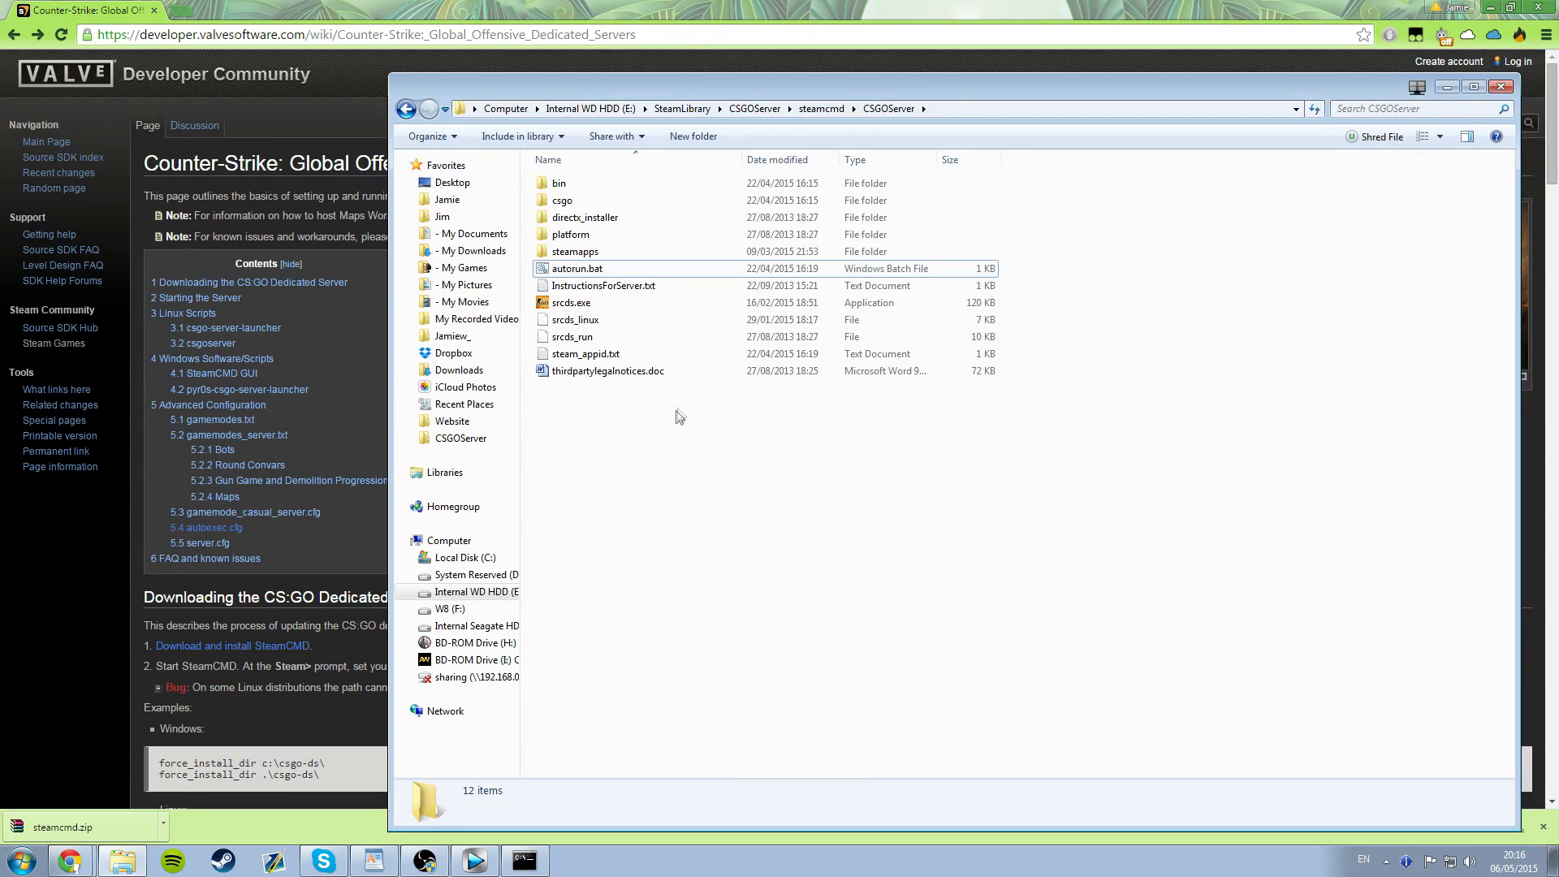
{"action": "mouse_move", "coordinate": [592, 273]}
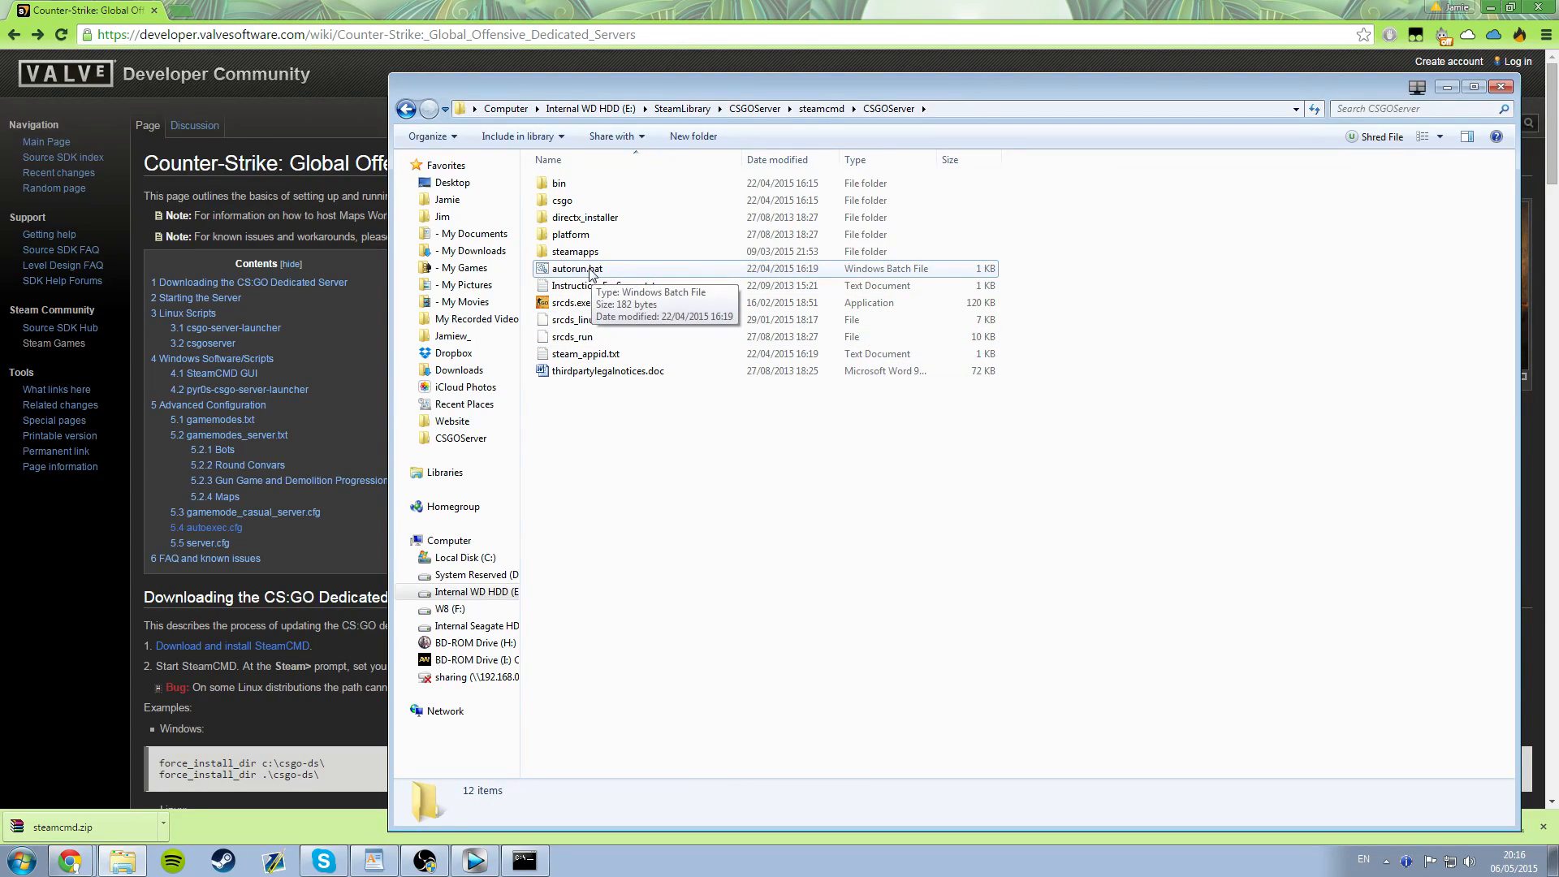
{"action": "mouse_move", "coordinate": [575, 269]}
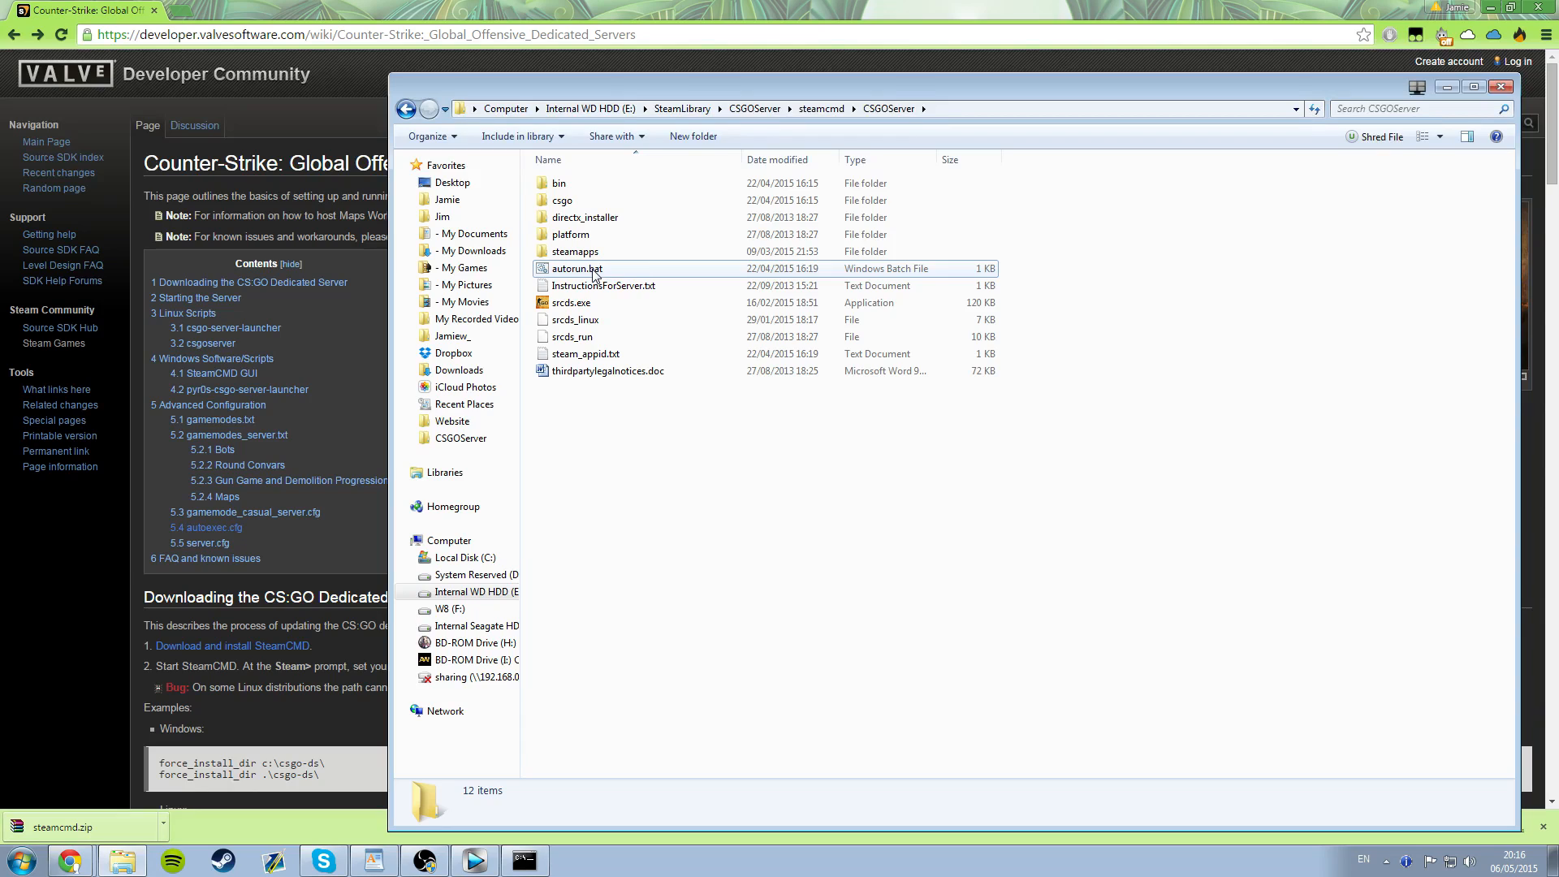
{"action": "right_click", "coordinate": [575, 269]}
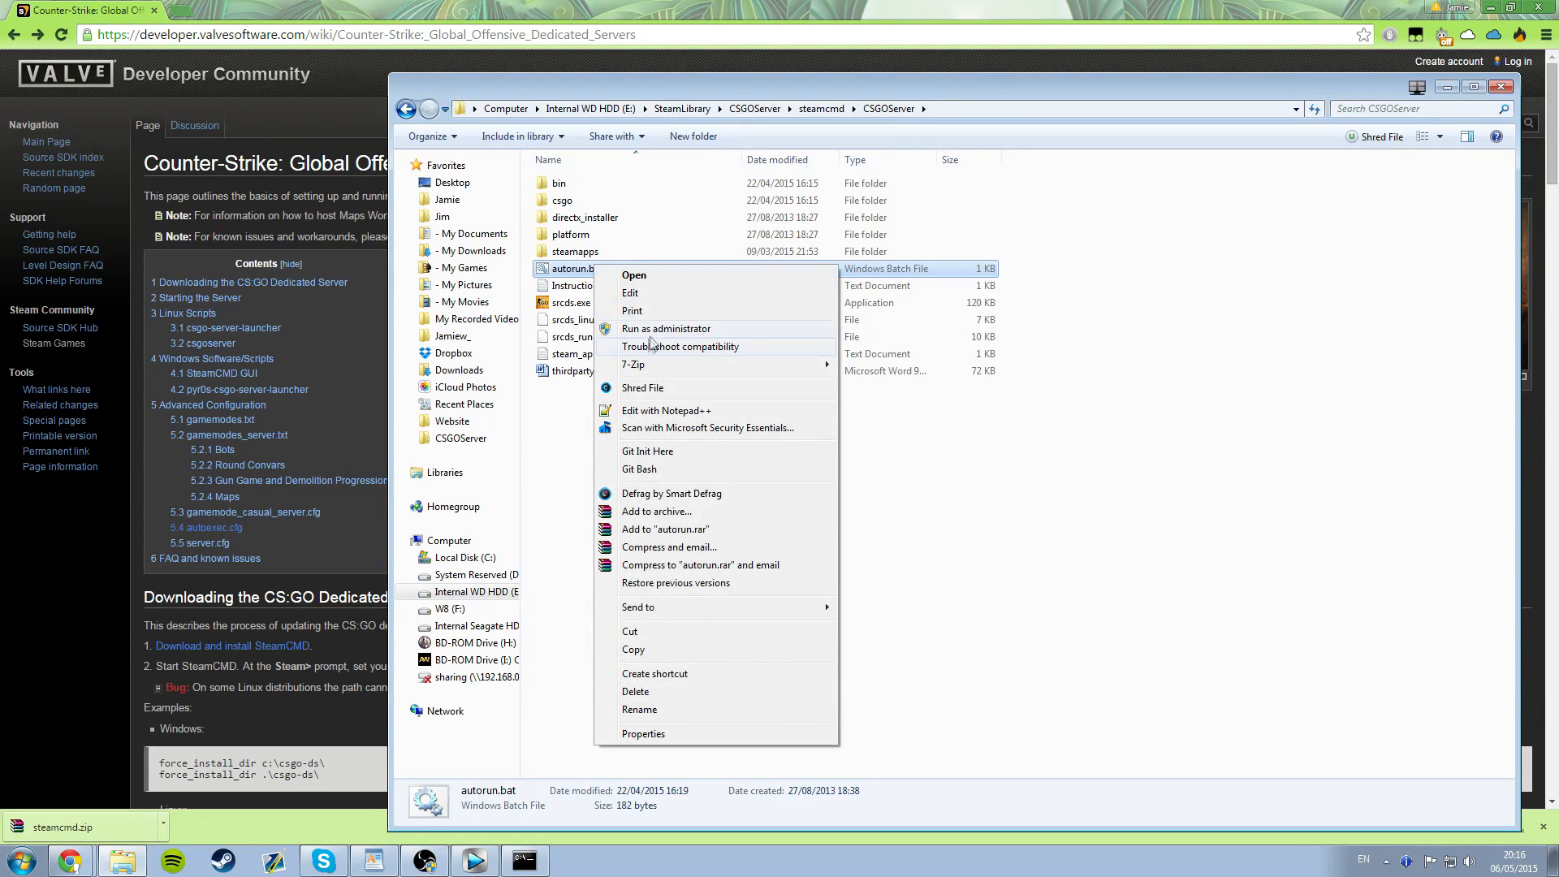
{"action": "mouse_move", "coordinate": [664, 607]}
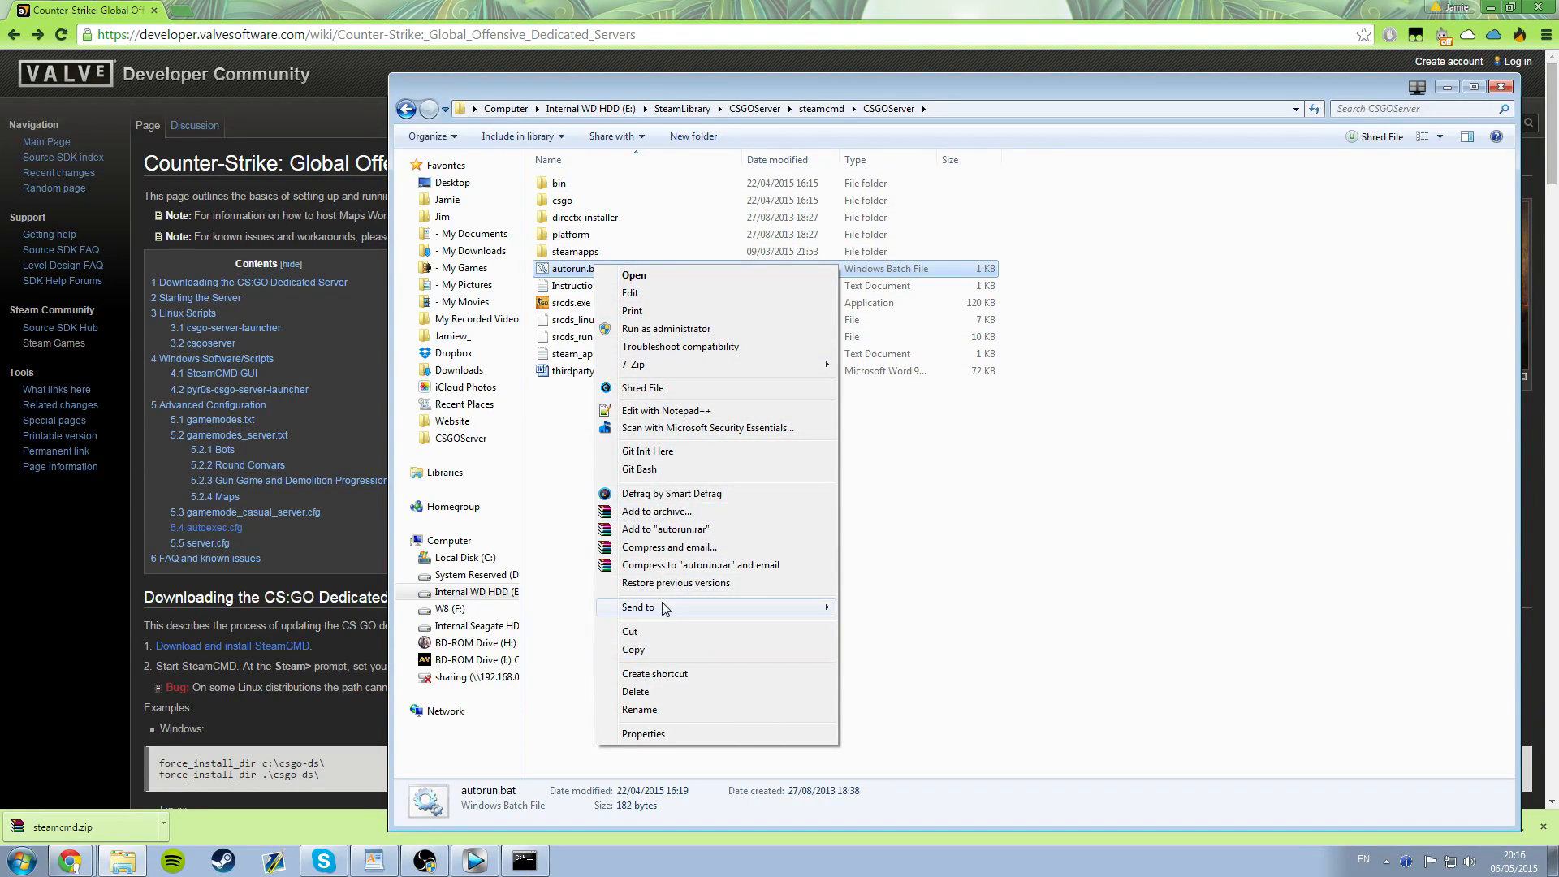
{"action": "mouse_move", "coordinate": [646, 292]}
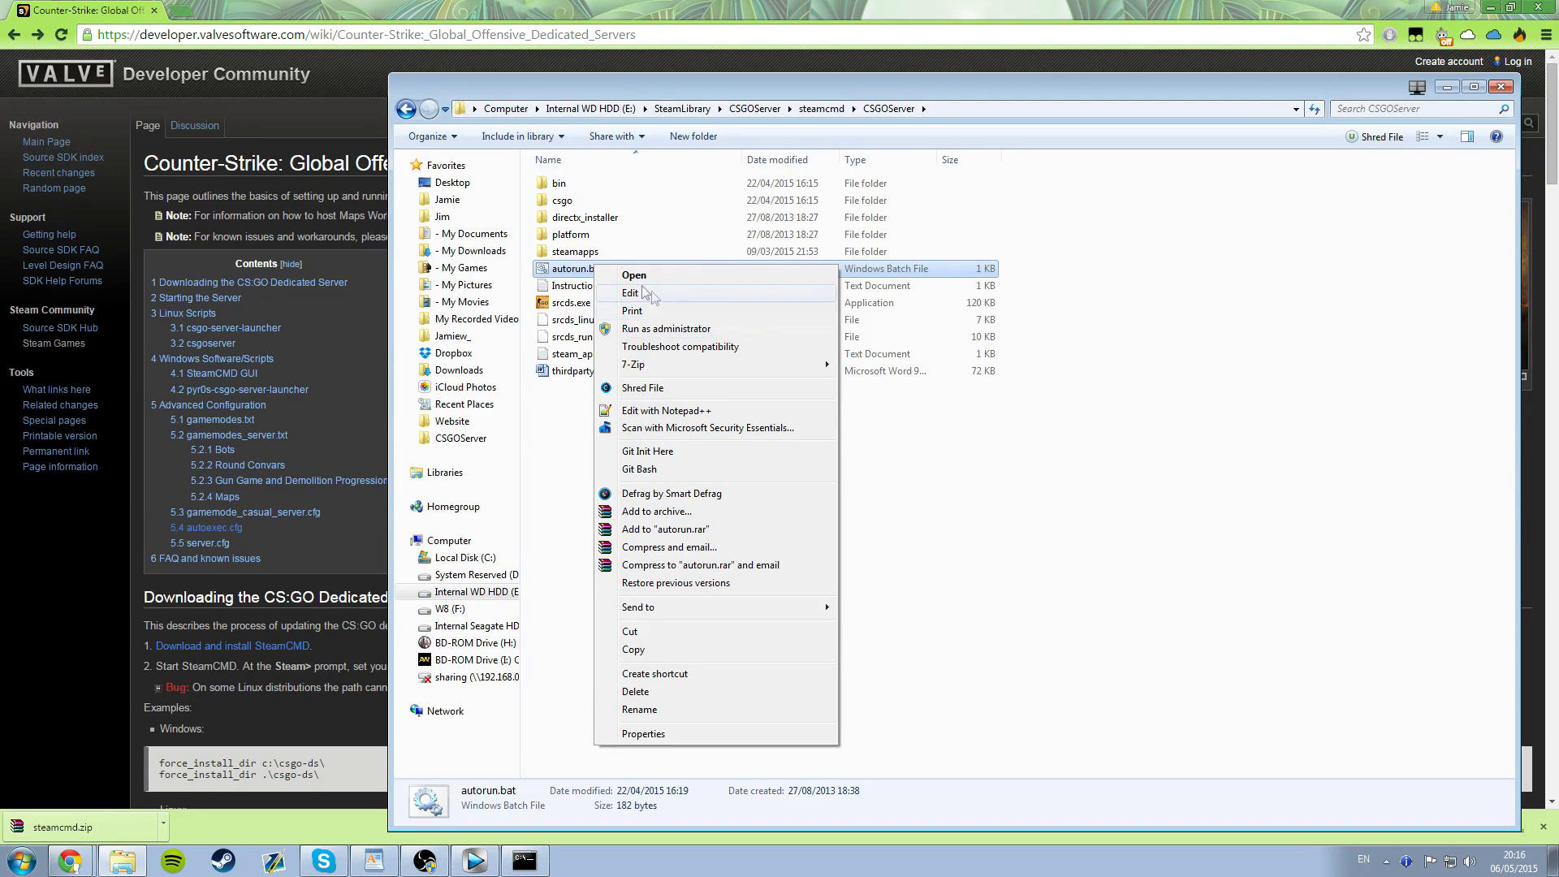
{"action": "left_click", "coordinate": [630, 292]}
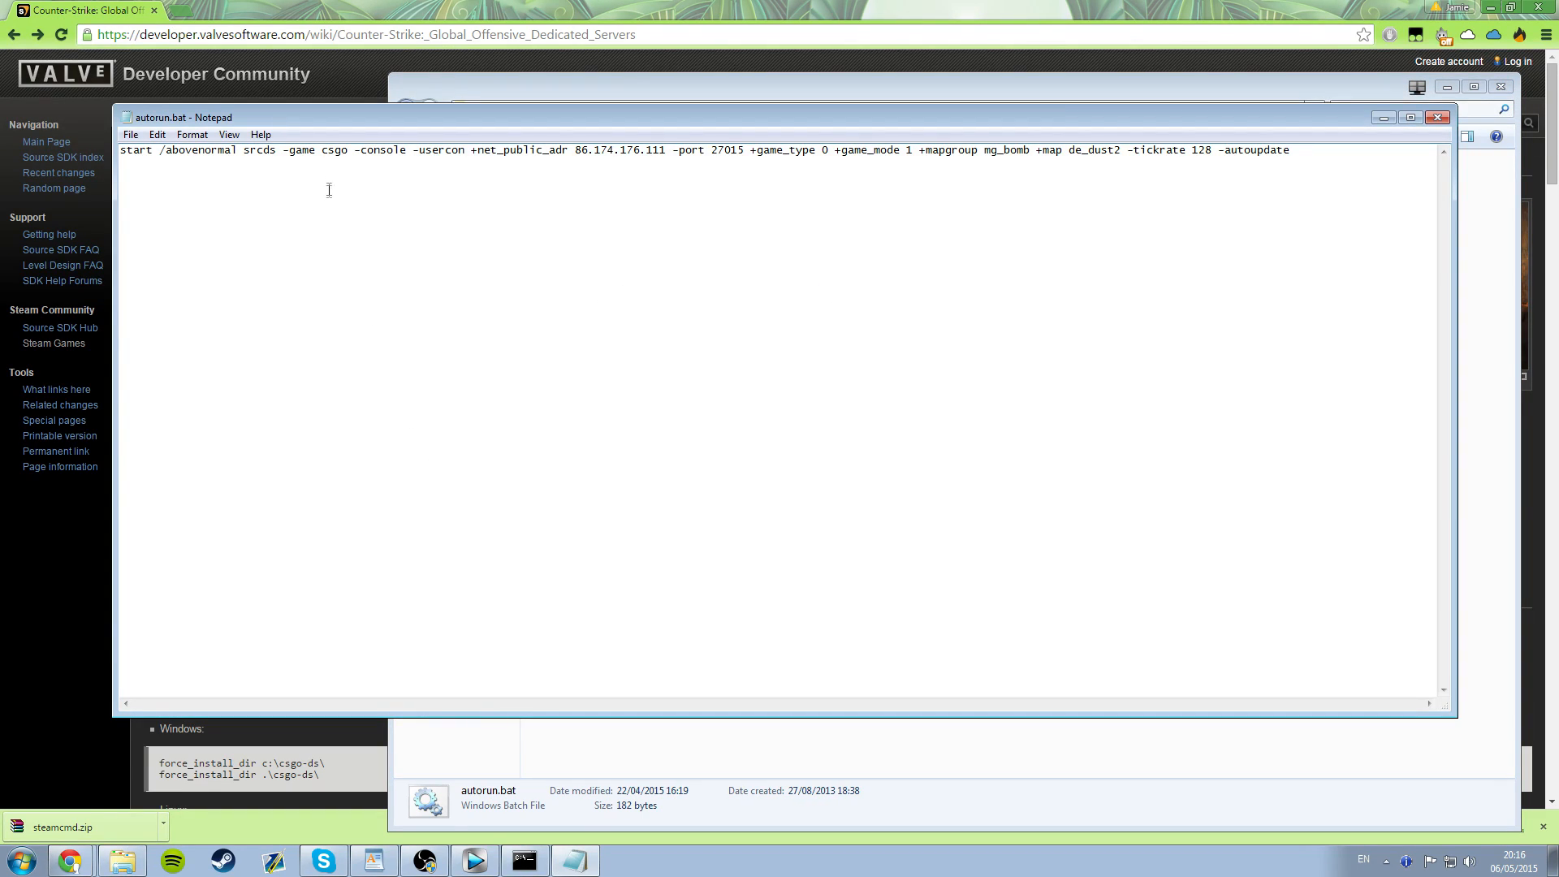
- Replace the +net_public_adr address with 92.237.109.148, then select port 27015
{"action": "double_click", "coordinate": [616, 149]}
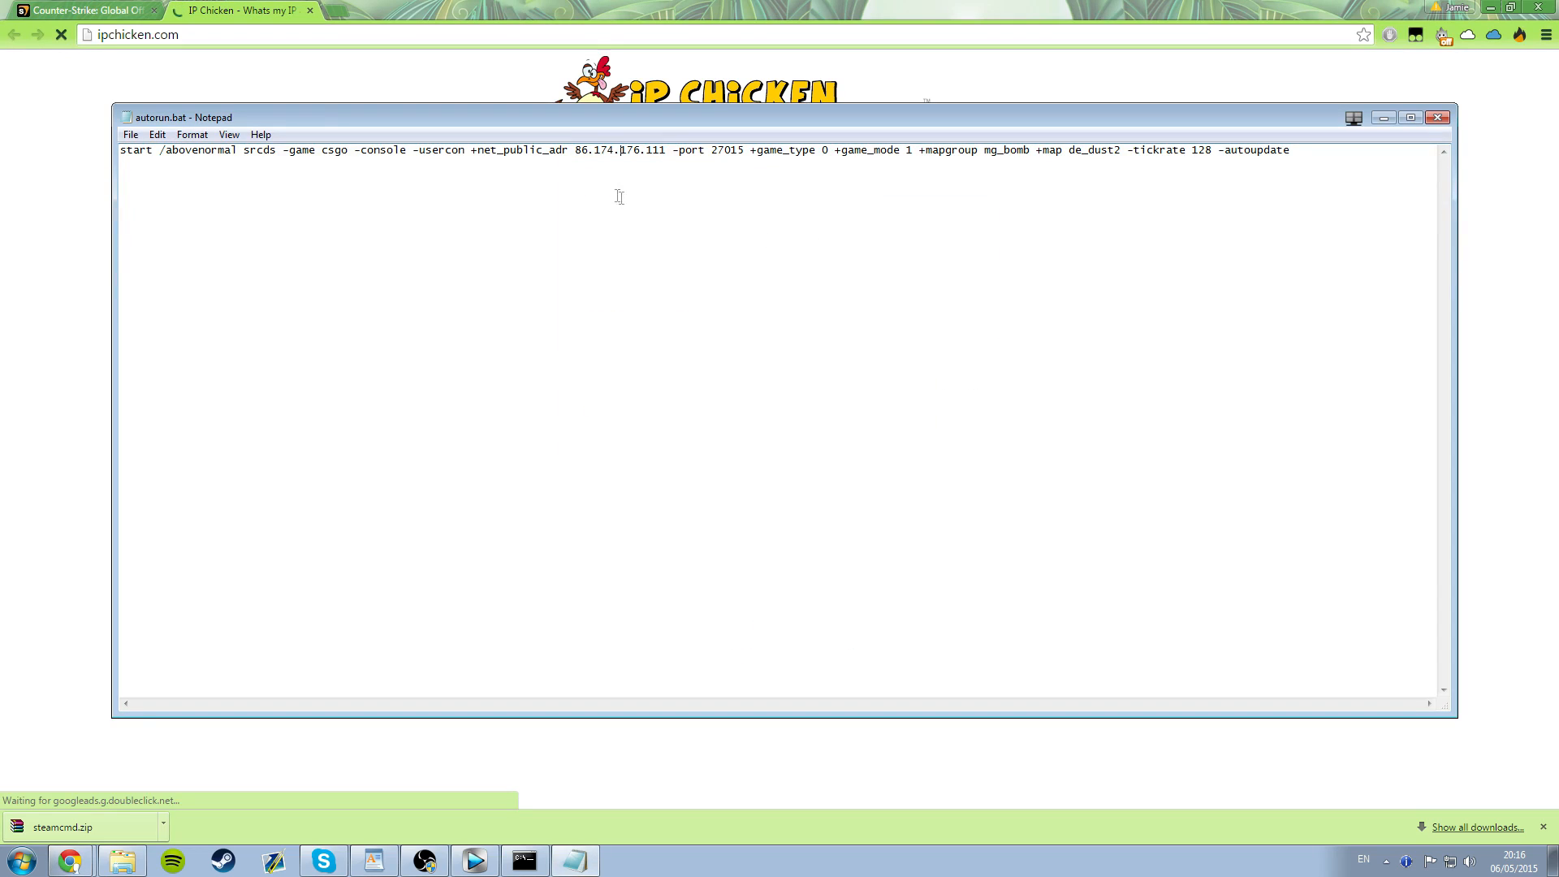
{"action": "type", "text": "92.237.109.148"}
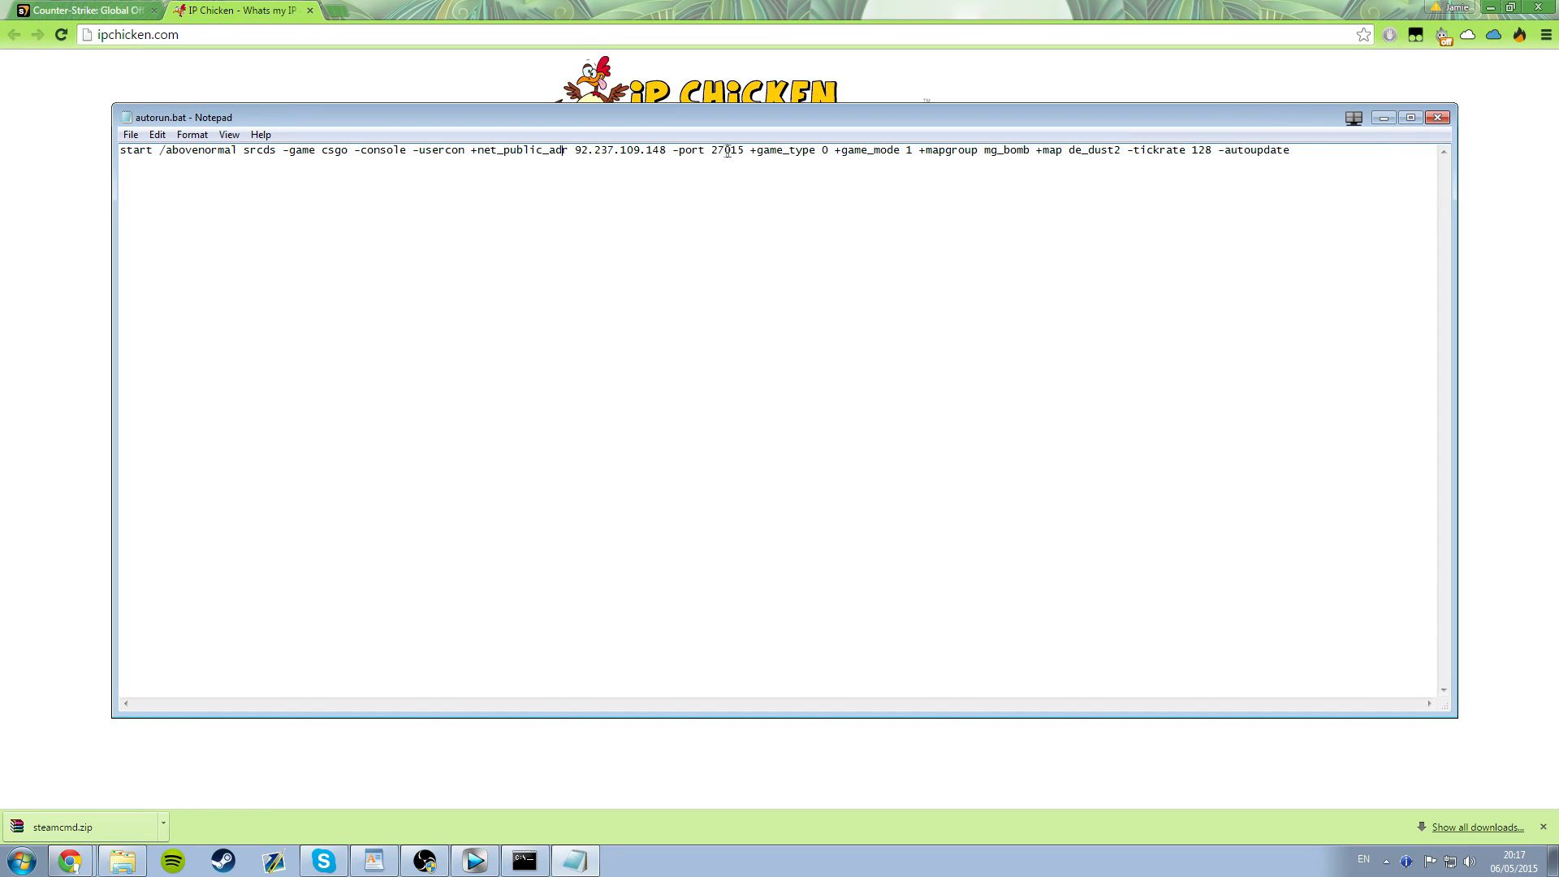
{"action": "double_click", "coordinate": [727, 149]}
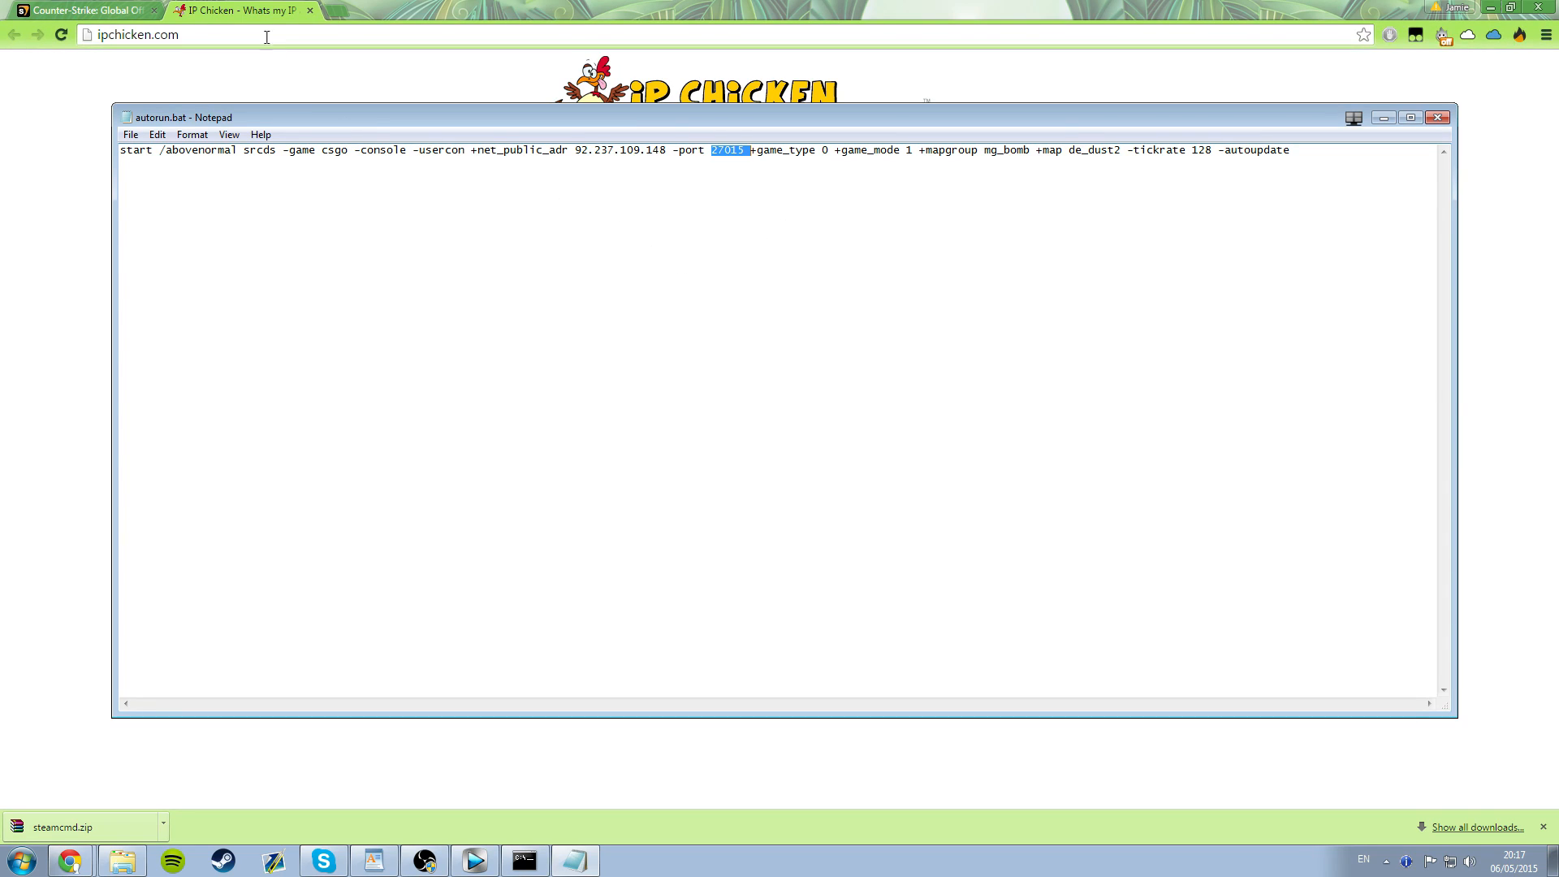
{"action": "type", "text": "www.portforw"}
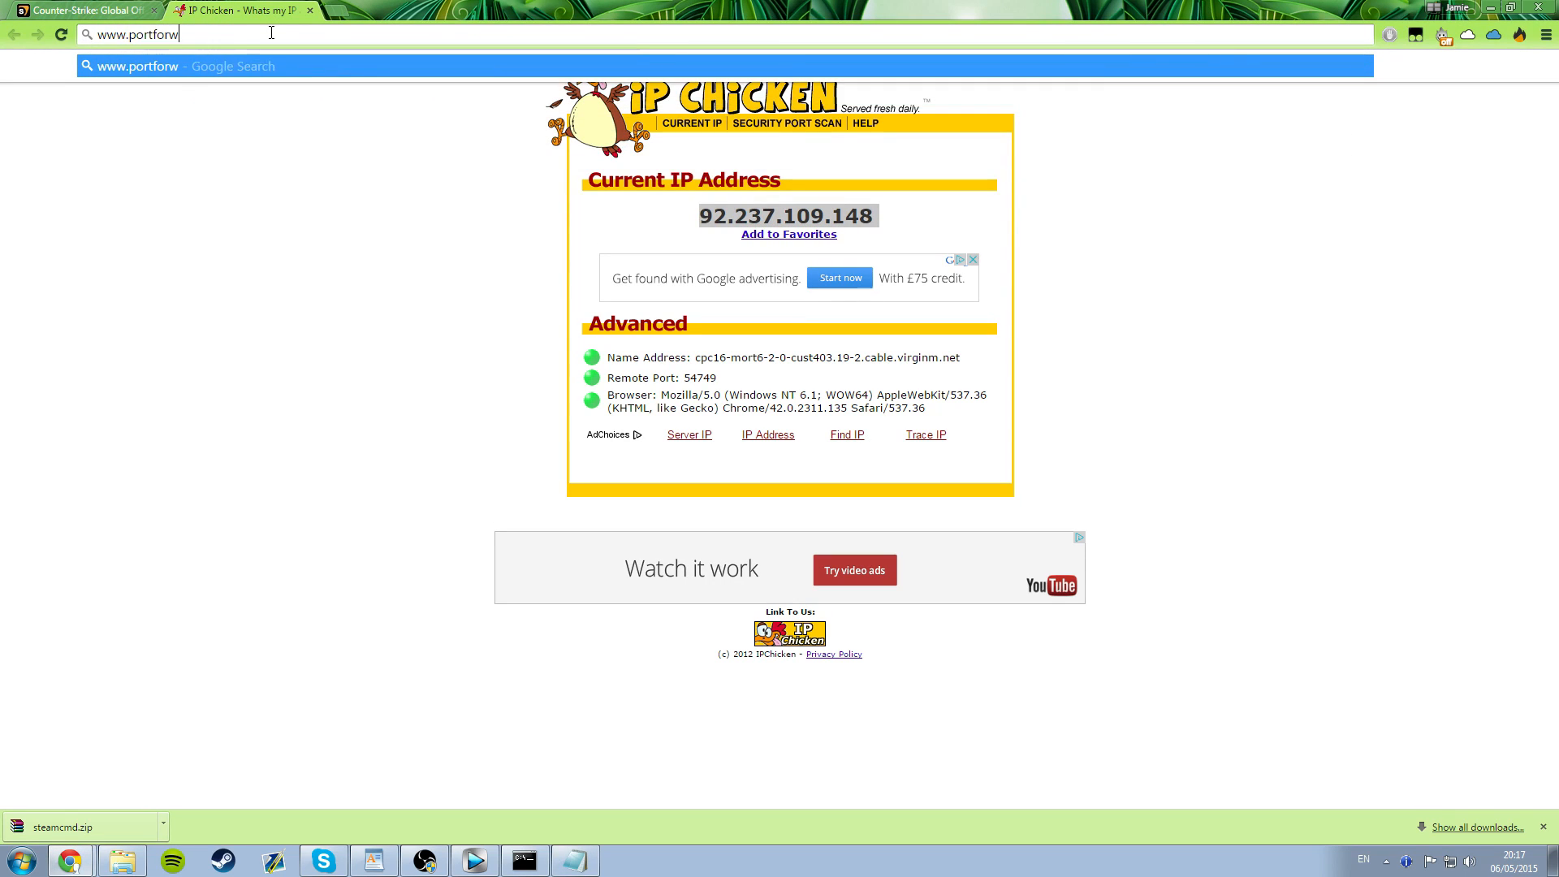
{"action": "key", "text": "Return"}
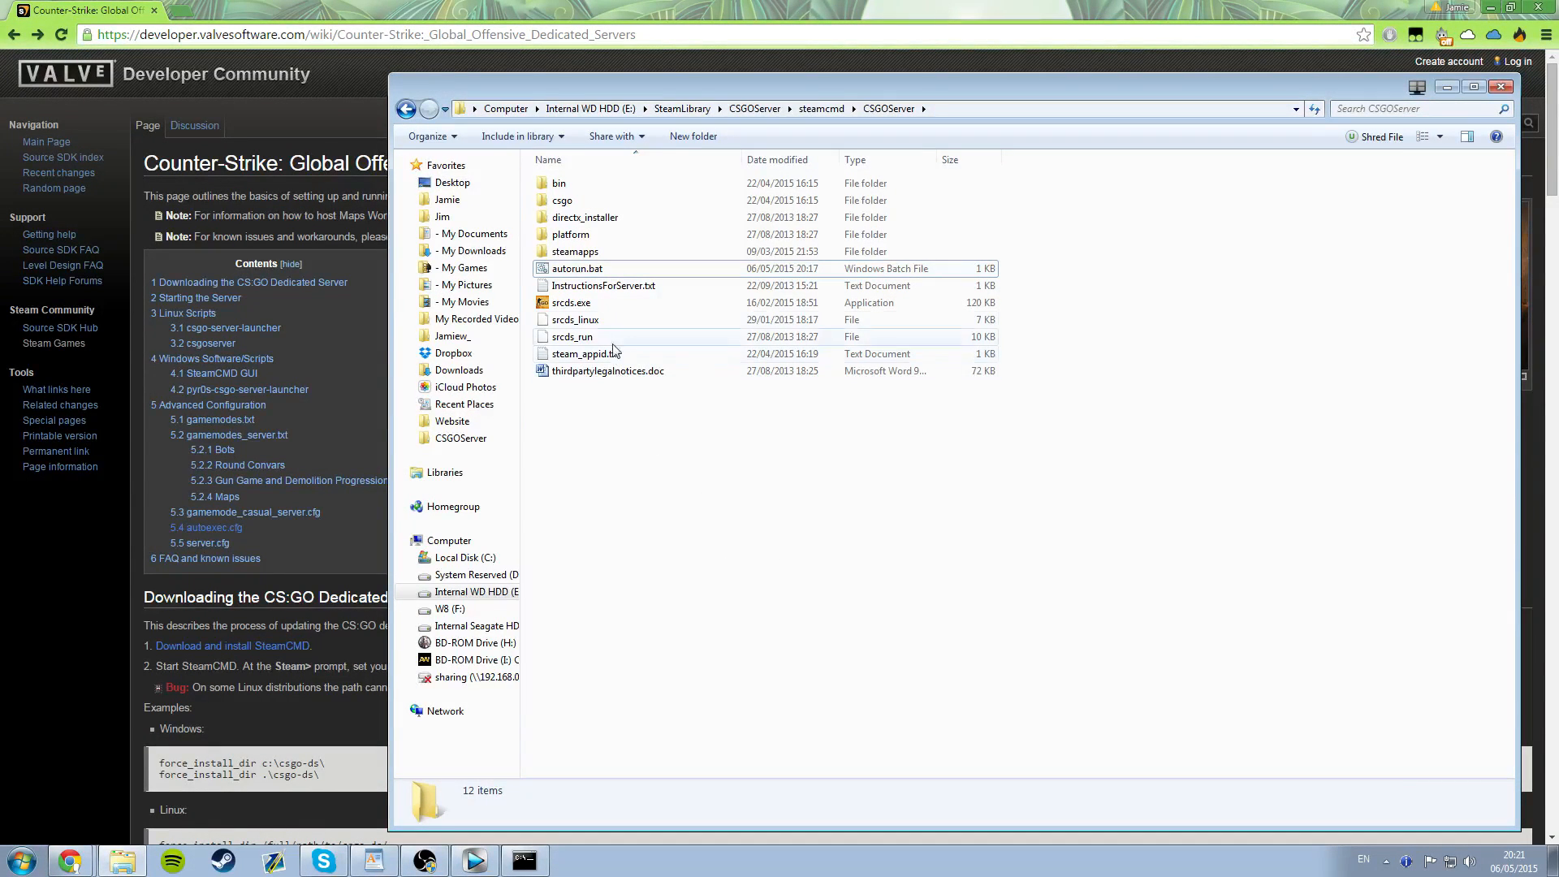
- Select the saved autorun.bat in the CSGOServer folder to confirm the edit
{"action": "left_click", "coordinate": [576, 268]}
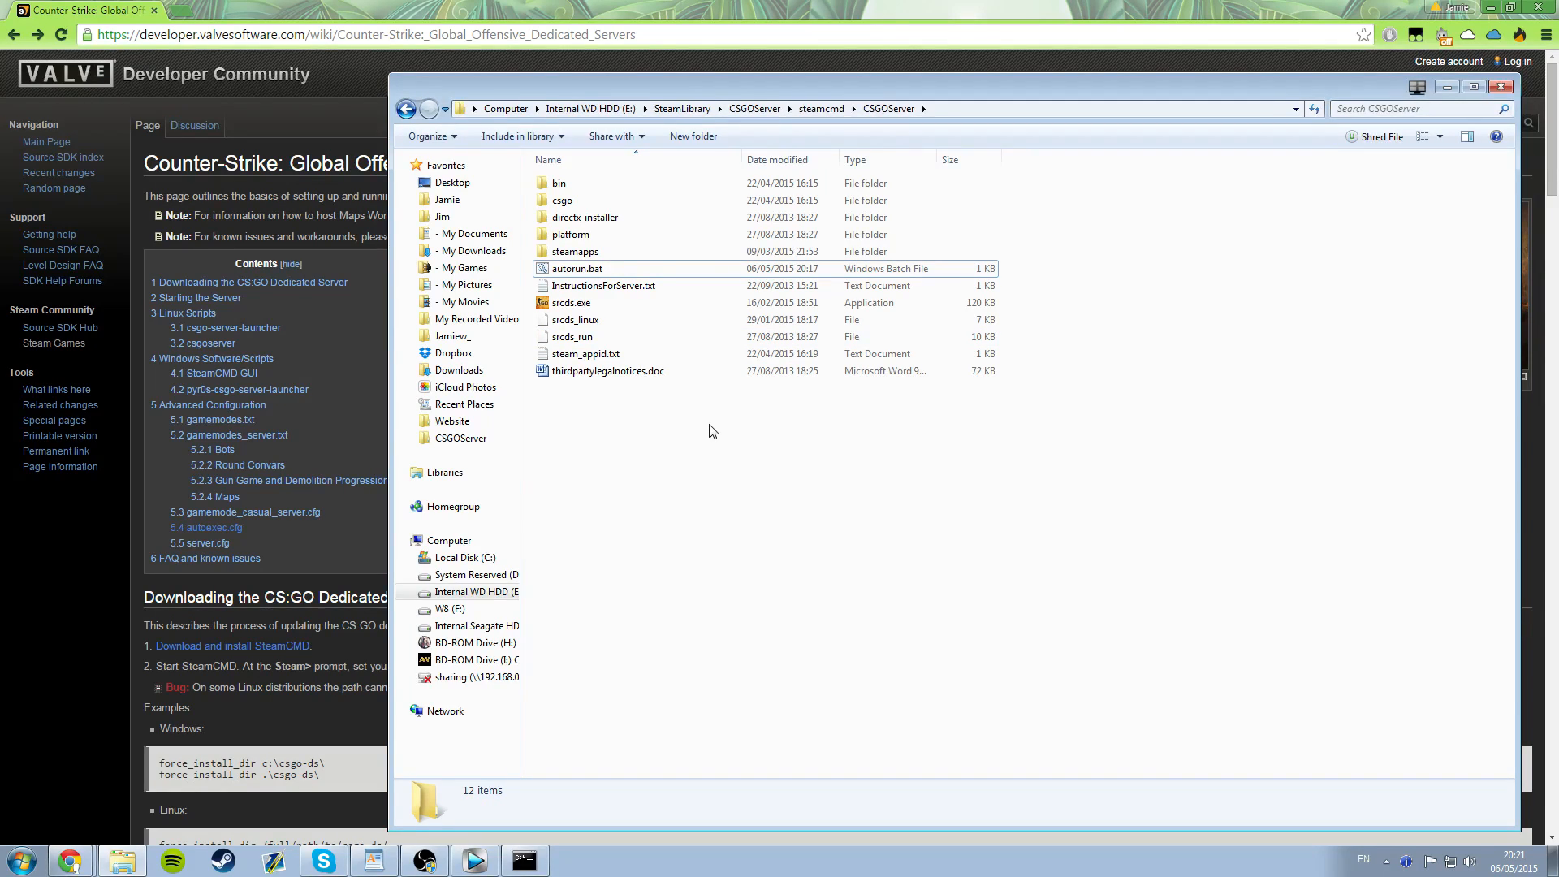
{"action": "mouse_move", "coordinate": [893, 525]}
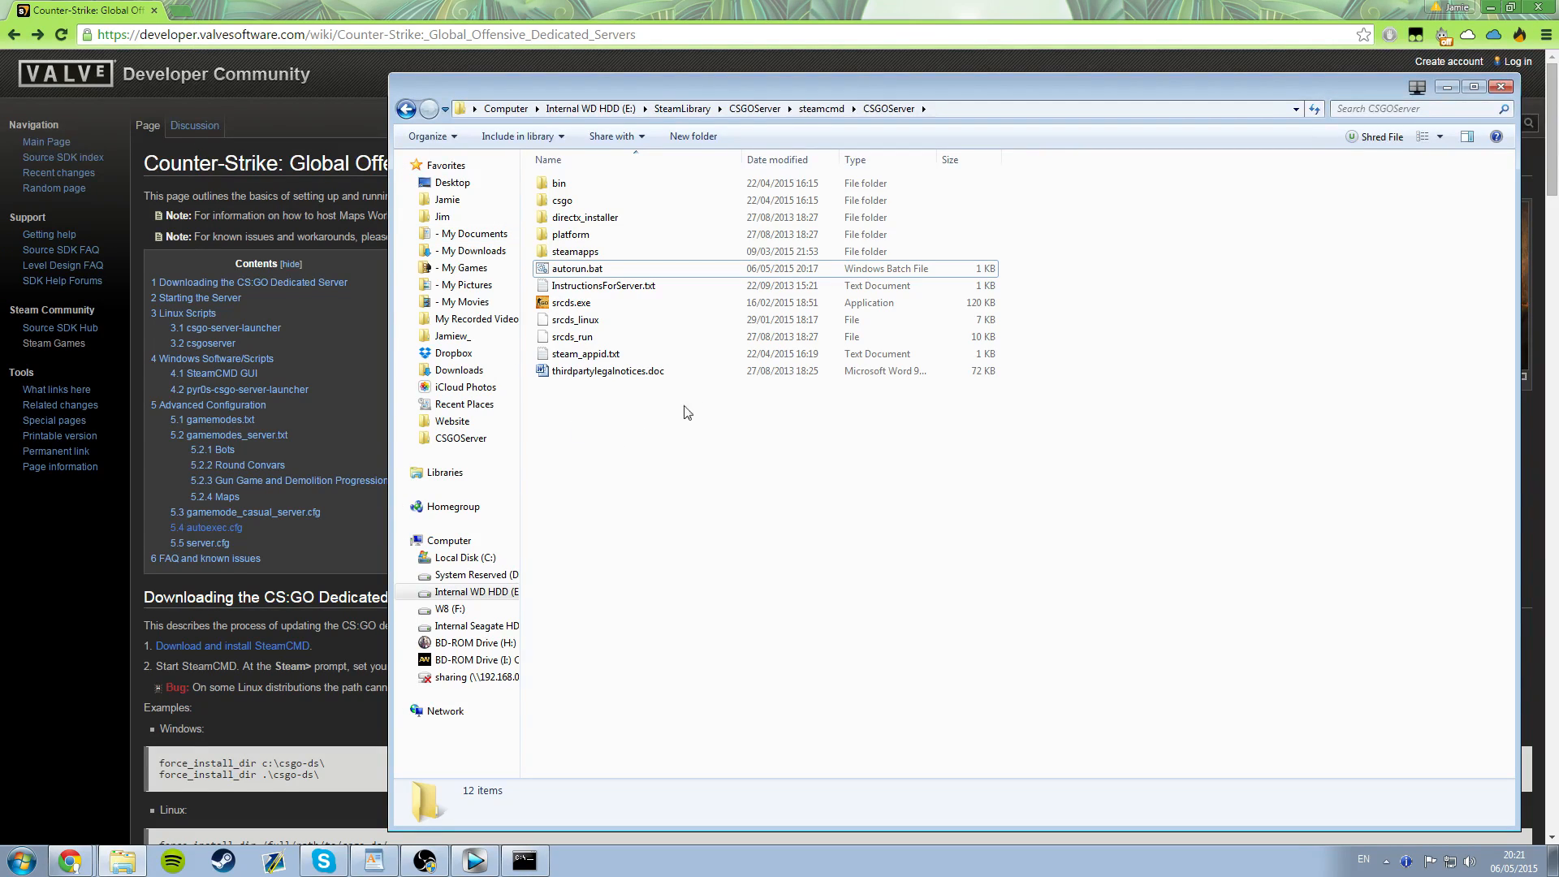
{"action": "mouse_move", "coordinate": [219, 155]}
{"action": "type", "text": "met"}
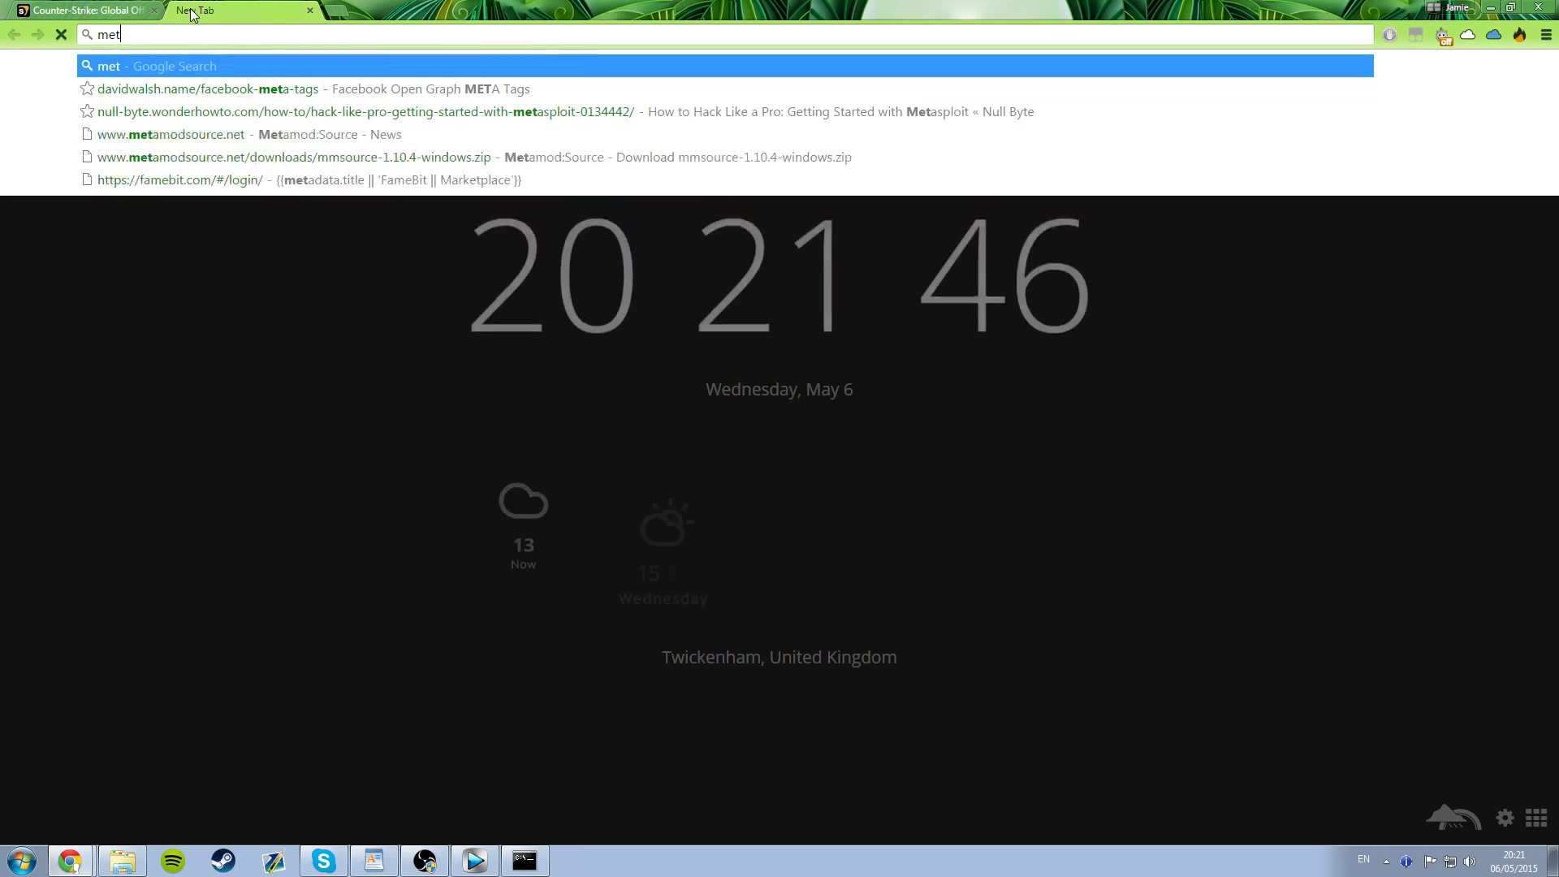
- Go to metamodsource.net and download the Metamod:Source 1.10.4 Windows package
{"action": "left_click", "coordinate": [171, 134]}
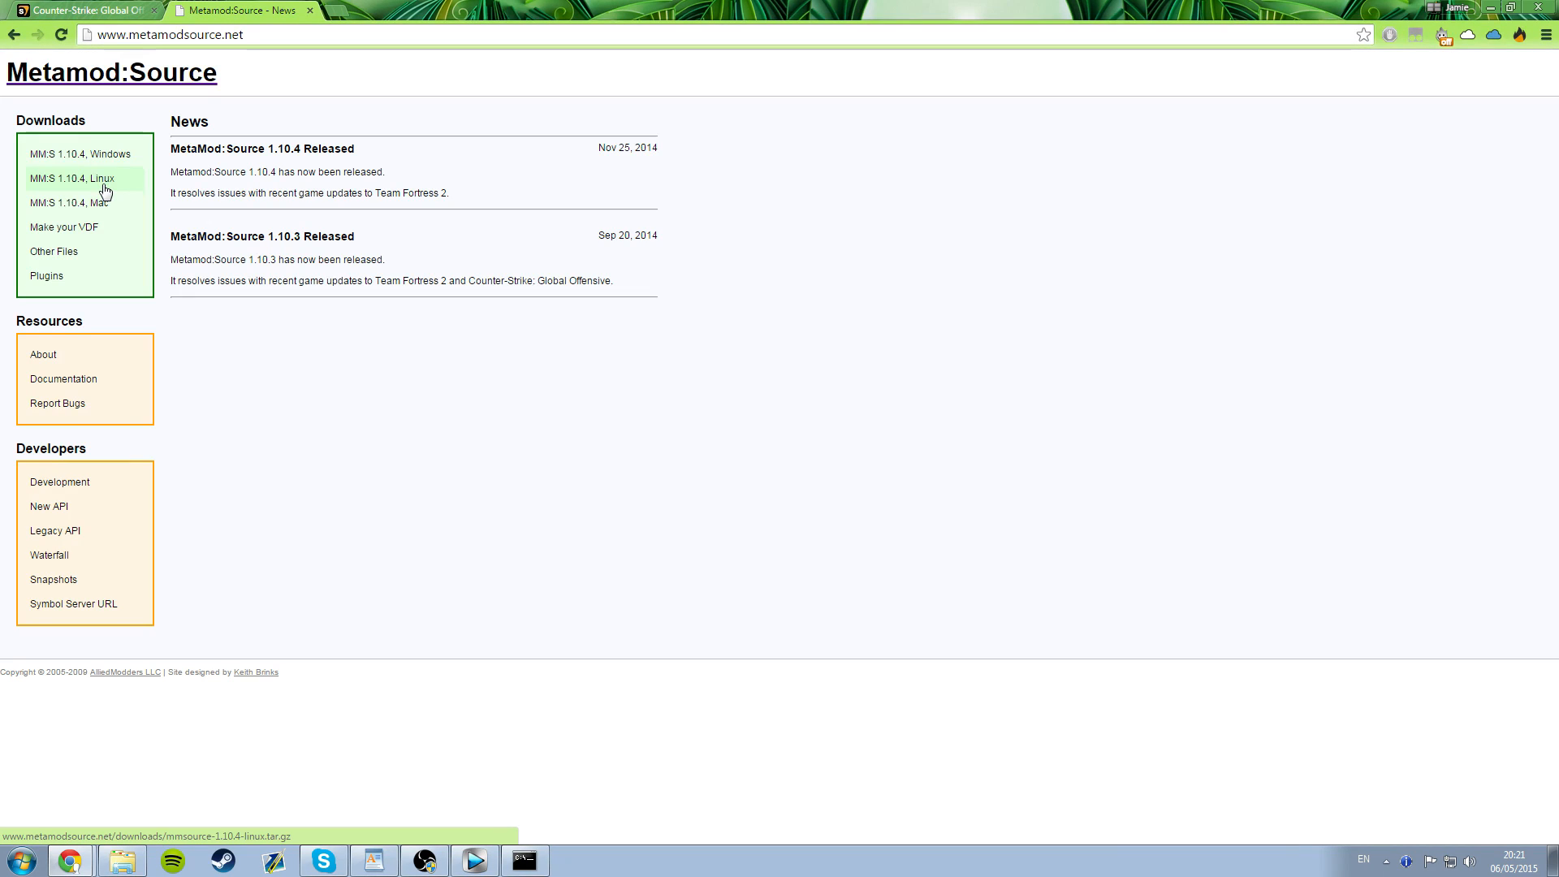
{"action": "left_click", "coordinate": [84, 154]}
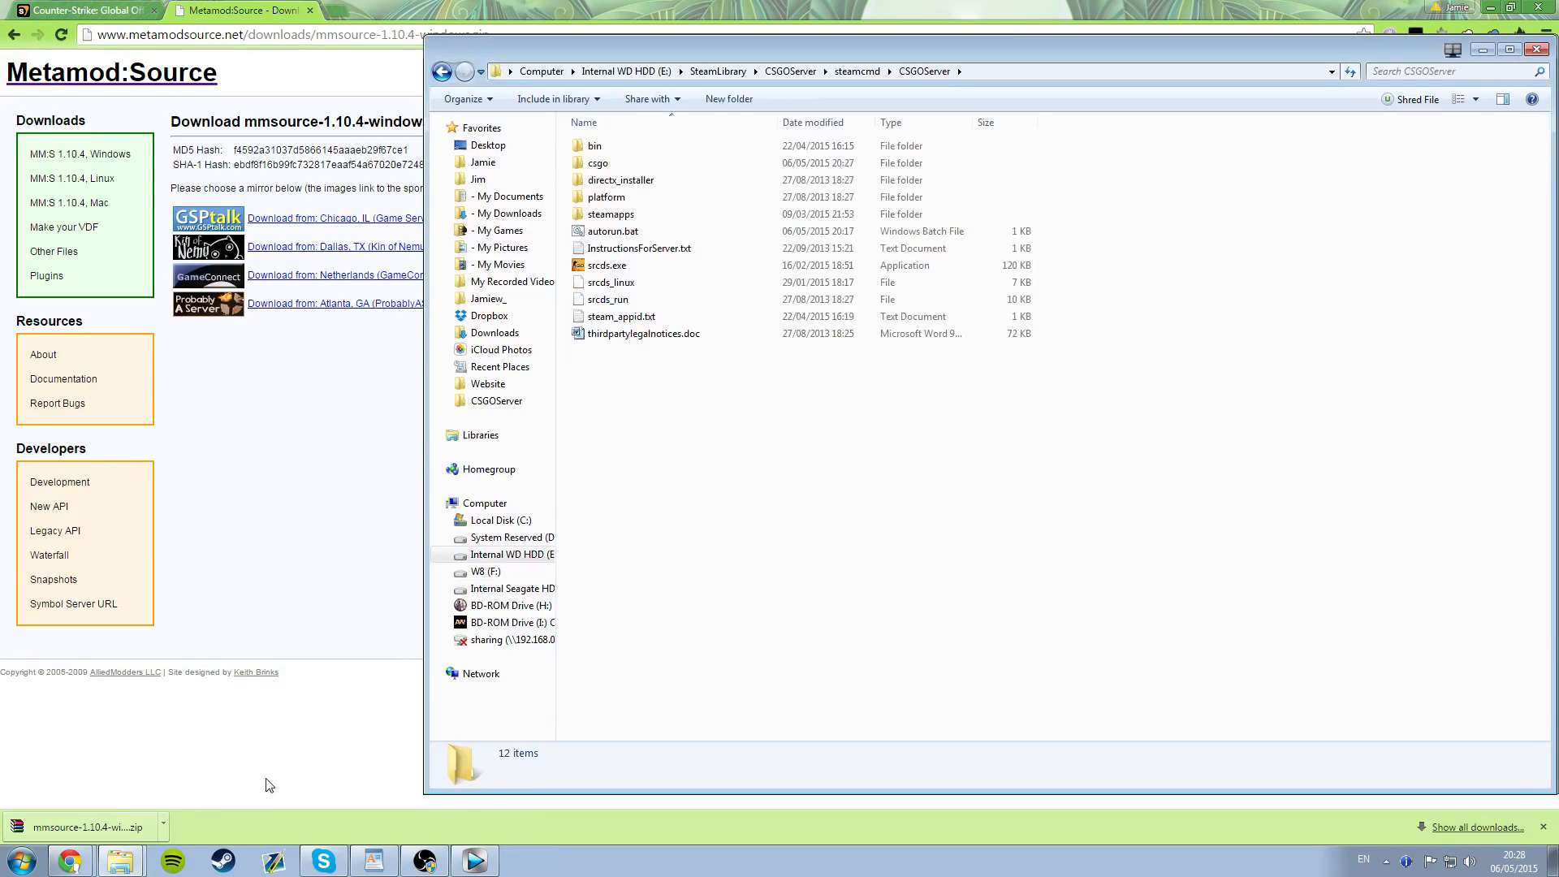
{"action": "mouse_move", "coordinate": [683, 363]}
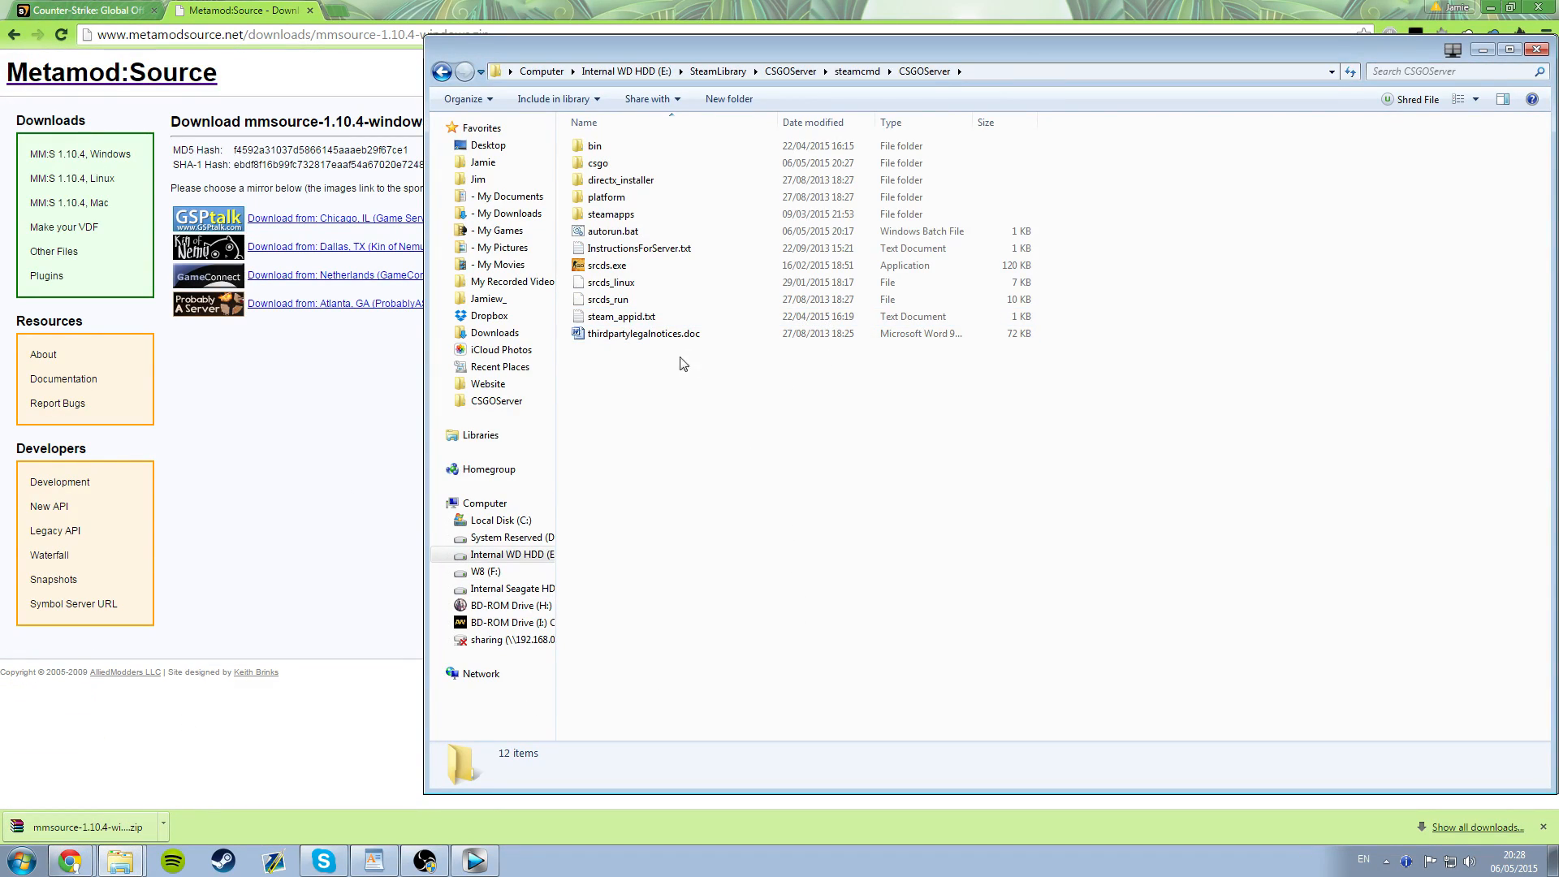
{"action": "mouse_move", "coordinate": [707, 378]}
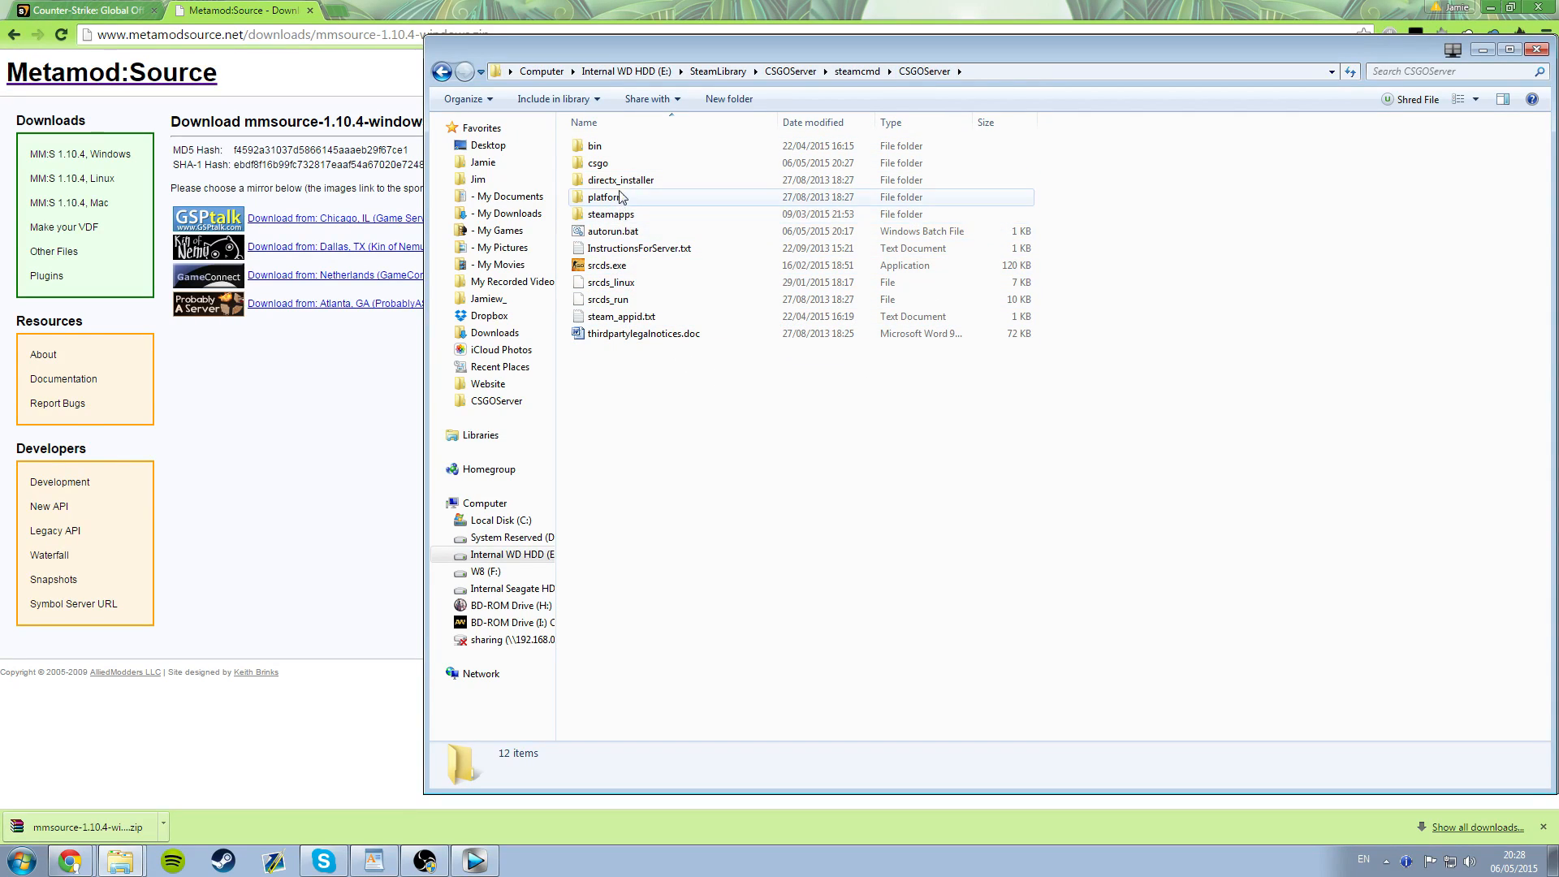
- Browse into the csgo folder and open mmsource-1.10.4-windows.zip in WinRAR
{"action": "double_click", "coordinate": [600, 163]}
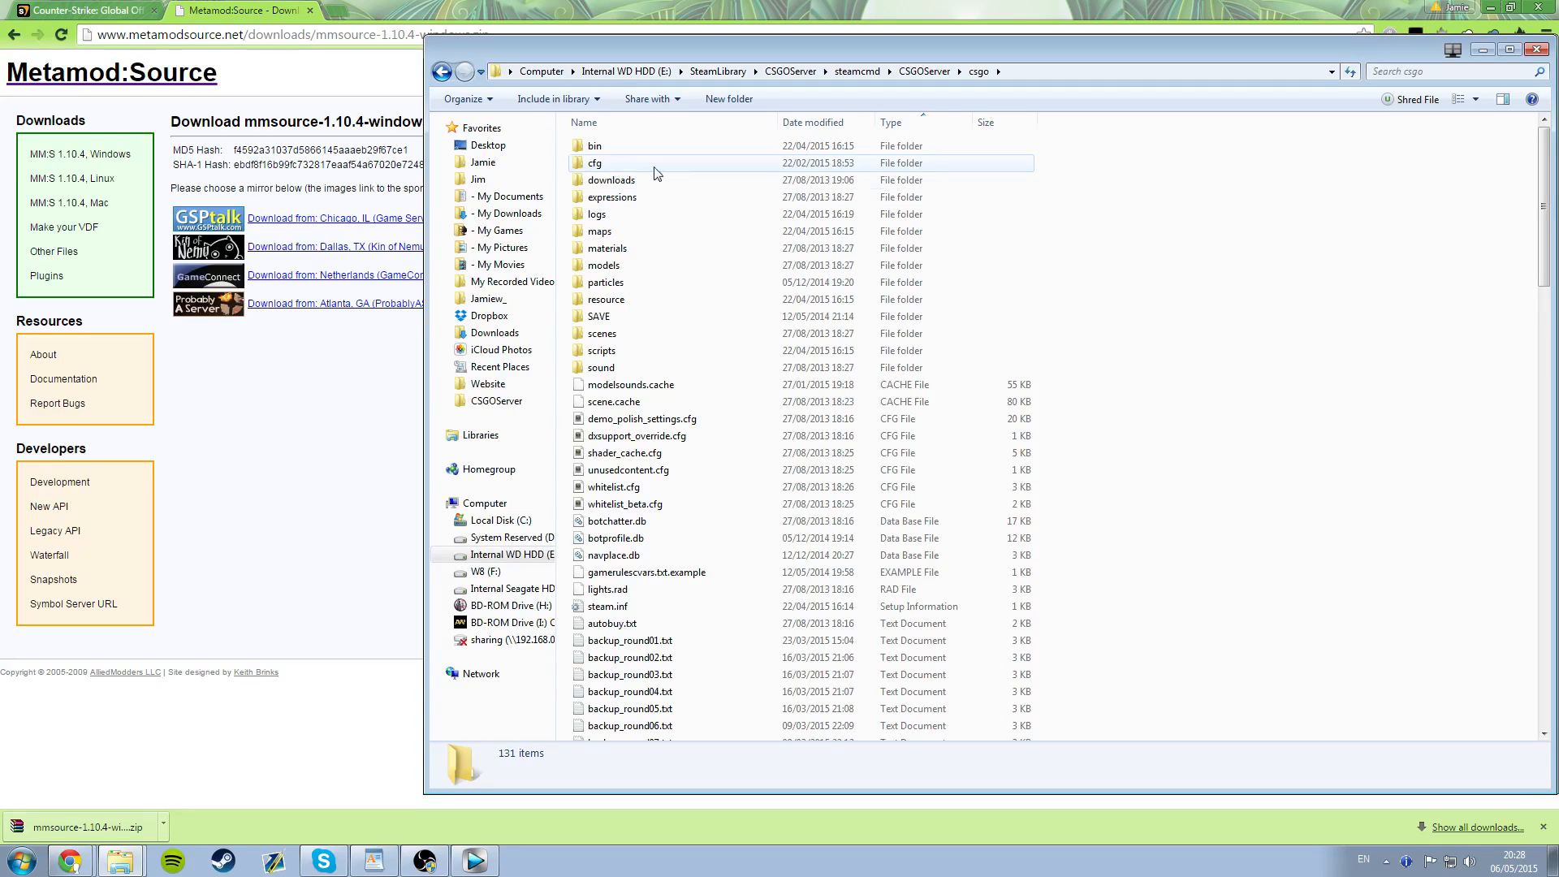
{"action": "scroll", "scroll_direction": "down", "scroll_amount": 3}
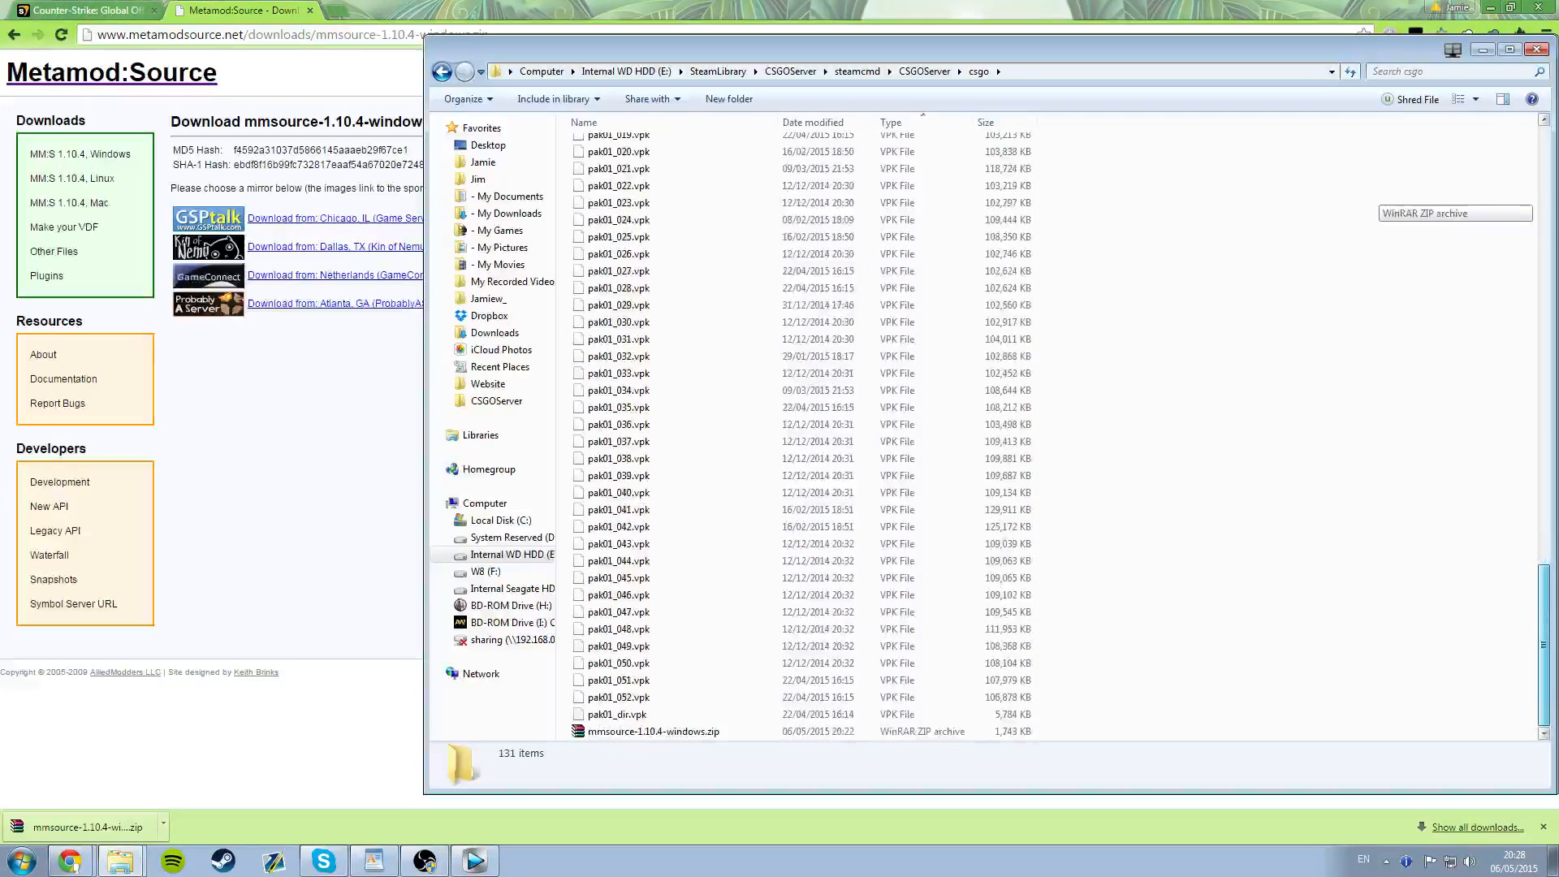
{"action": "double_click", "coordinate": [653, 731]}
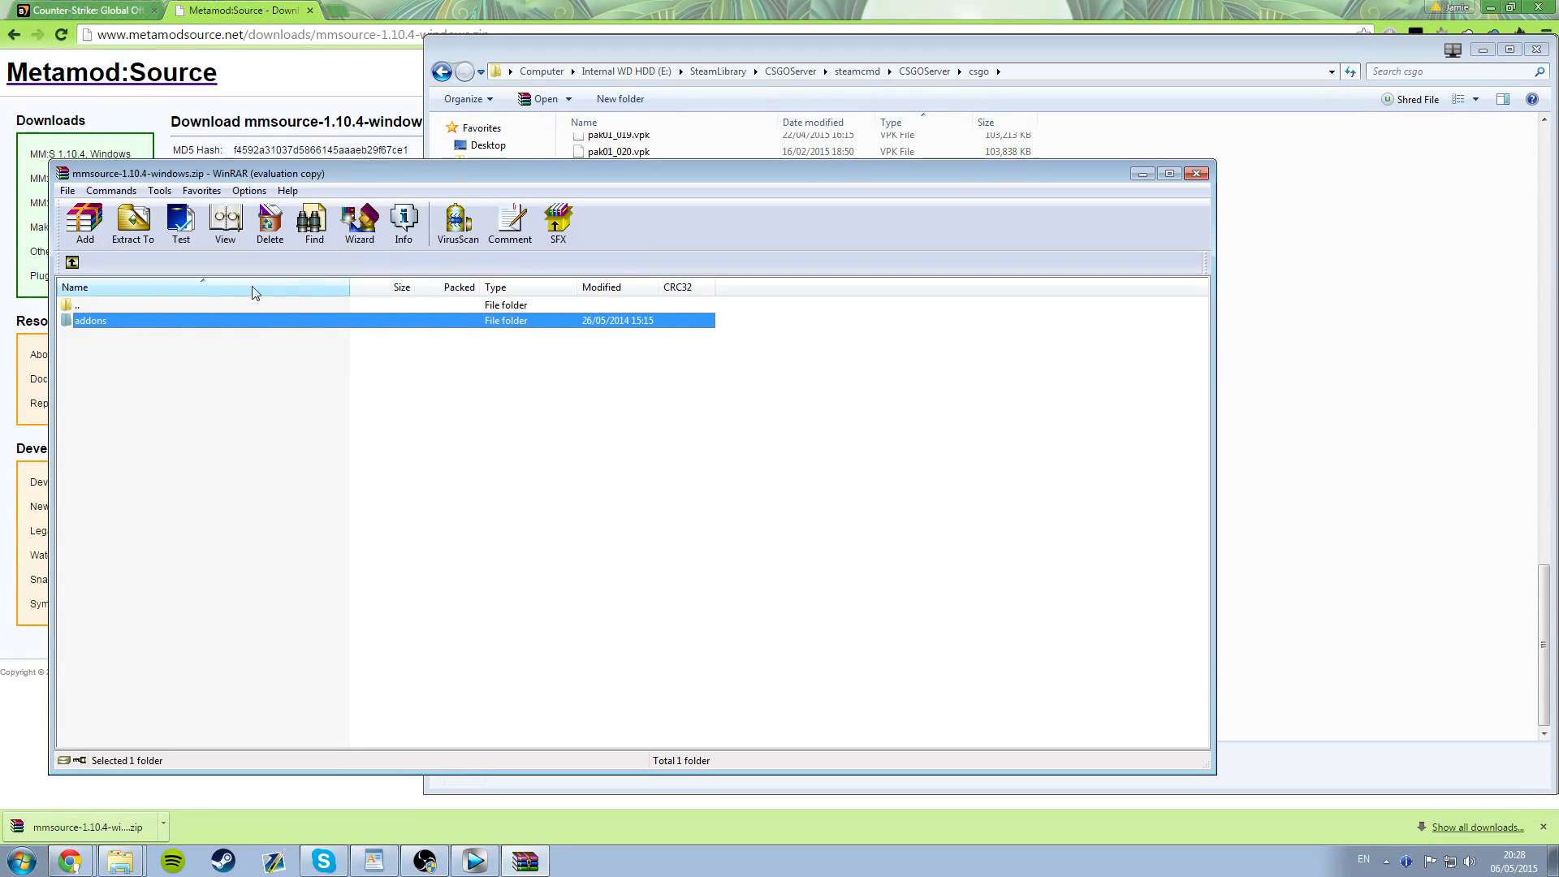
- Extract the Metamod:Source archive into the server's csgo folder
{"action": "left_click", "coordinate": [133, 223]}
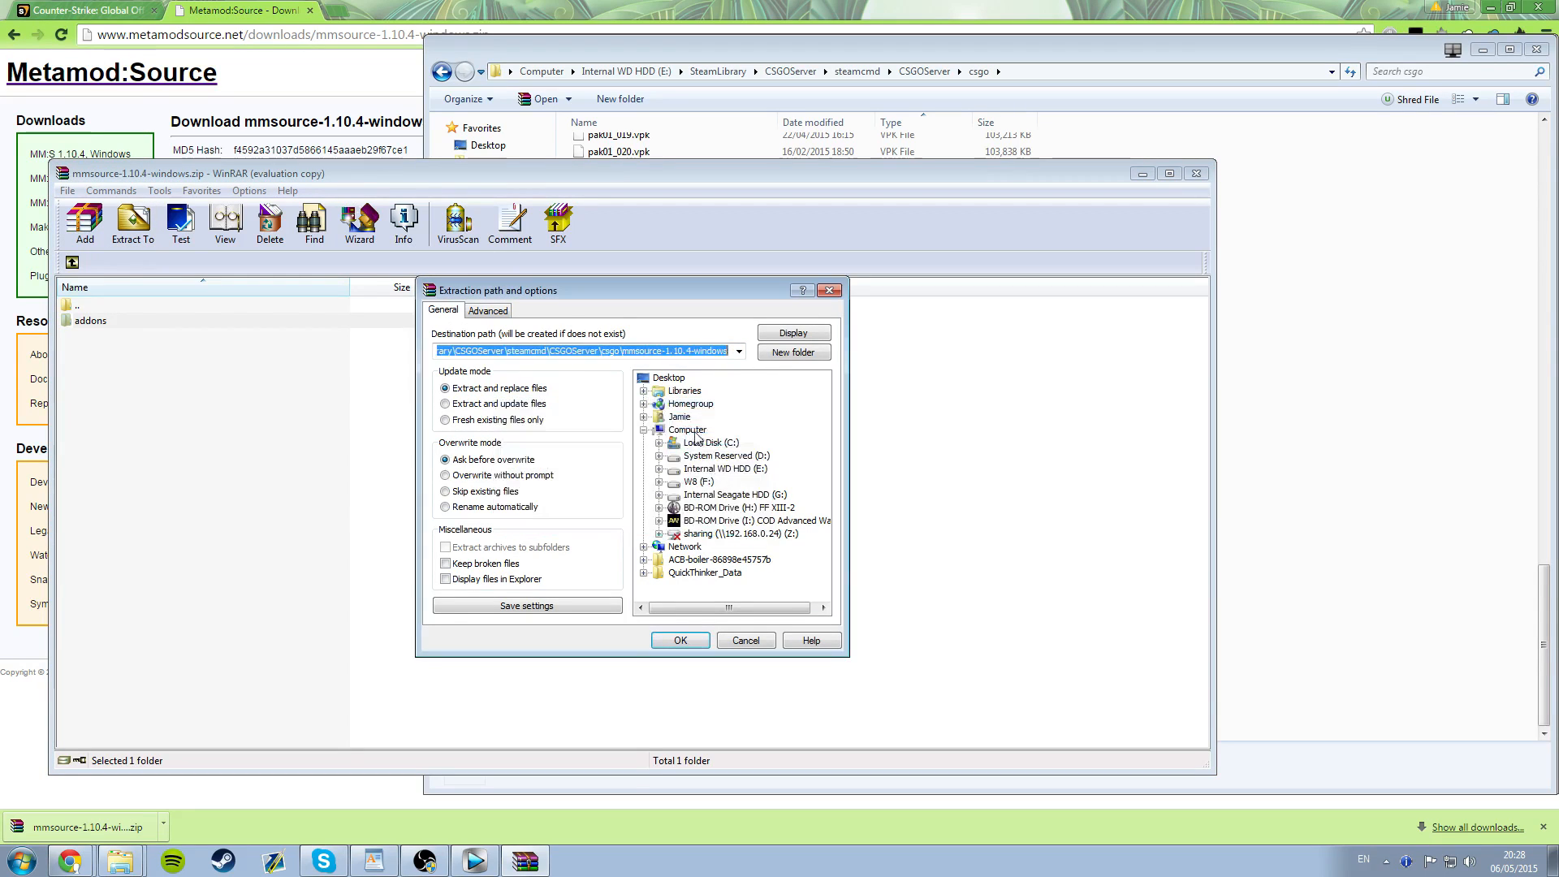
{"action": "left_click", "coordinate": [681, 639]}
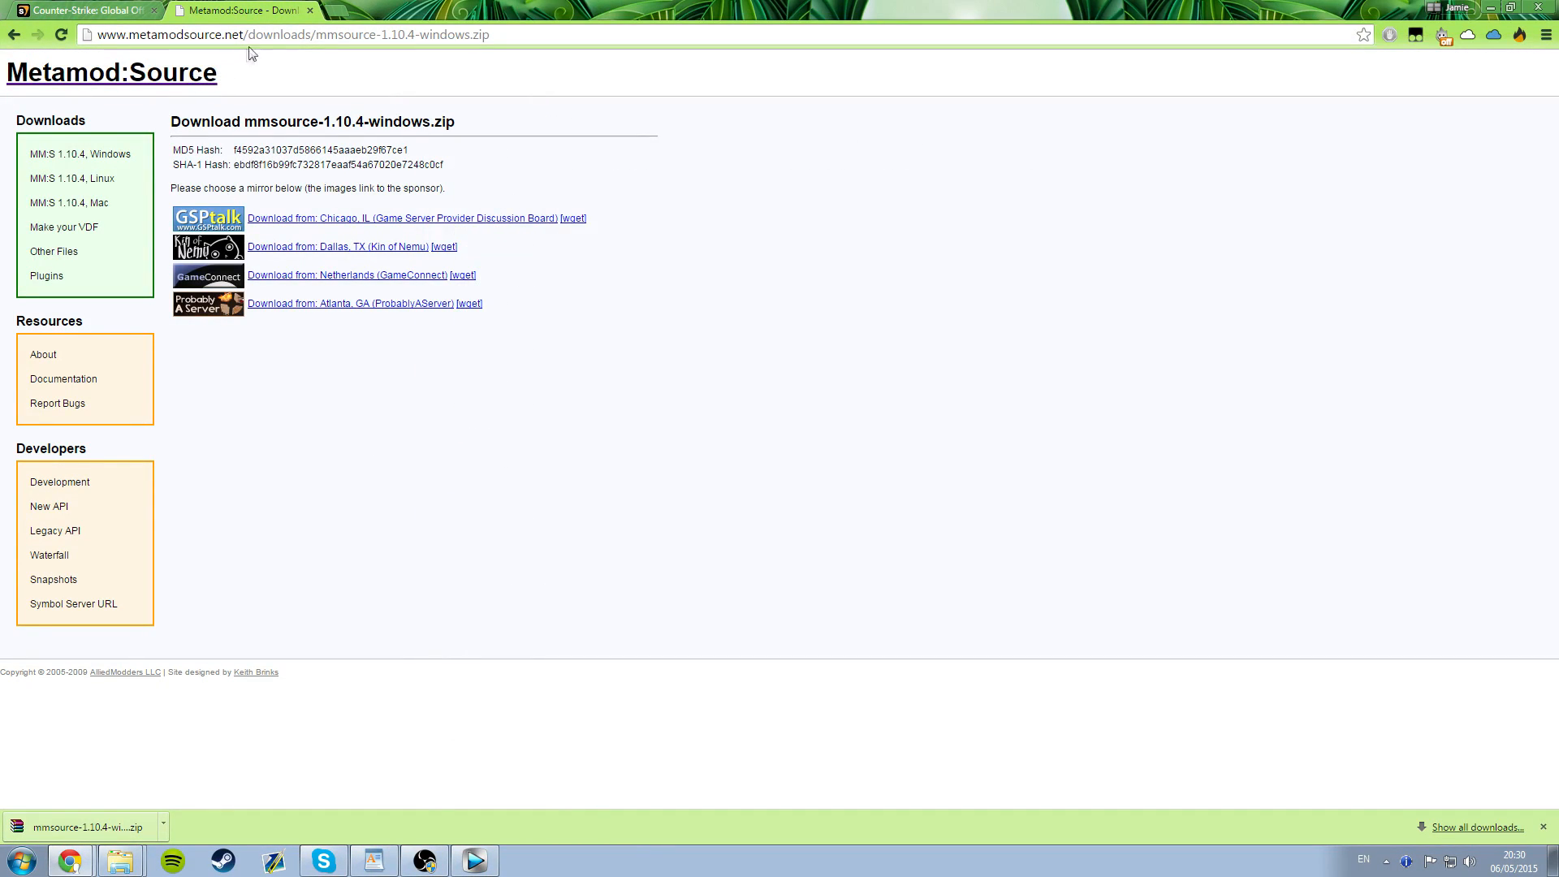
- Search the web for 'sourcemod' to find the SourceMod download
{"action": "type", "text": "sourcemod.net/dl.php?filename=sourcemod"}
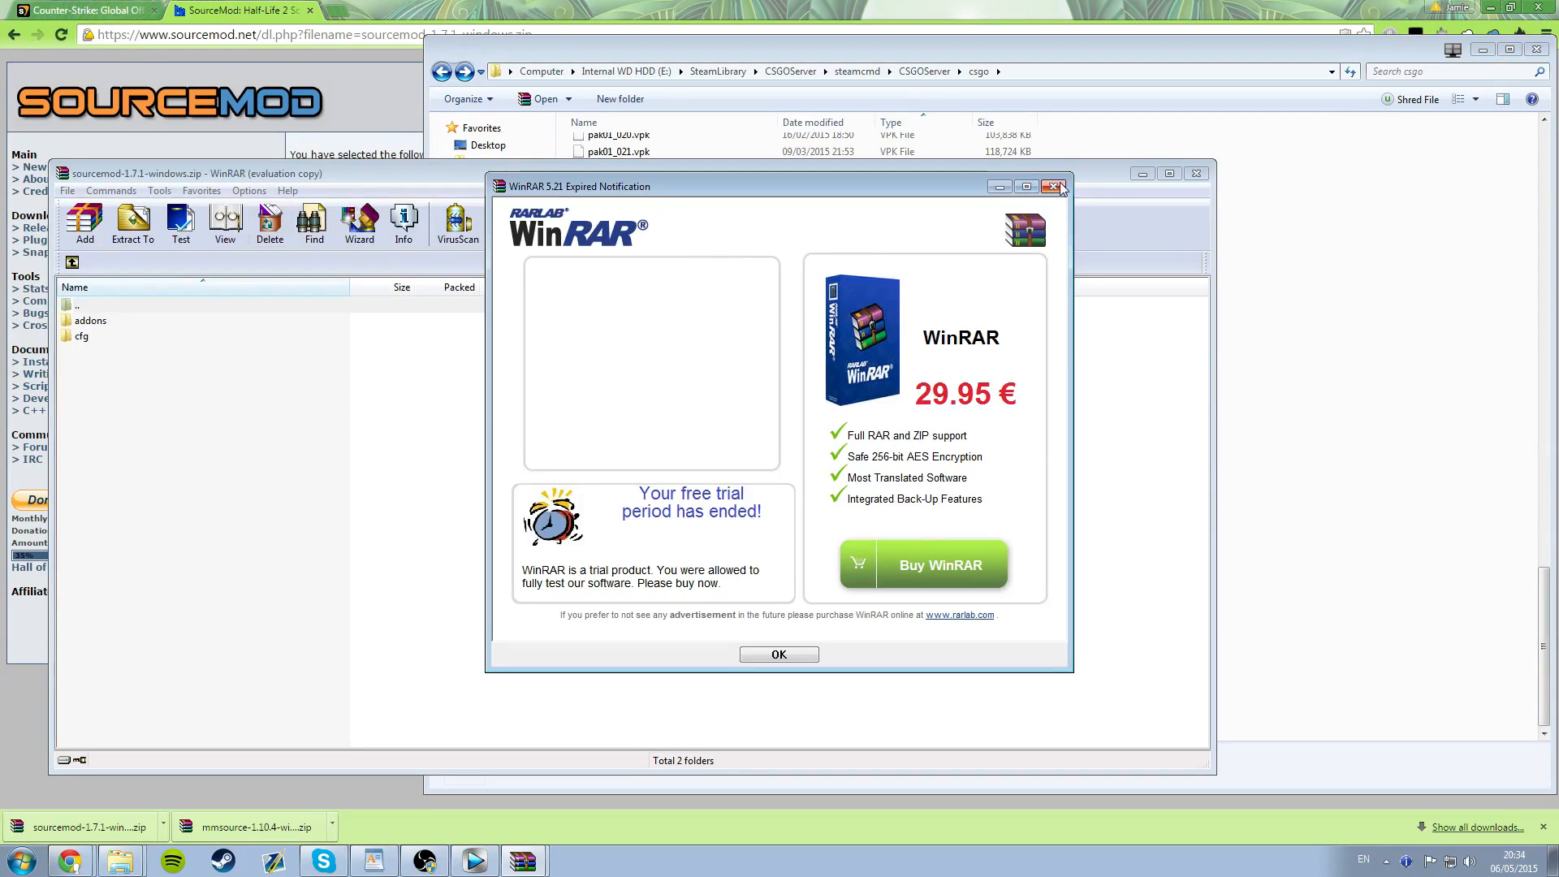
- Dismiss the trial notice, extract SourceMod into the csgo folder, and close WinRAR
{"action": "left_click", "coordinate": [778, 655]}
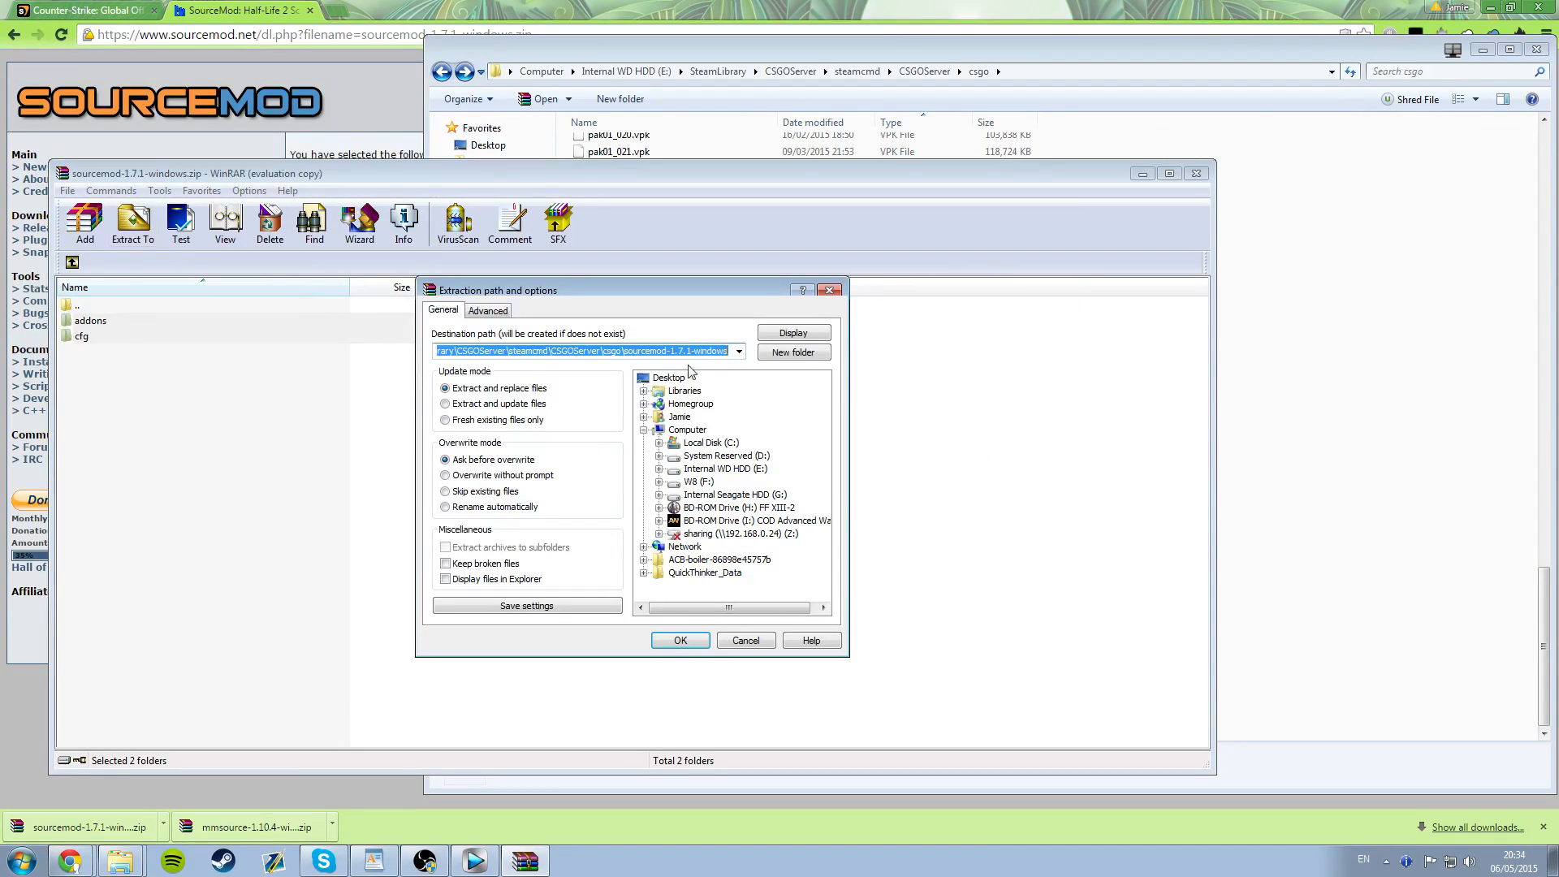
{"action": "left_click", "coordinate": [680, 640]}
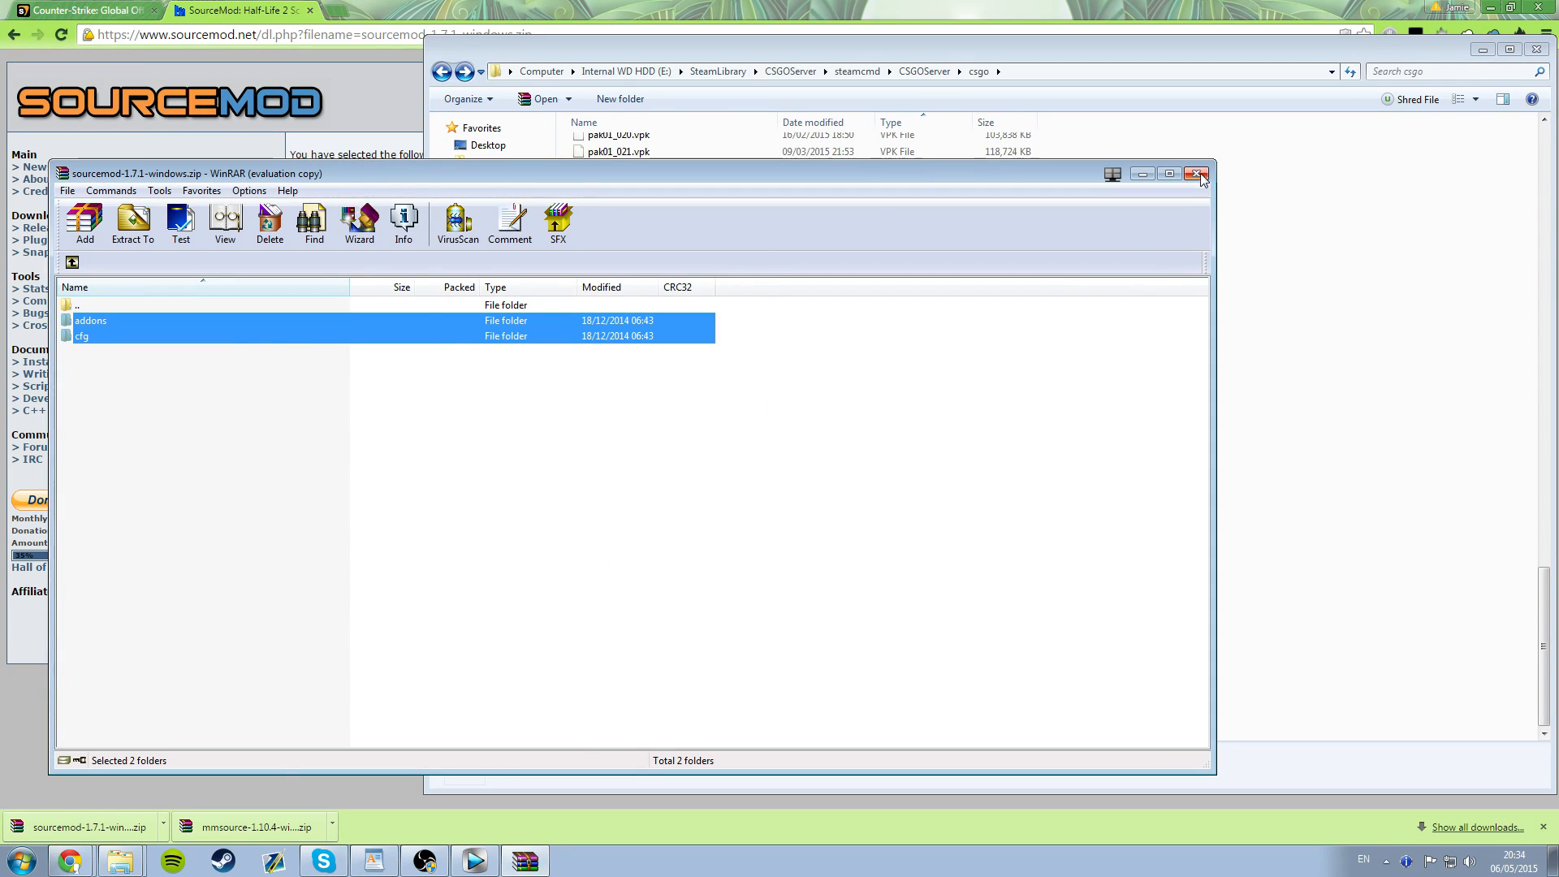
{"action": "left_click", "coordinate": [1200, 173]}
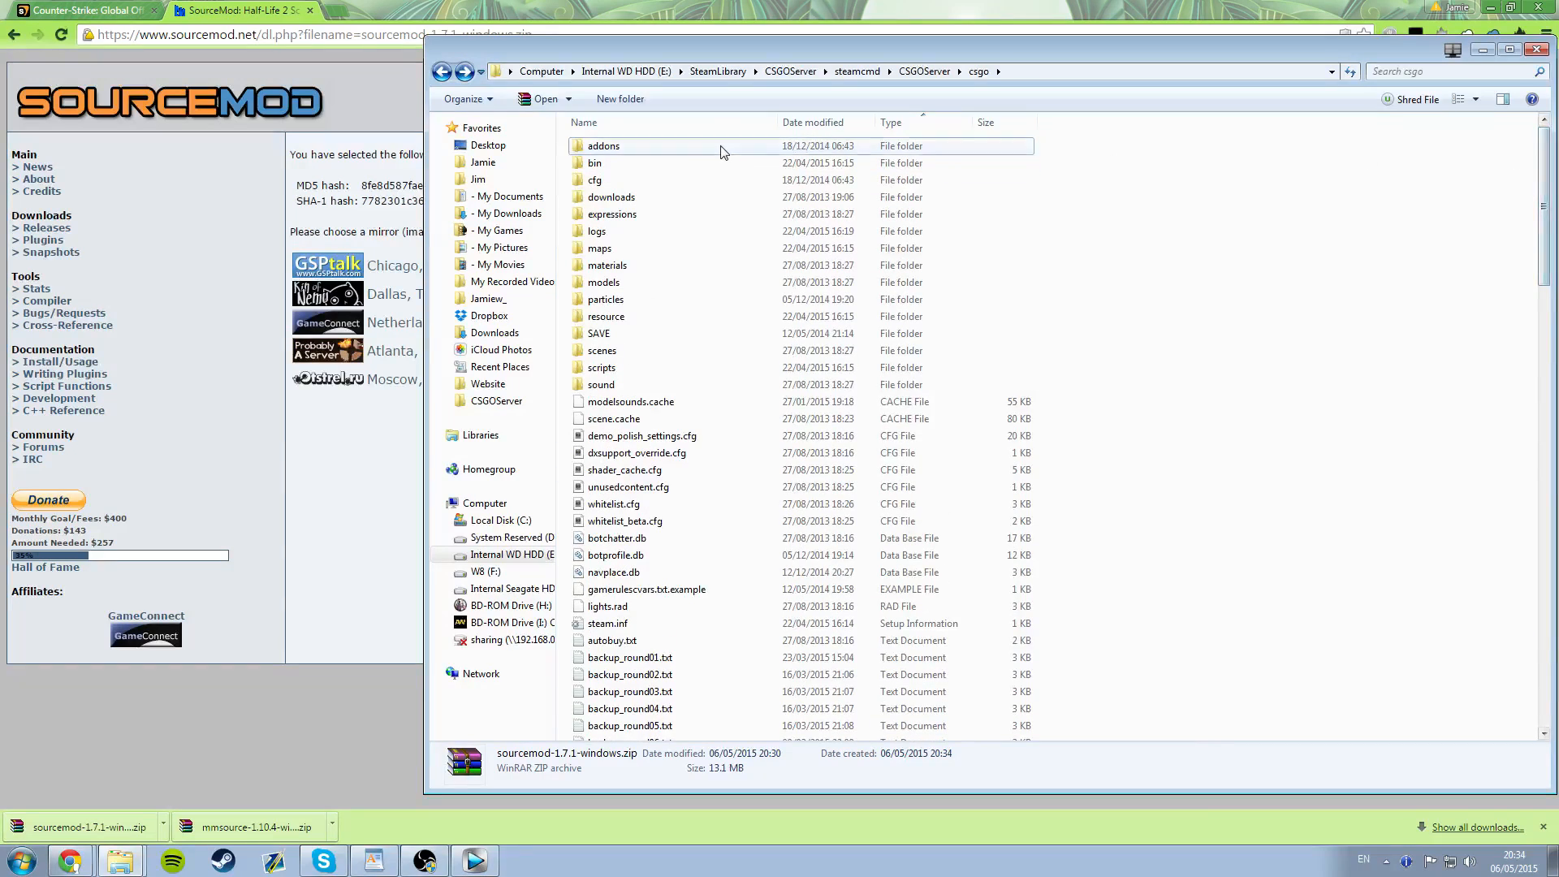
- Navigate into addons > sourcemod > plugins and place NadeTails.smx there
{"action": "double_click", "coordinate": [603, 146]}
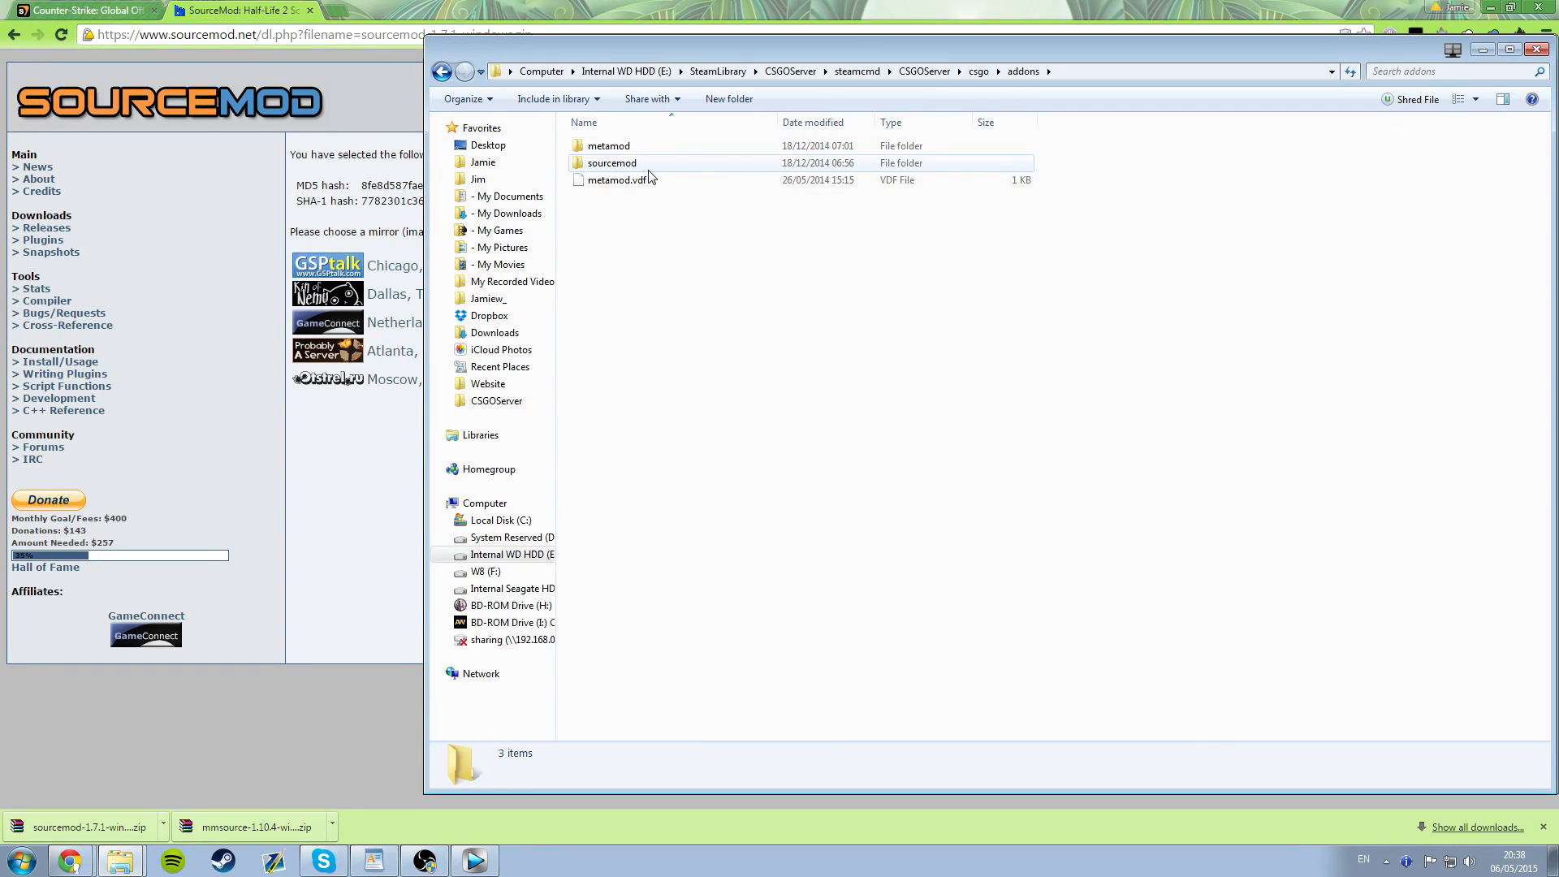
{"action": "mouse_move", "coordinate": [611, 162]}
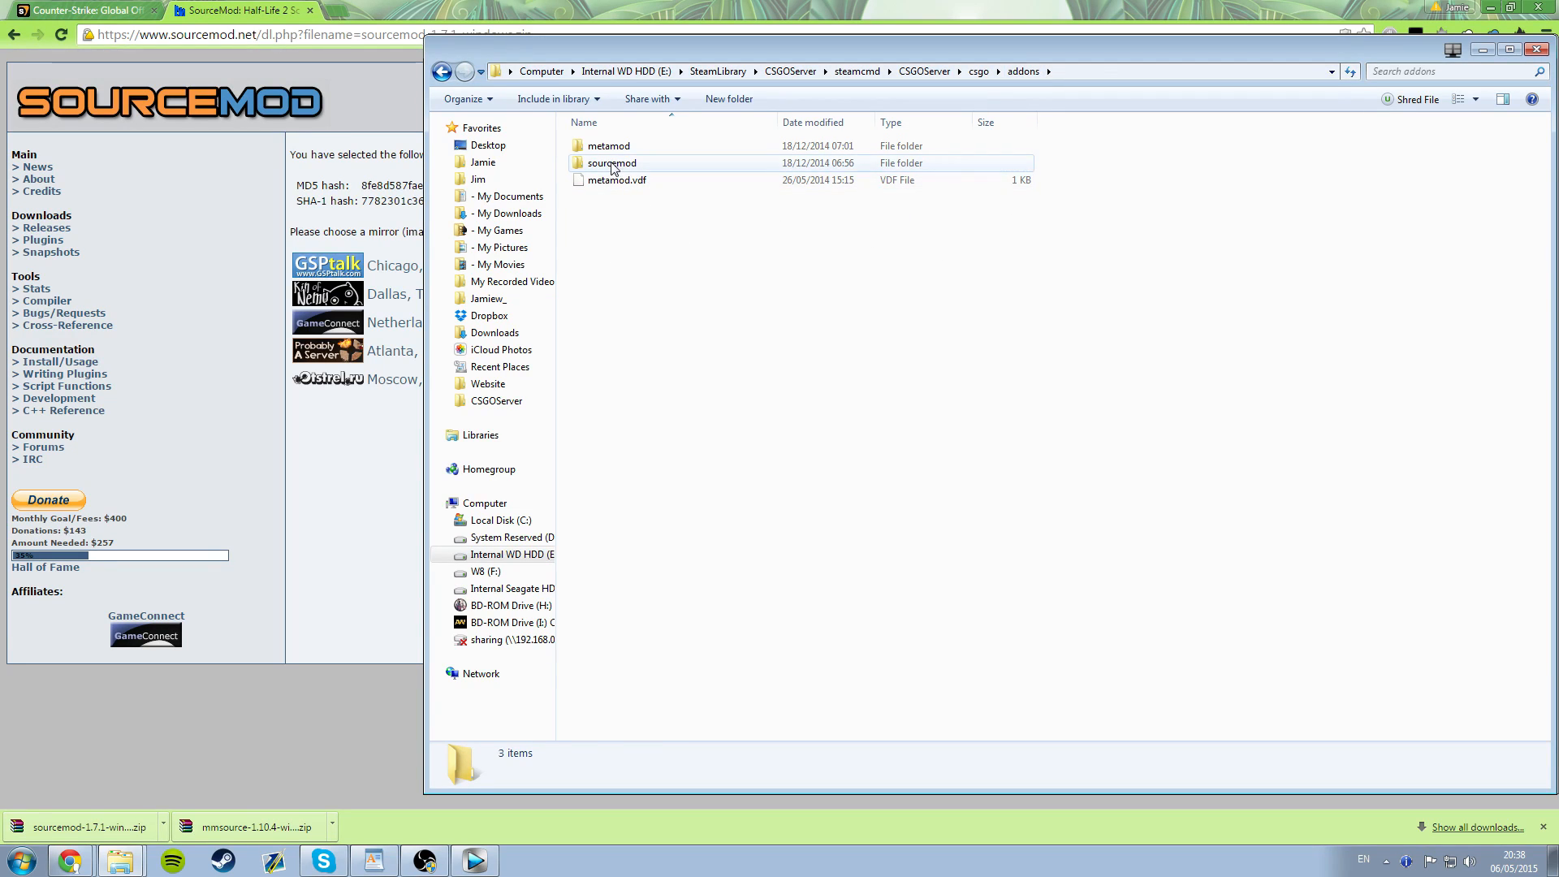
{"action": "double_click", "coordinate": [610, 162]}
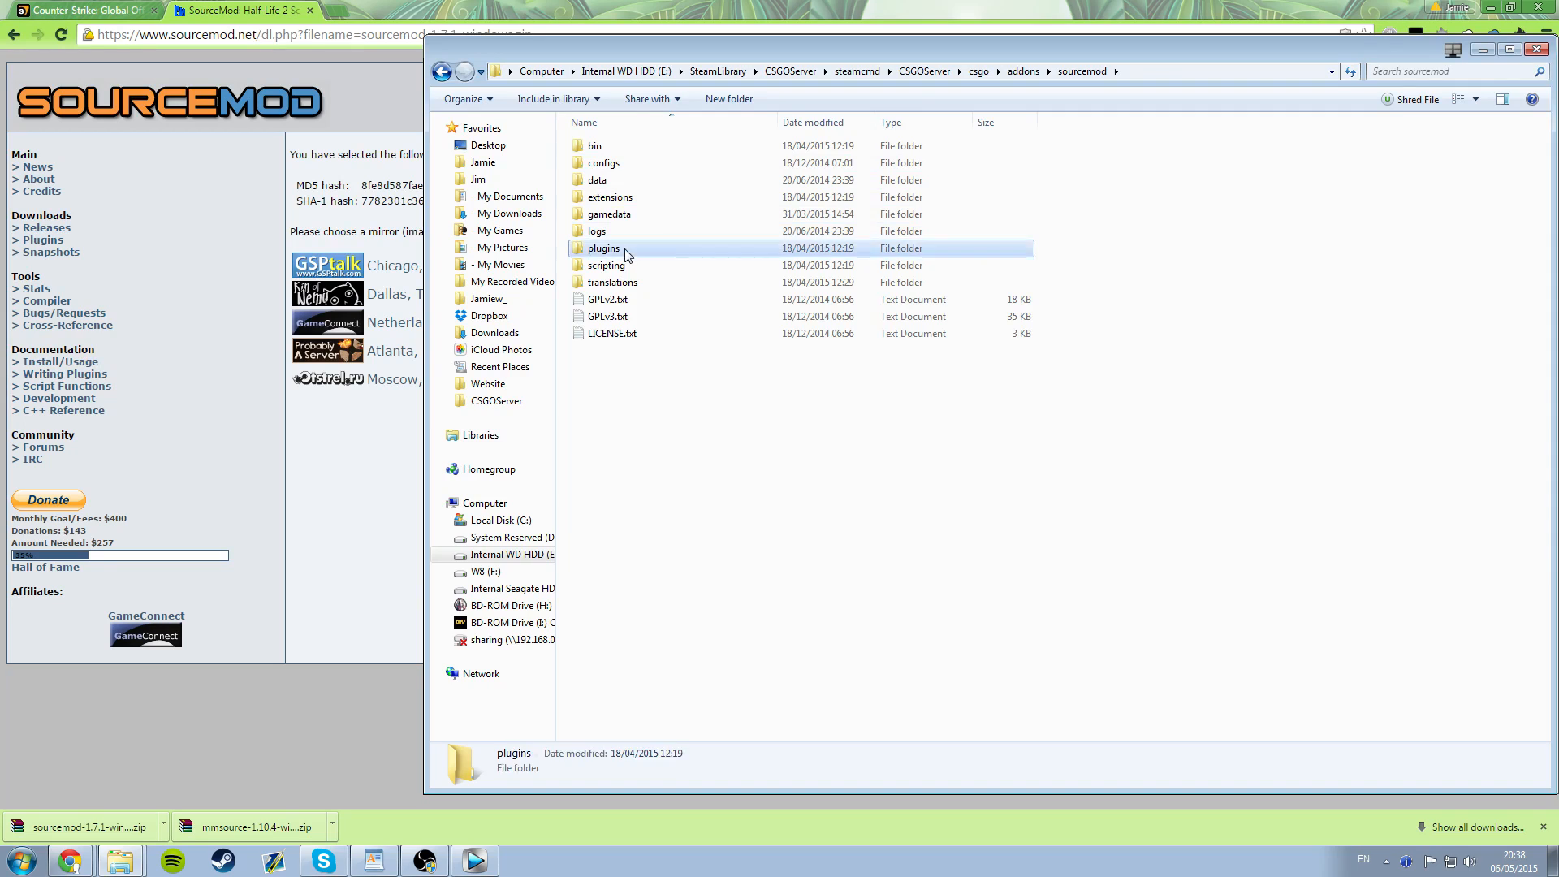
{"action": "double_click", "coordinate": [603, 247]}
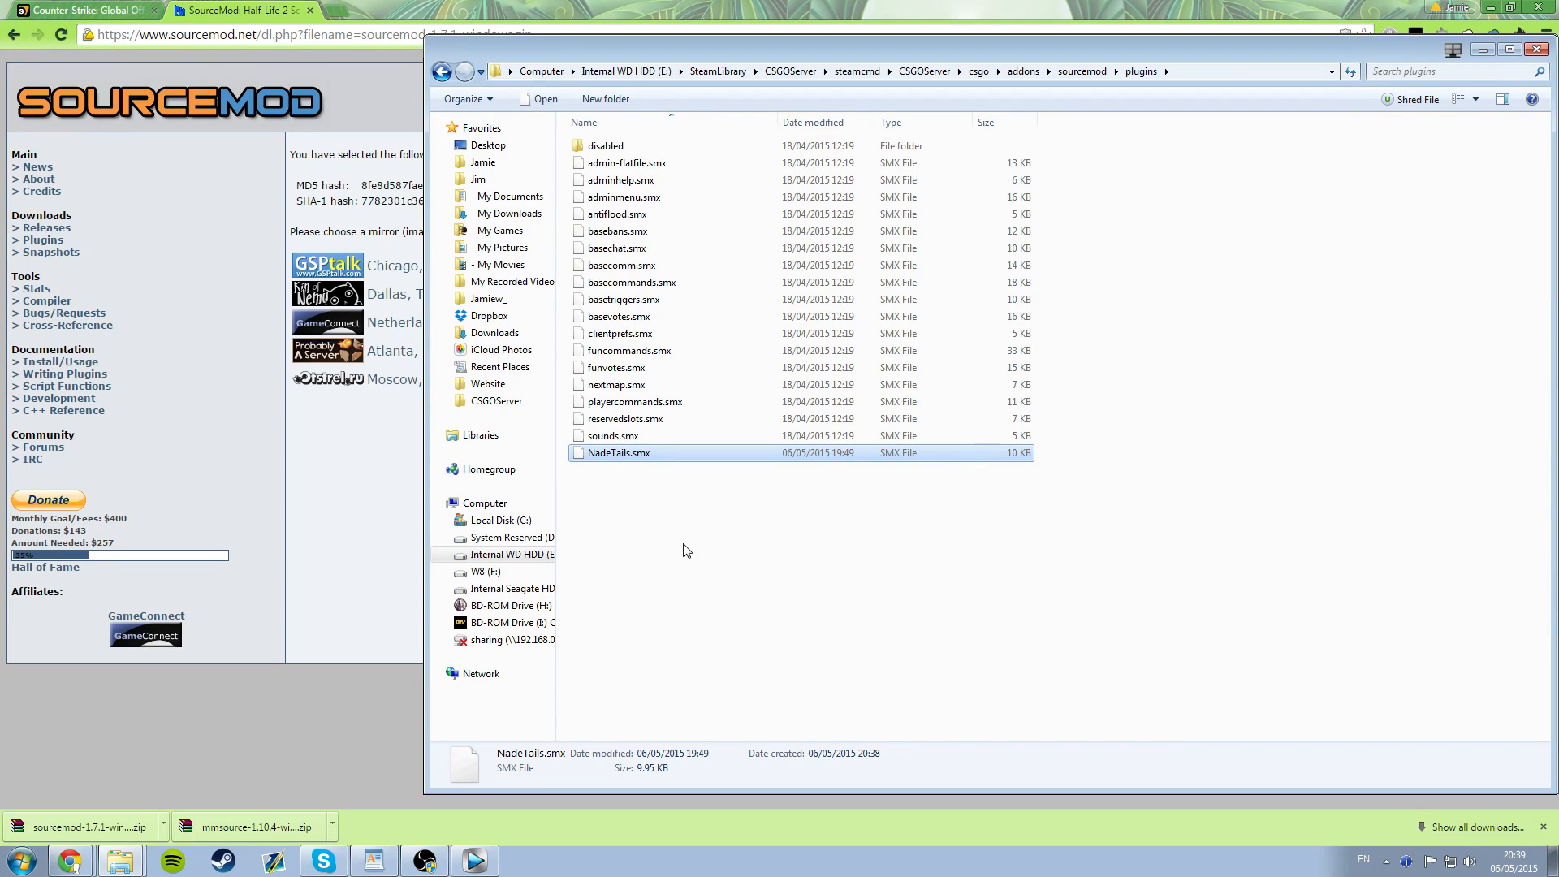
{"action": "left_click", "coordinate": [683, 550]}
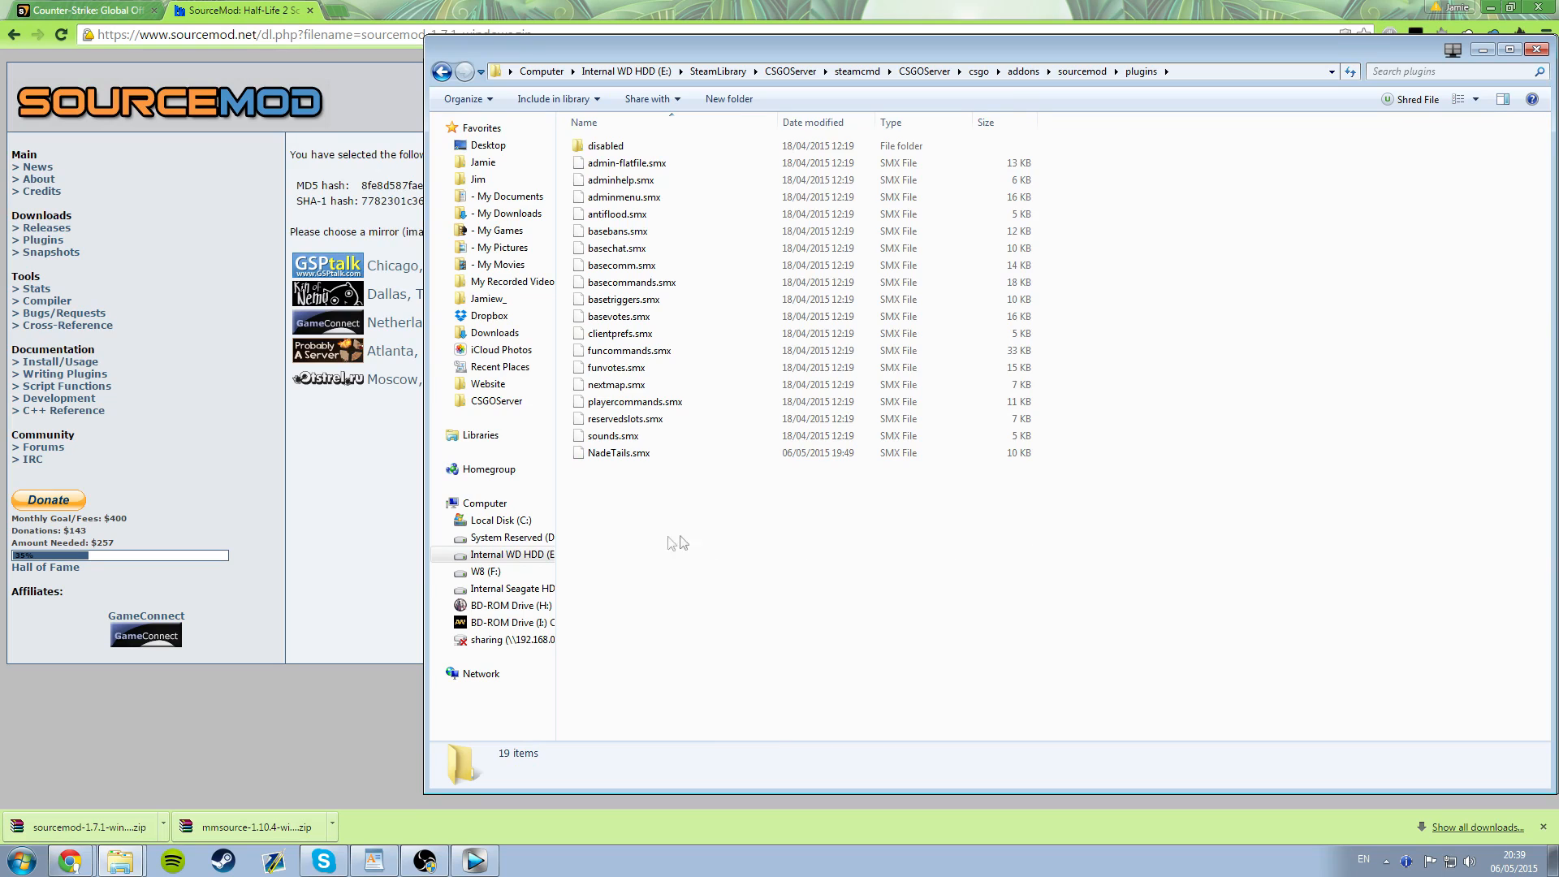
{"action": "mouse_move", "coordinate": [929, 89]}
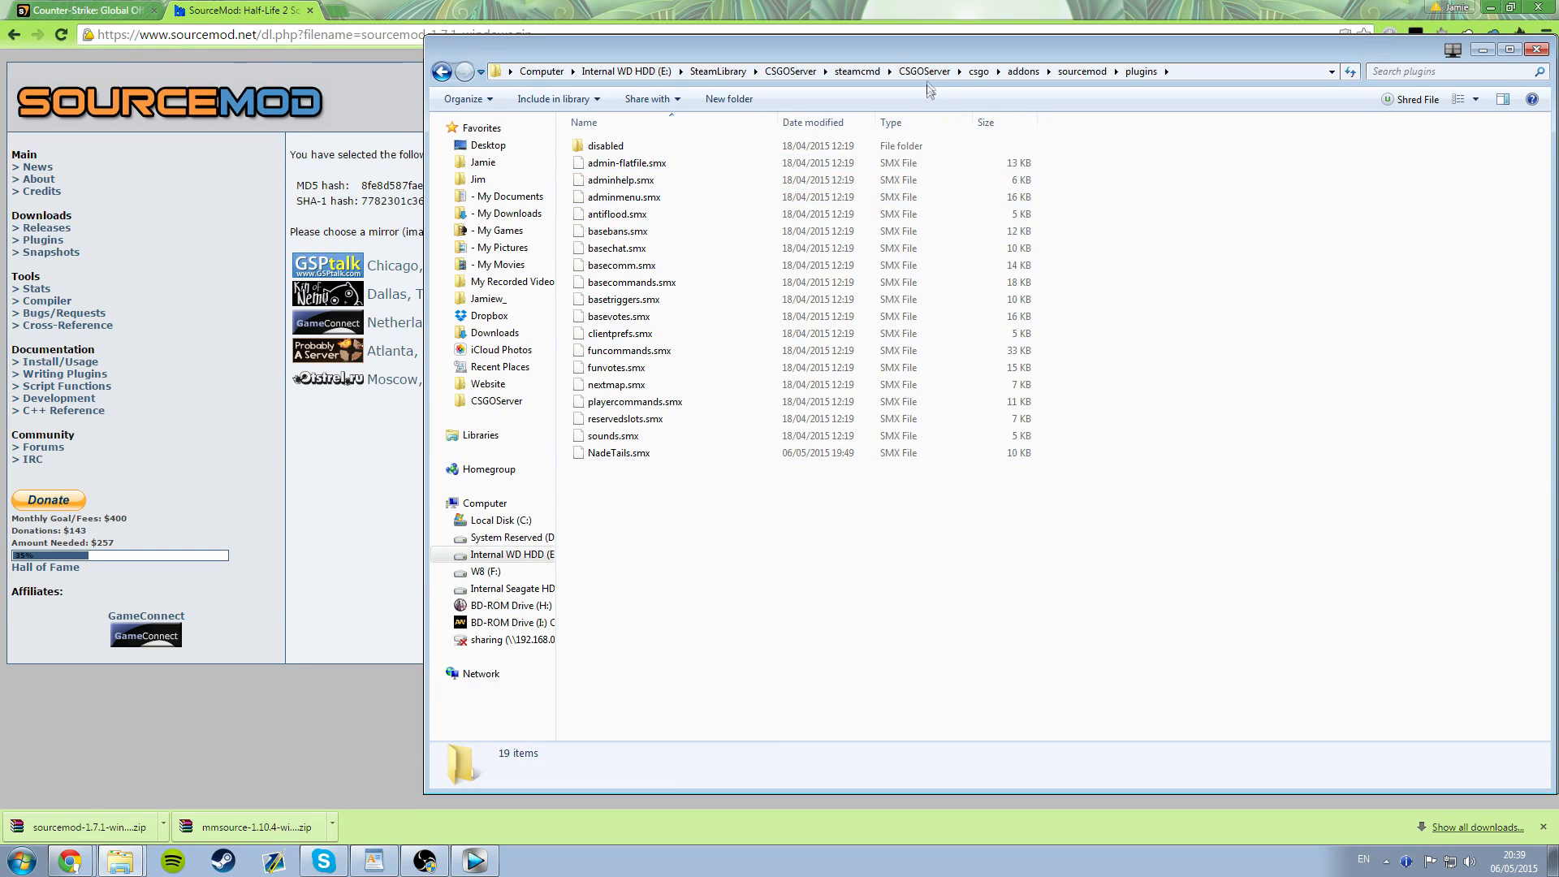
- Return to the CSGOServer folder via the address bar breadcrumb
{"action": "left_click", "coordinate": [922, 71]}
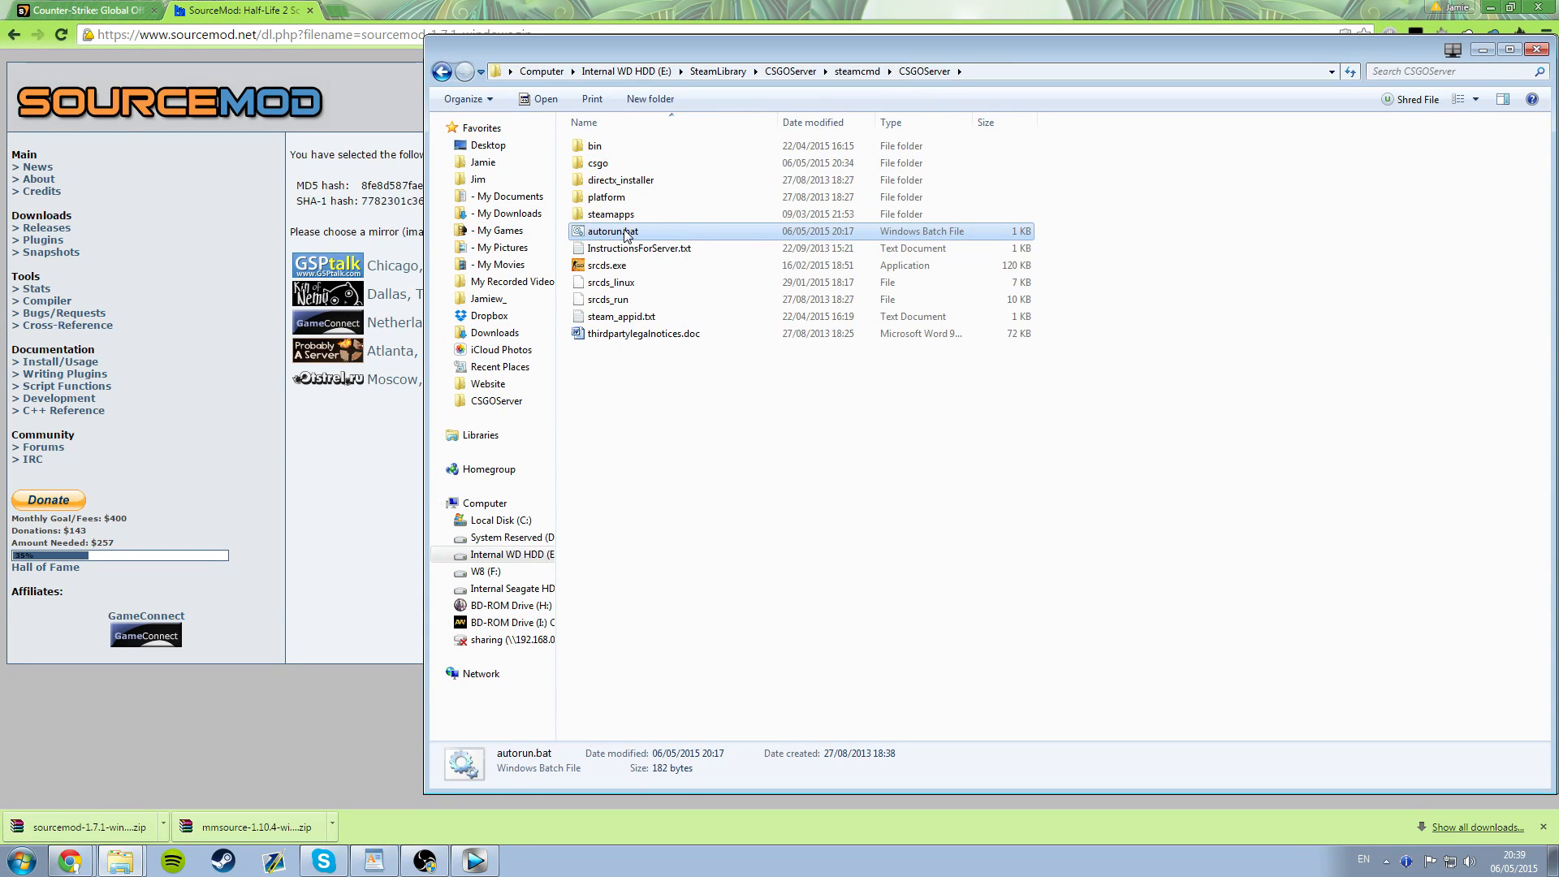
{"action": "mouse_move", "coordinate": [793, 438]}
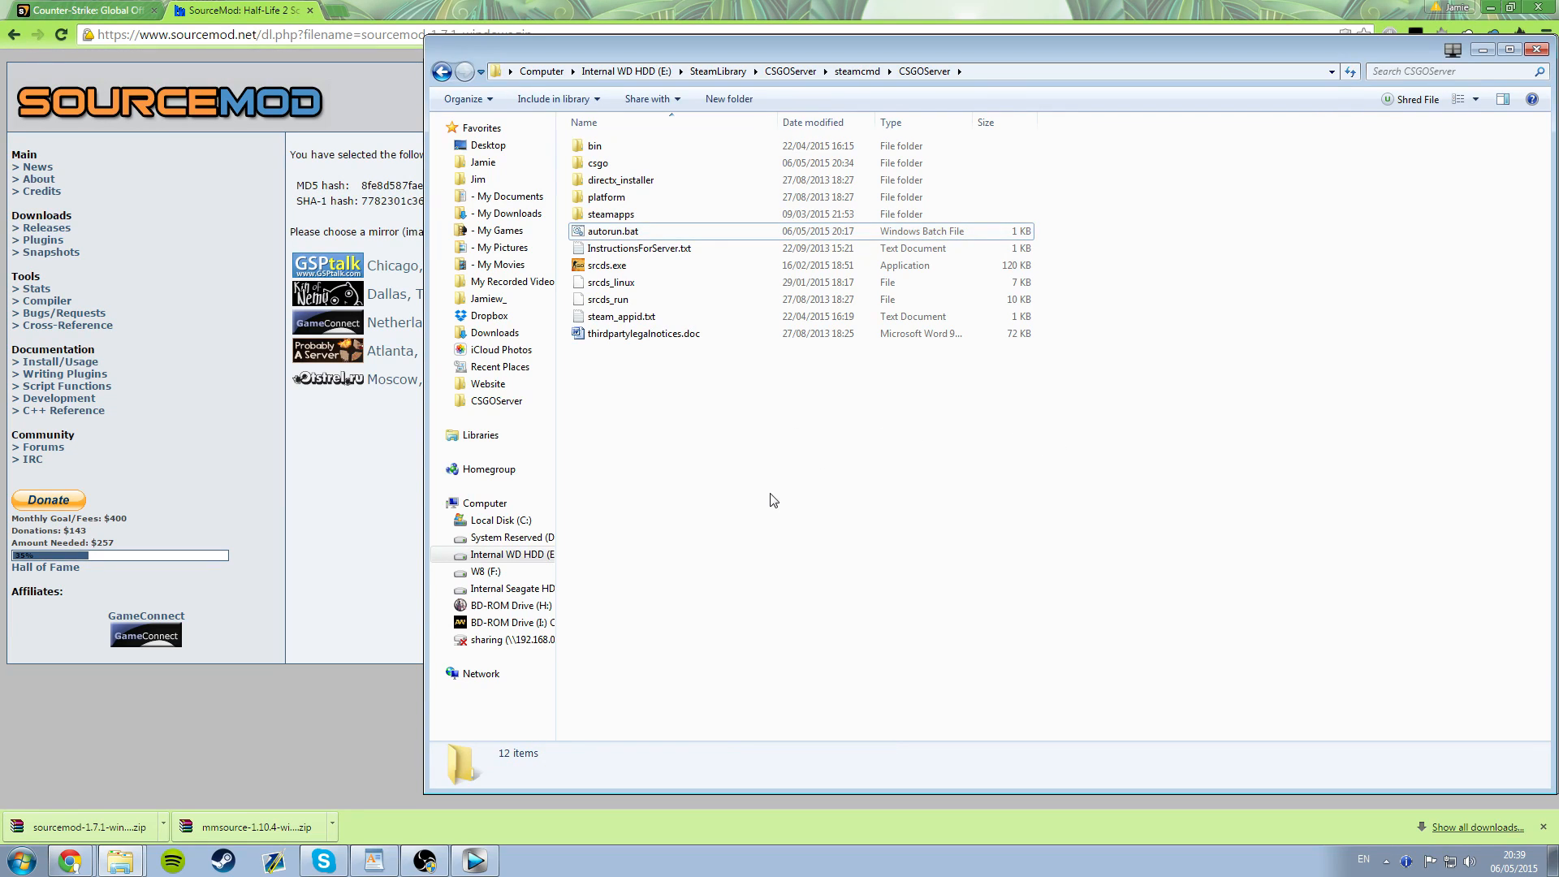
{"action": "mouse_move", "coordinate": [1011, 483]}
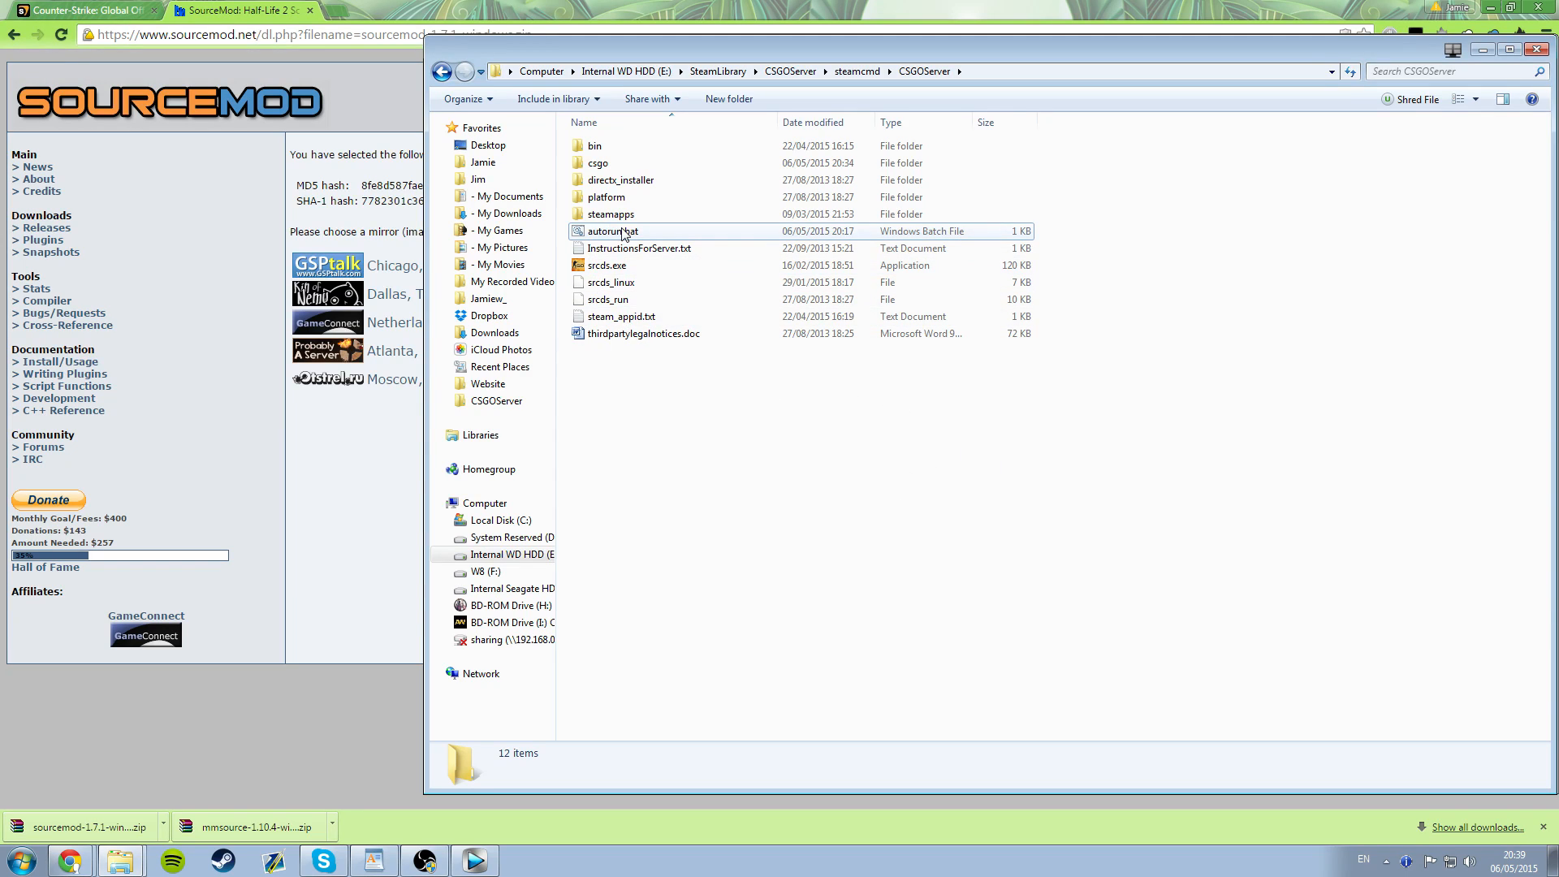
{"action": "mouse_move", "coordinate": [612, 231]}
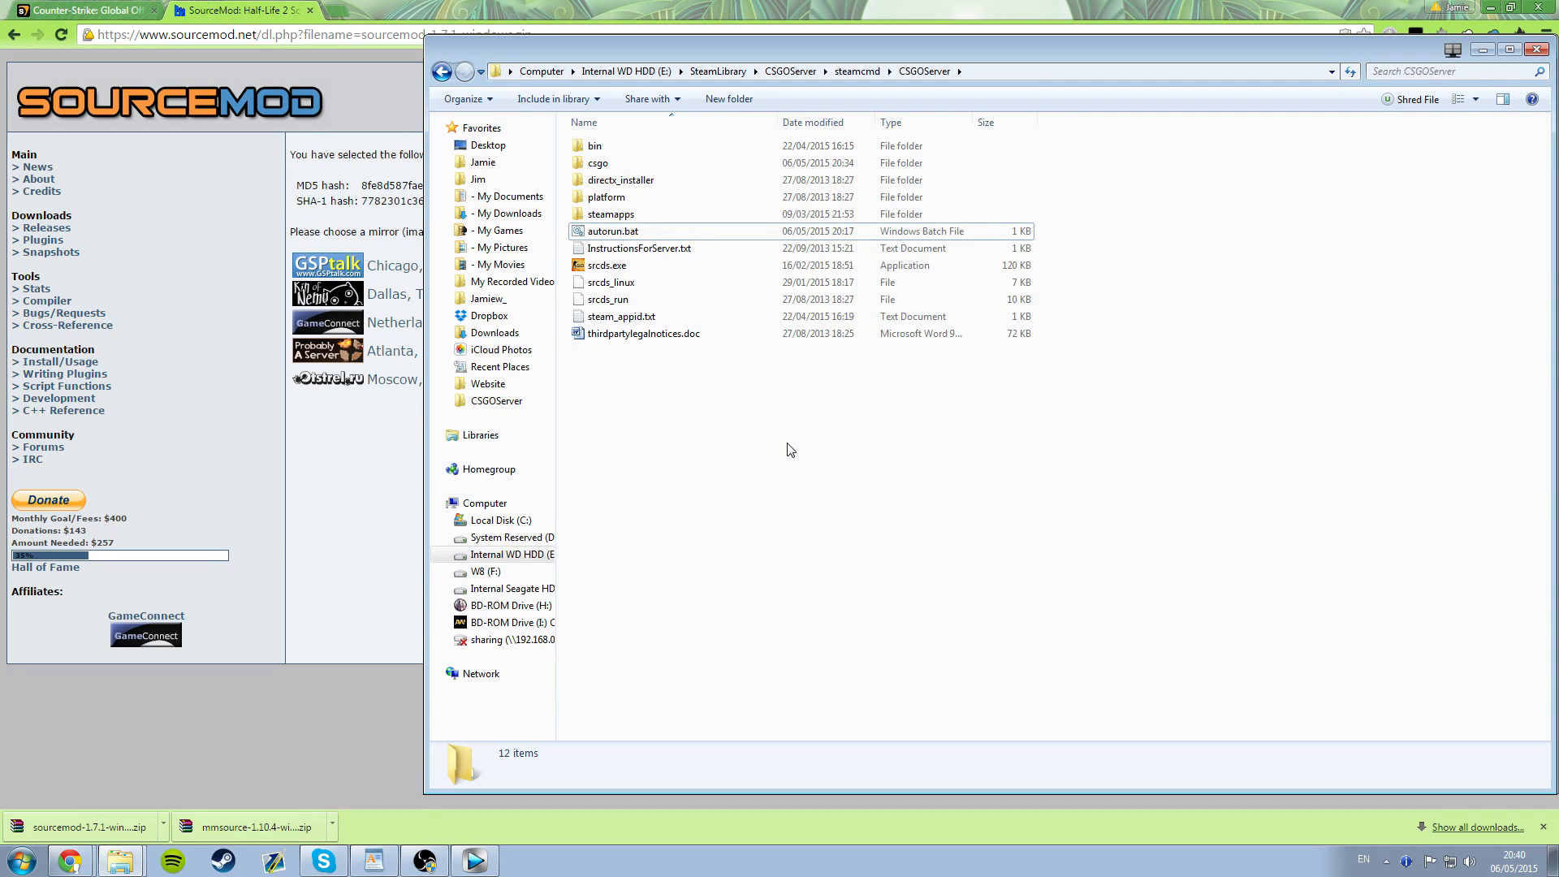
{"action": "mouse_move", "coordinate": [904, 462]}
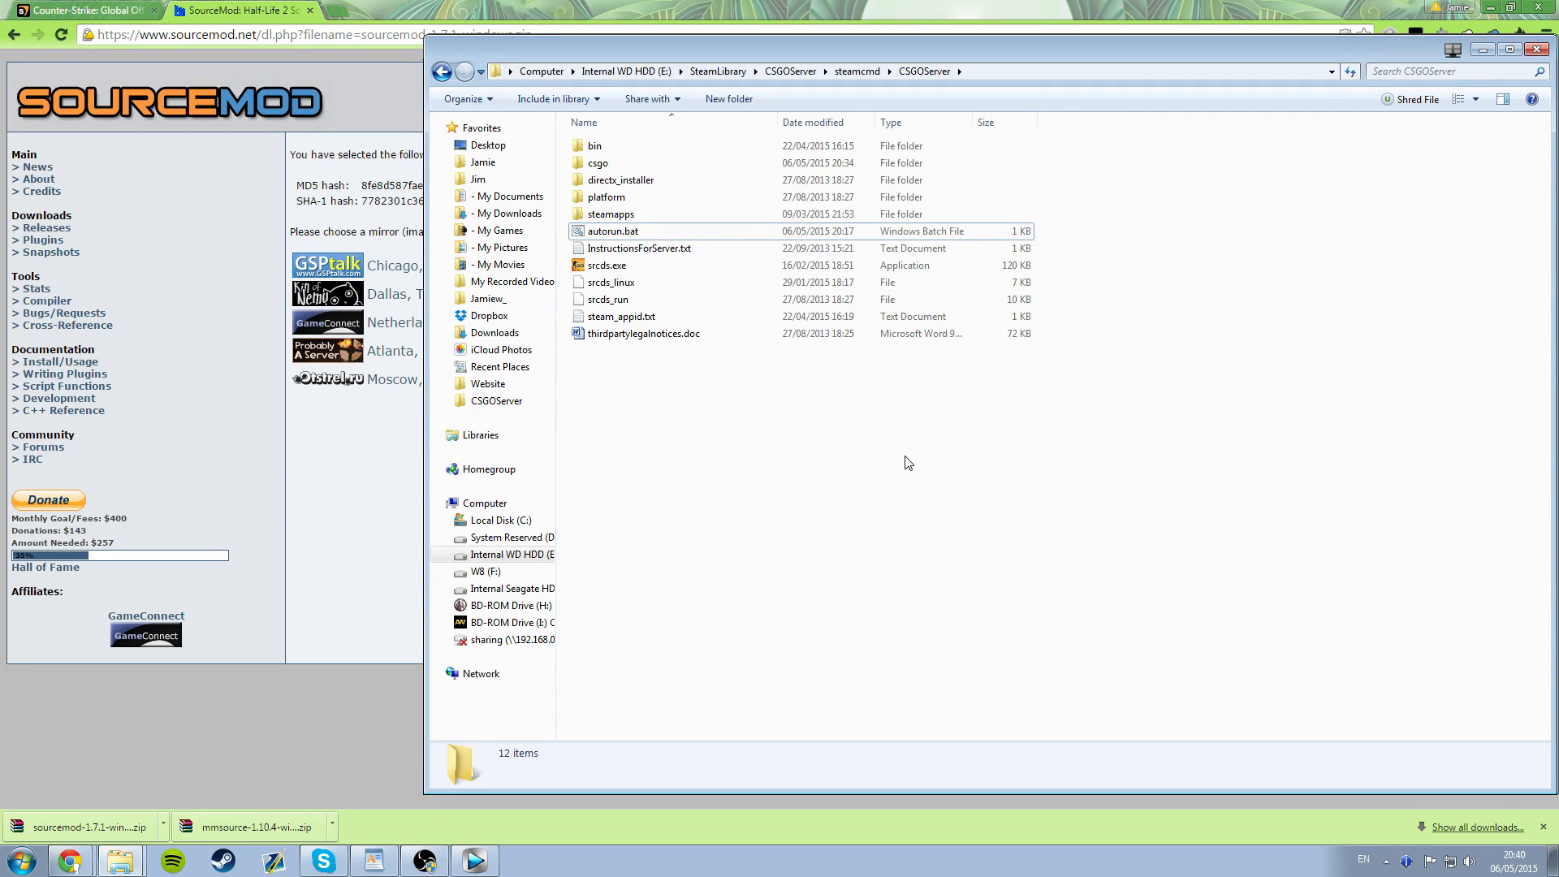
{"action": "mouse_move", "coordinate": [918, 528]}
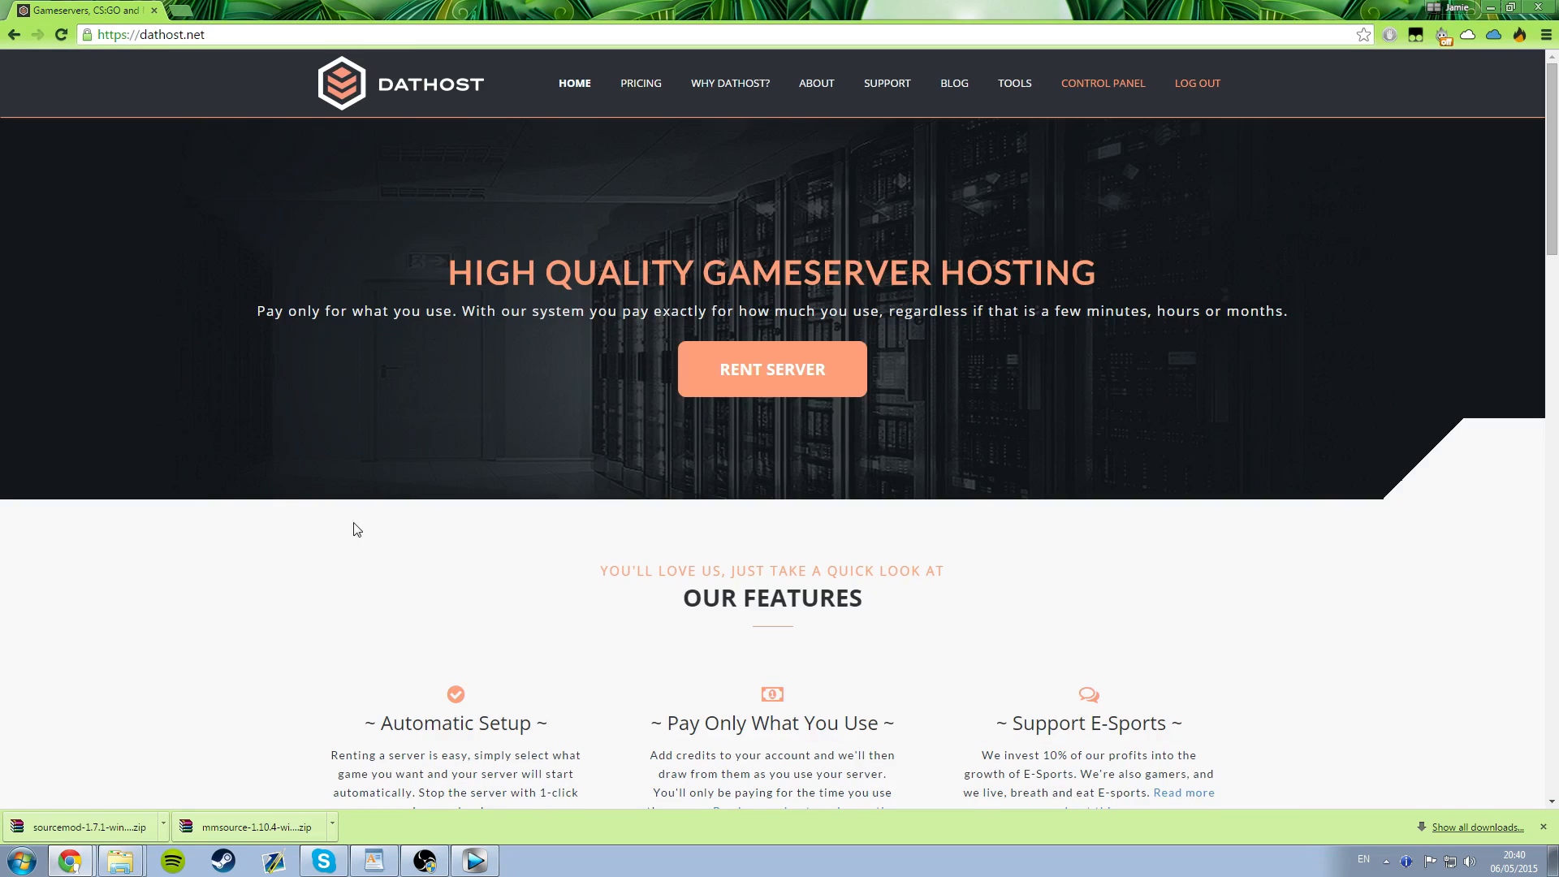
- Open DatHost's file manager for the CS:GO Practice Server and find NadeTails.smx in plugins
{"action": "left_click", "coordinate": [1102, 83]}
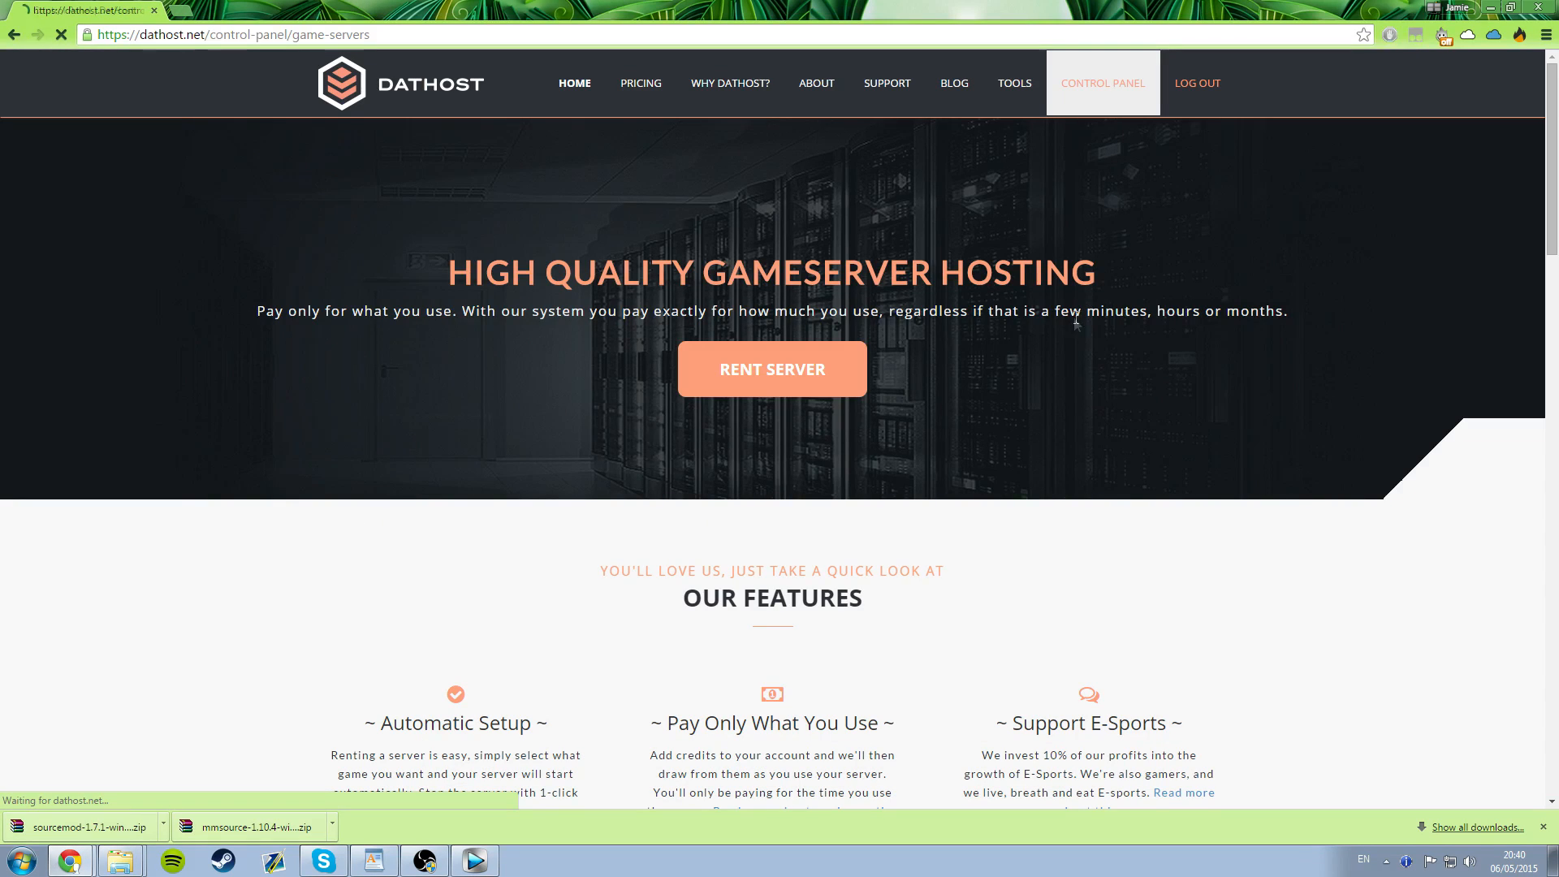
{"action": "left_click", "coordinate": [1102, 83]}
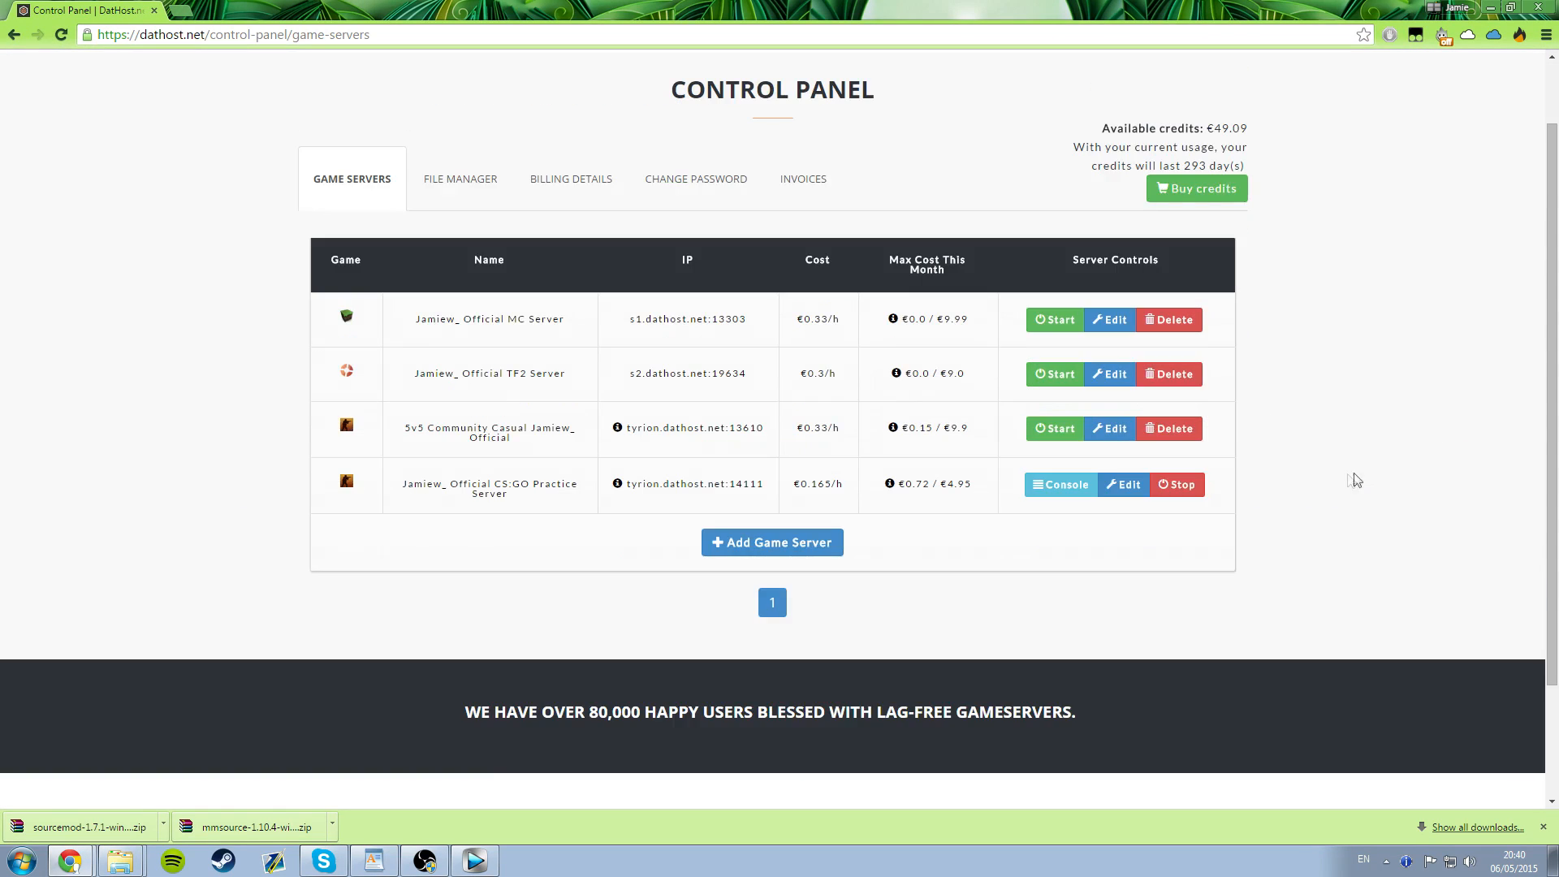
{"action": "left_click", "coordinate": [460, 179]}
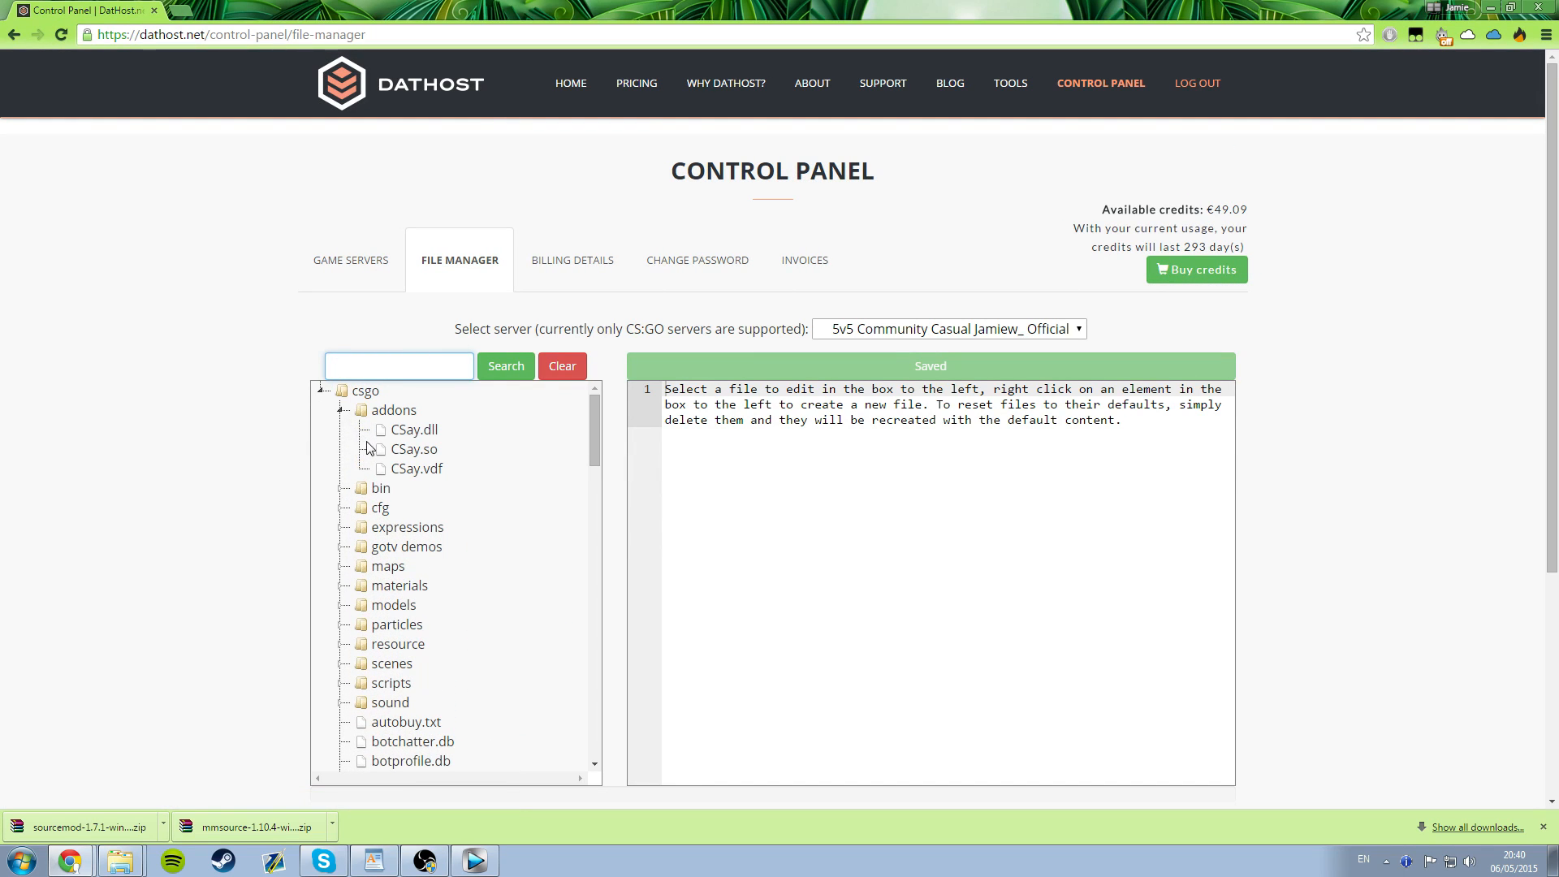
{"action": "left_click", "coordinate": [947, 328]}
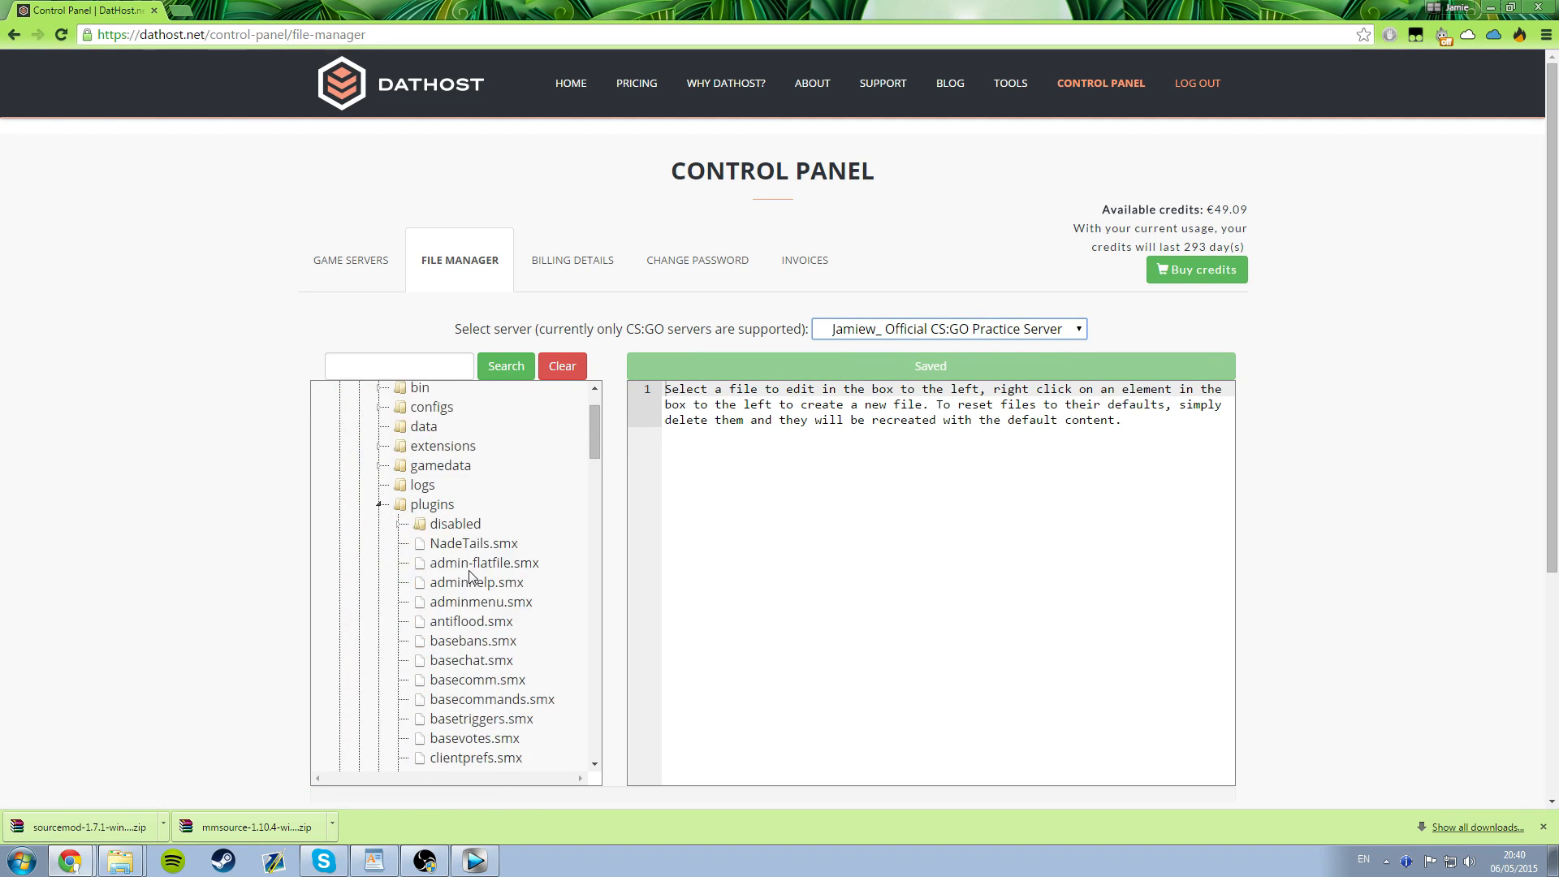
{"action": "left_click", "coordinate": [470, 543]}
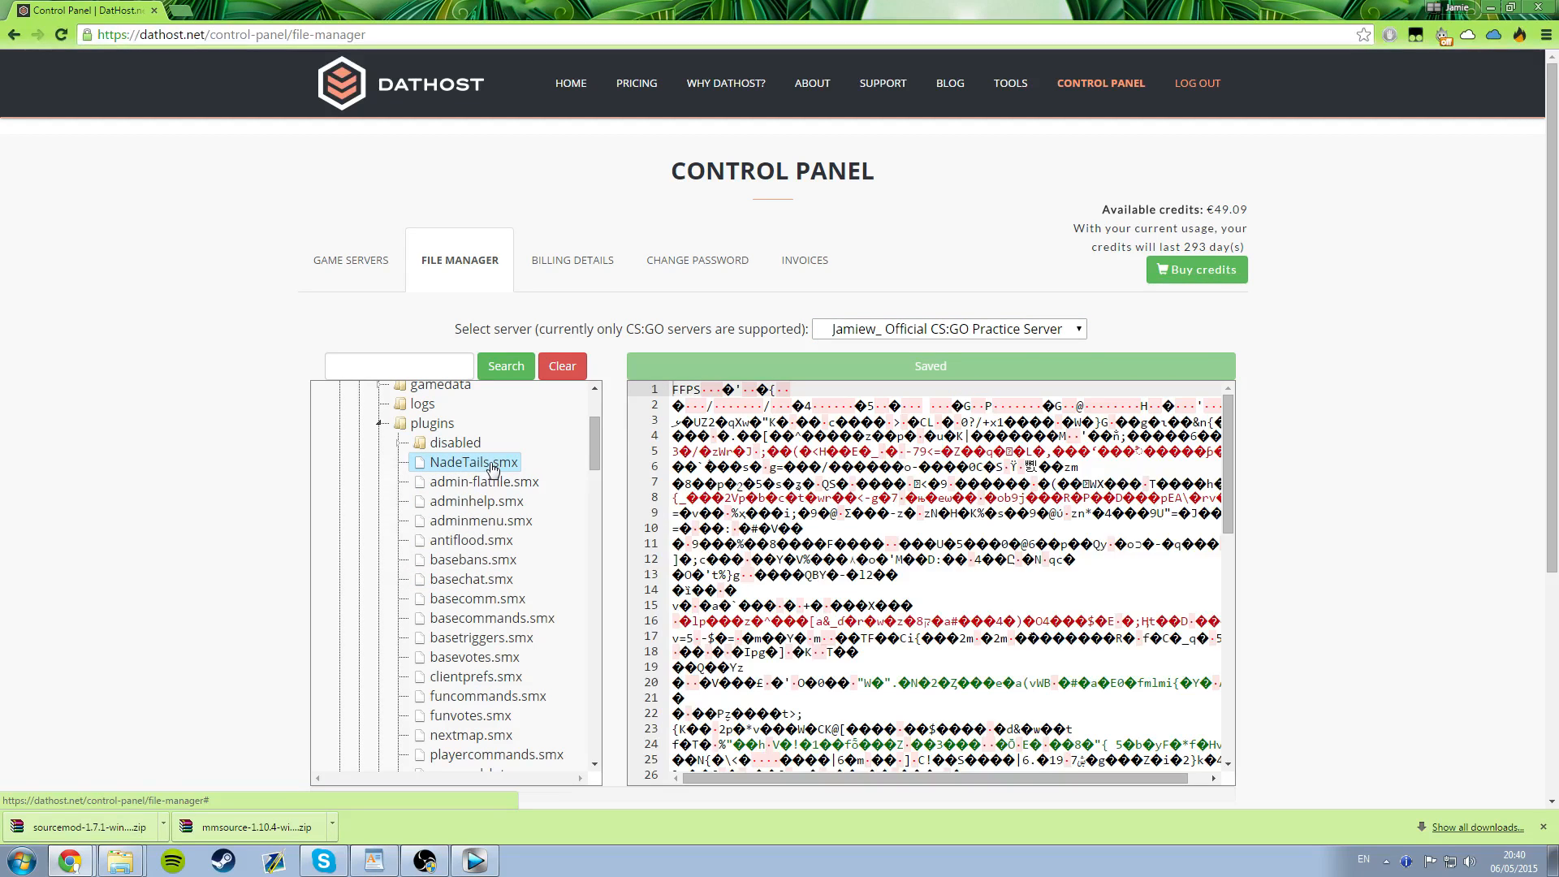
{"action": "left_click", "coordinate": [454, 442]}
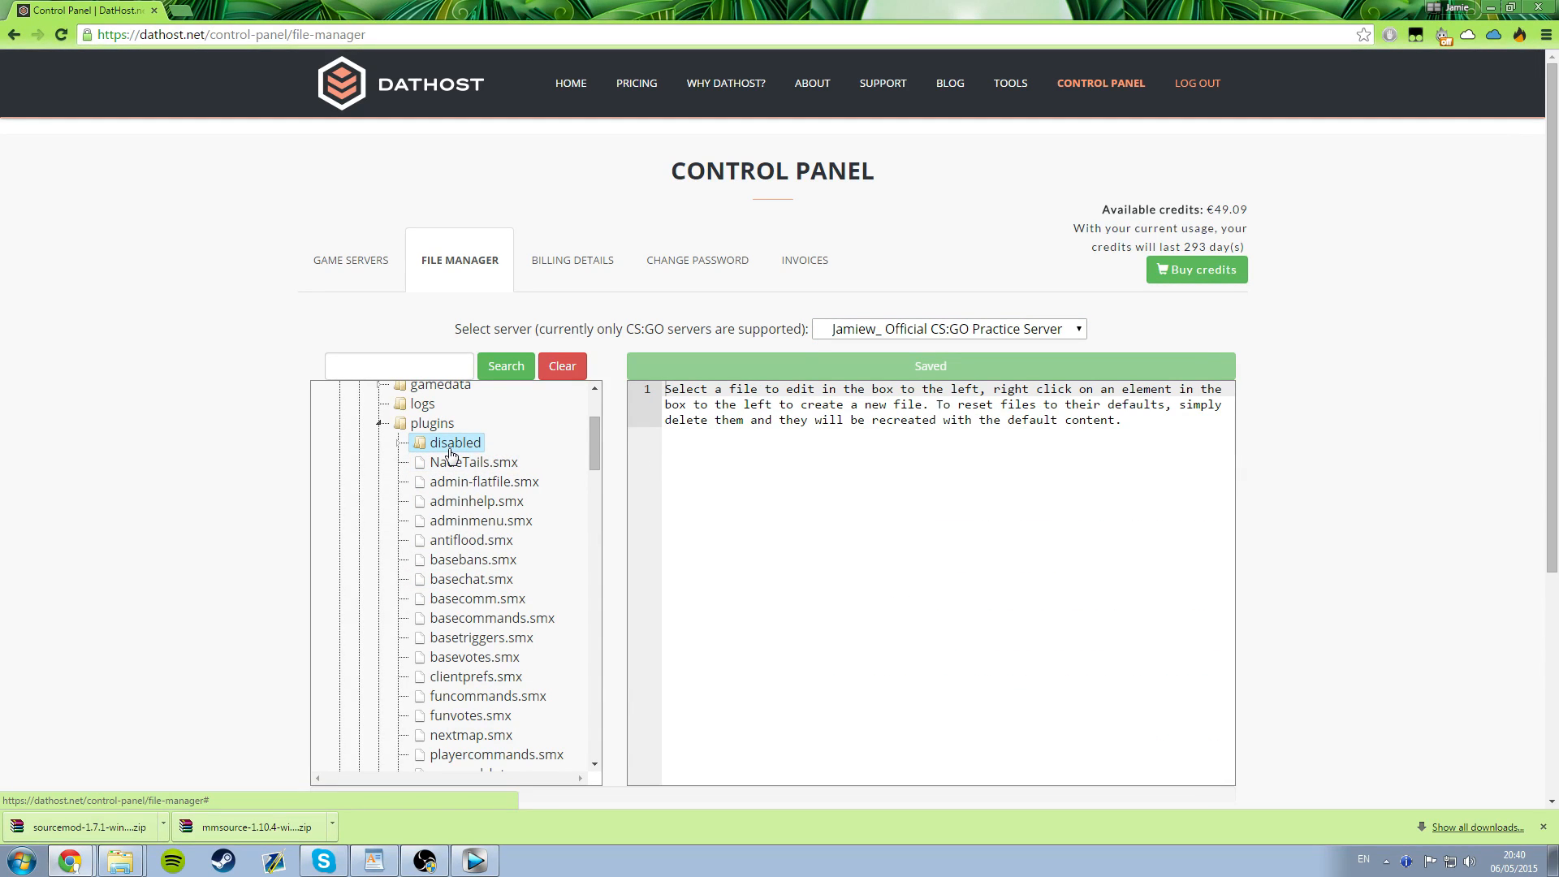
{"action": "mouse_move", "coordinate": [457, 435]}
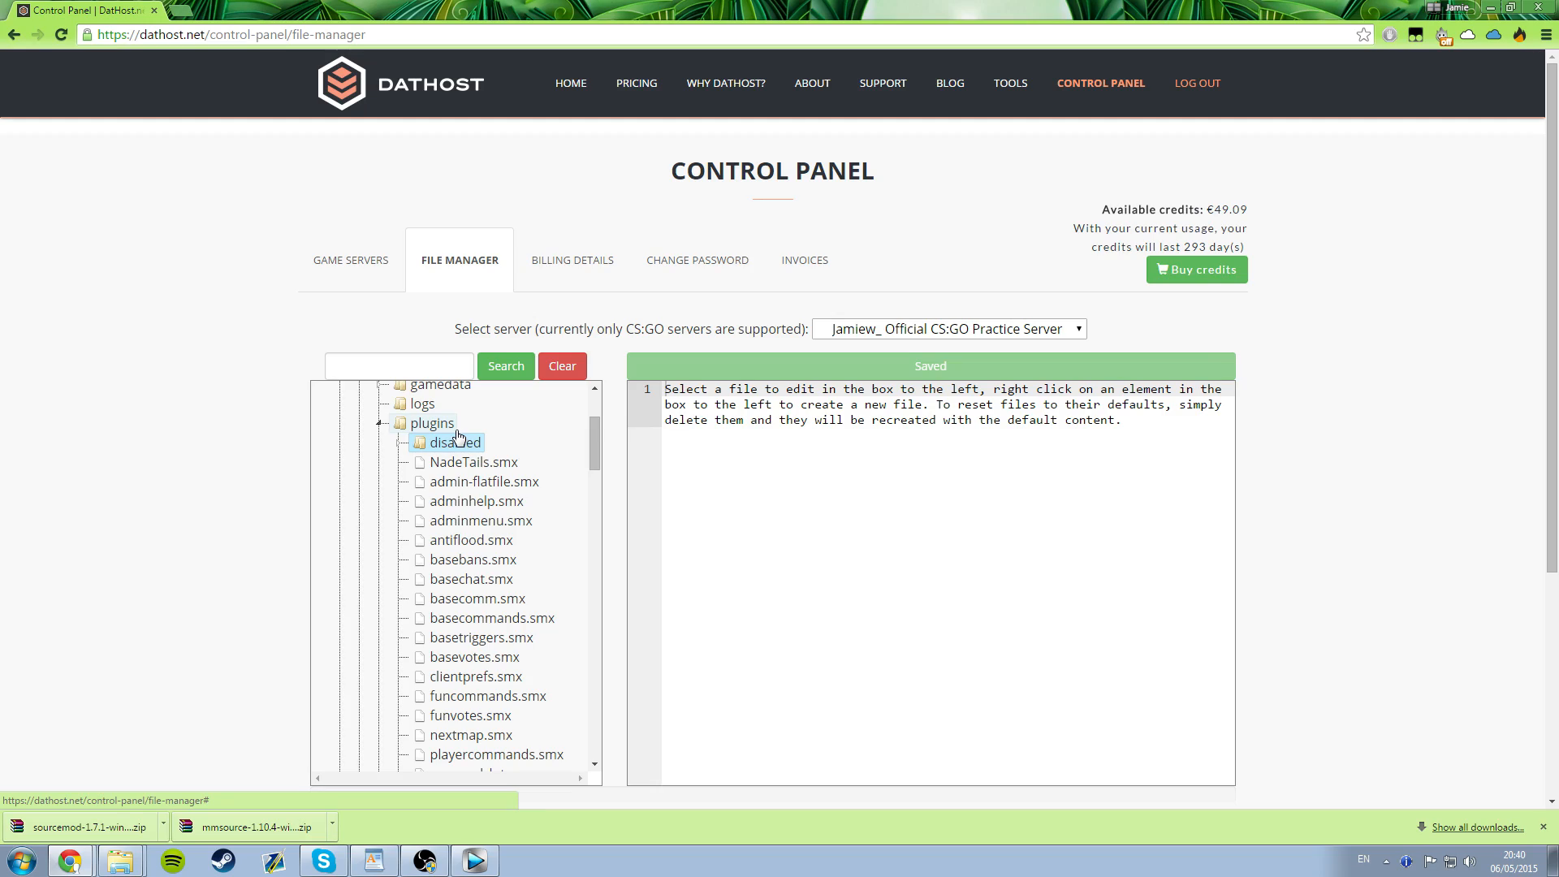